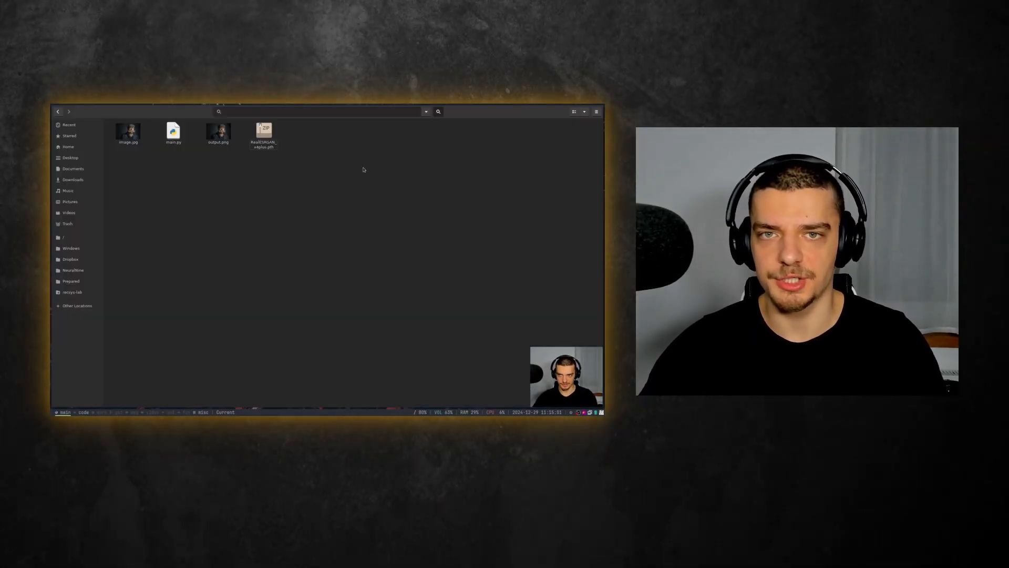
View image.jpg in Image Viewer and zoom in to about 1289% on the man's eye
double_click(218, 130)
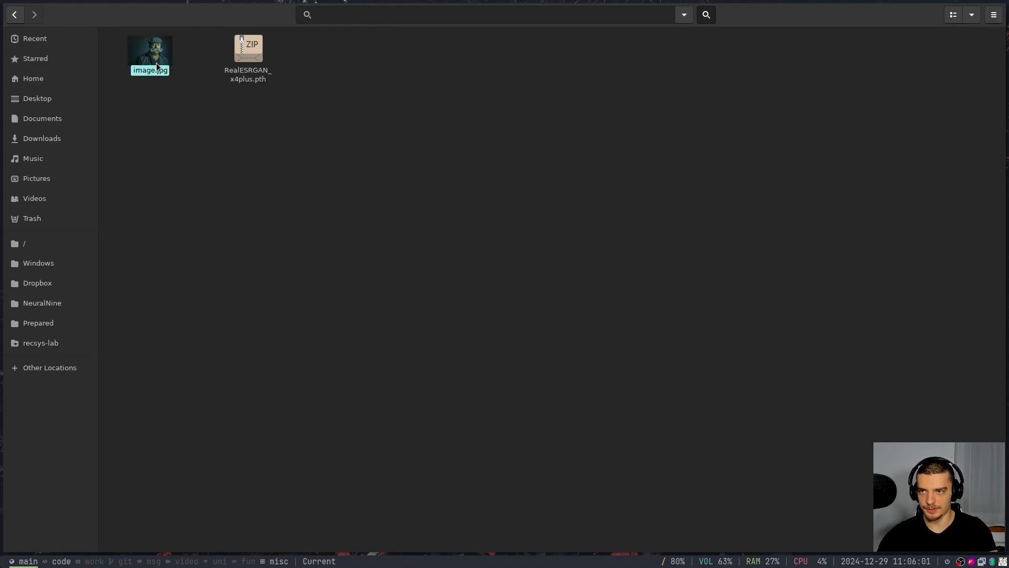
double_click(150, 52)
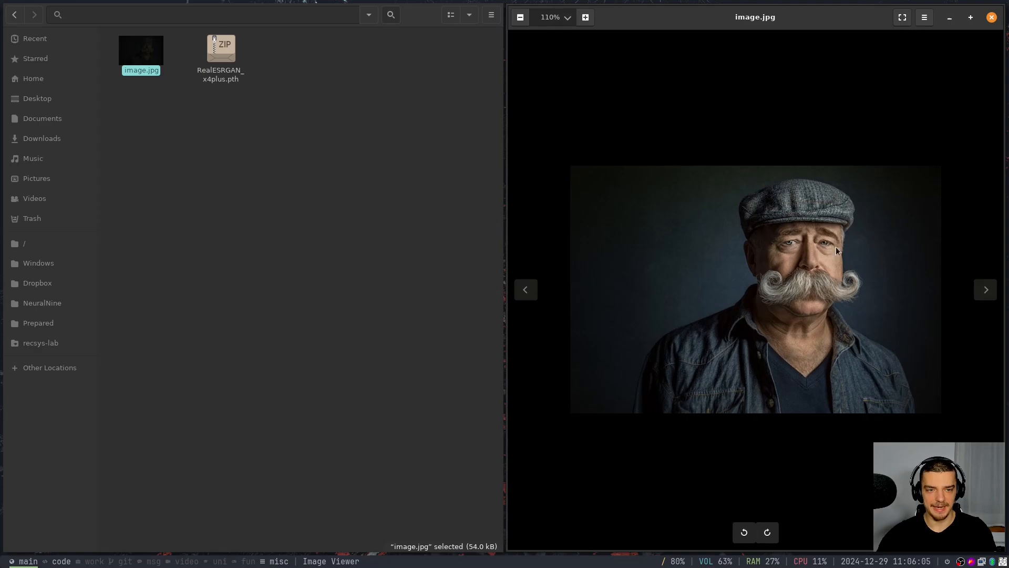
left_click(585, 17)
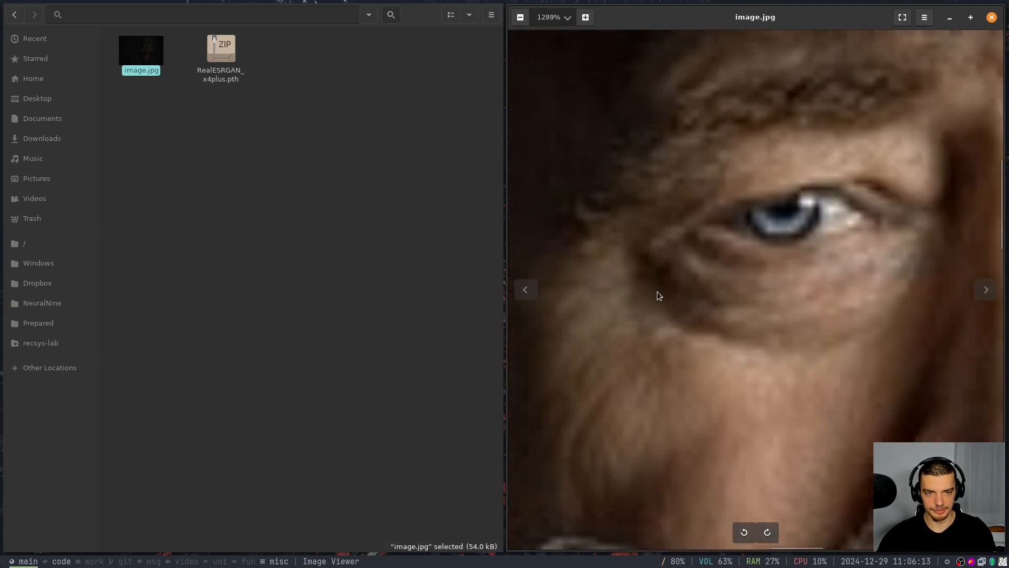
right_click(140, 50)
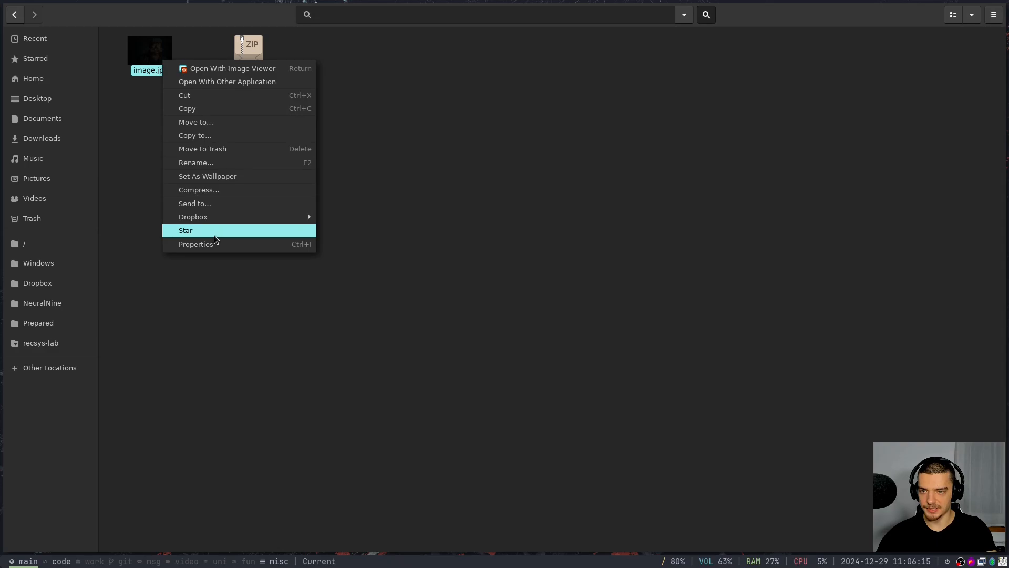
left_click(196, 244)
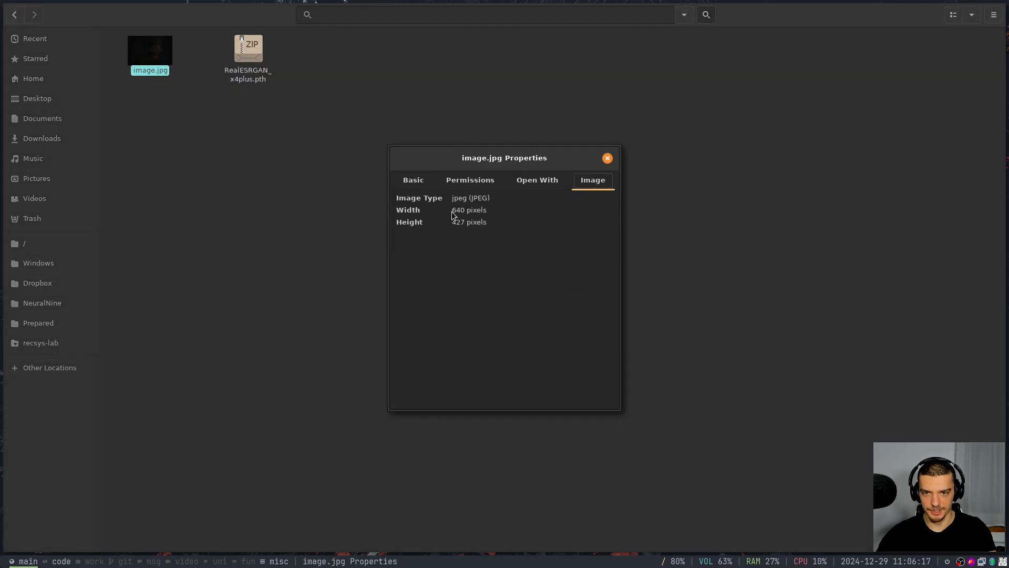
mouse_move(457, 225)
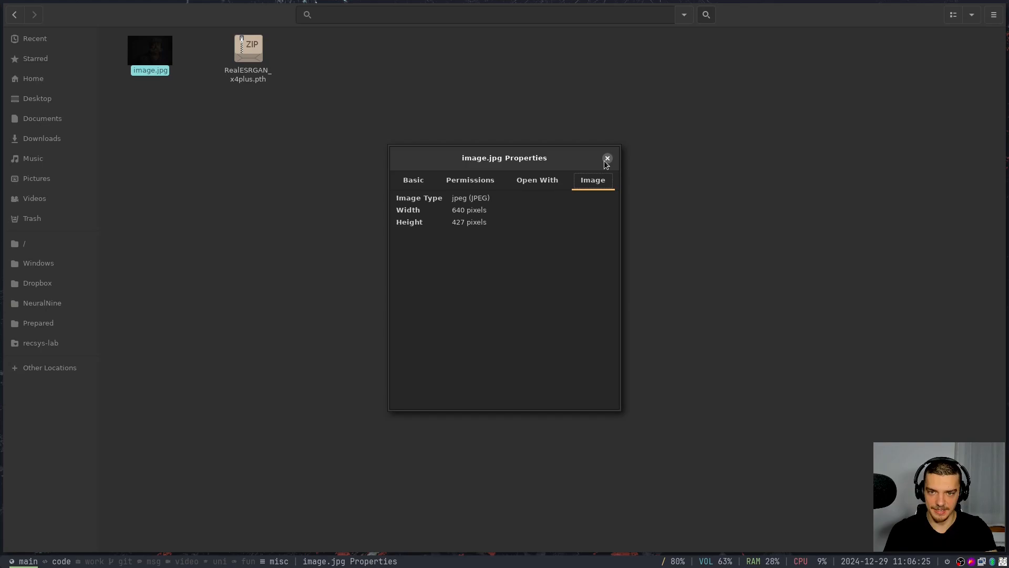
left_click(607, 158)
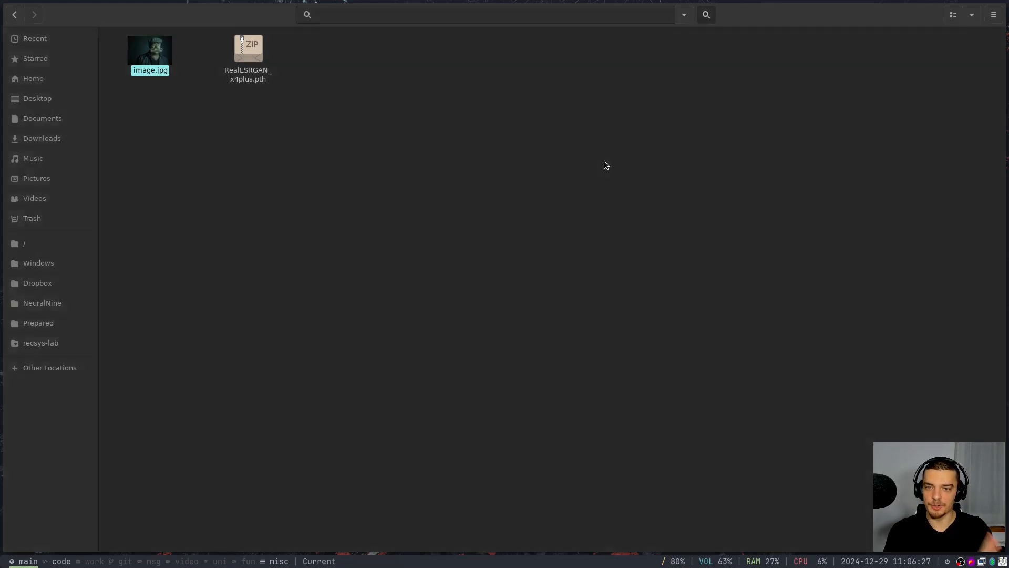
left_click(248, 55)
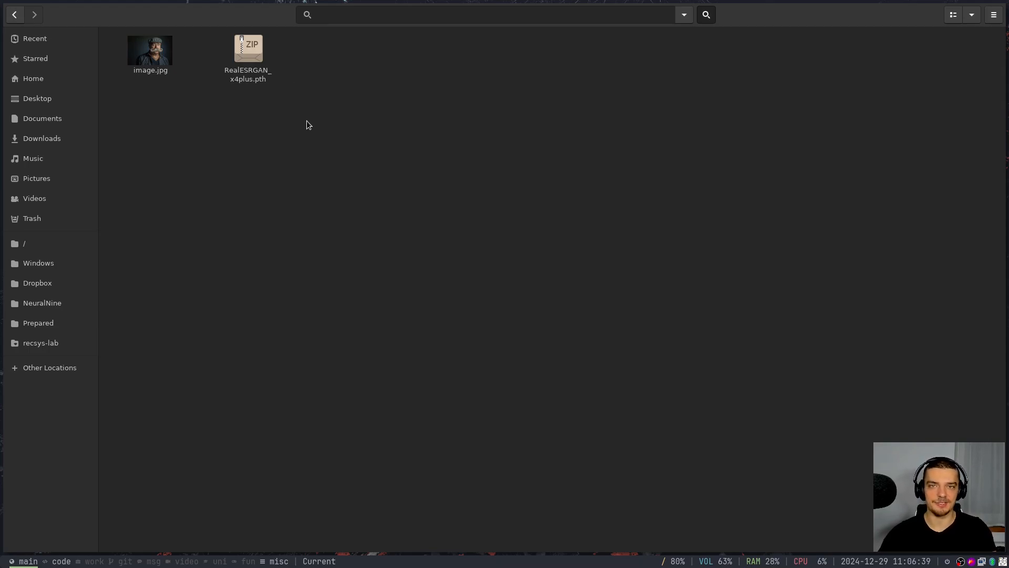
mouse_move(341, 83)
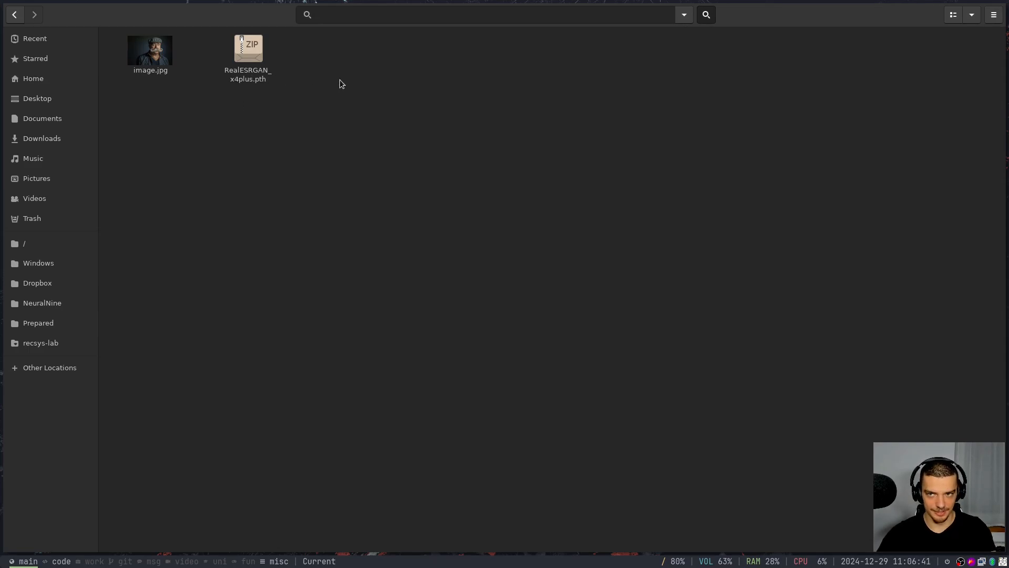
mouse_move(256, 230)
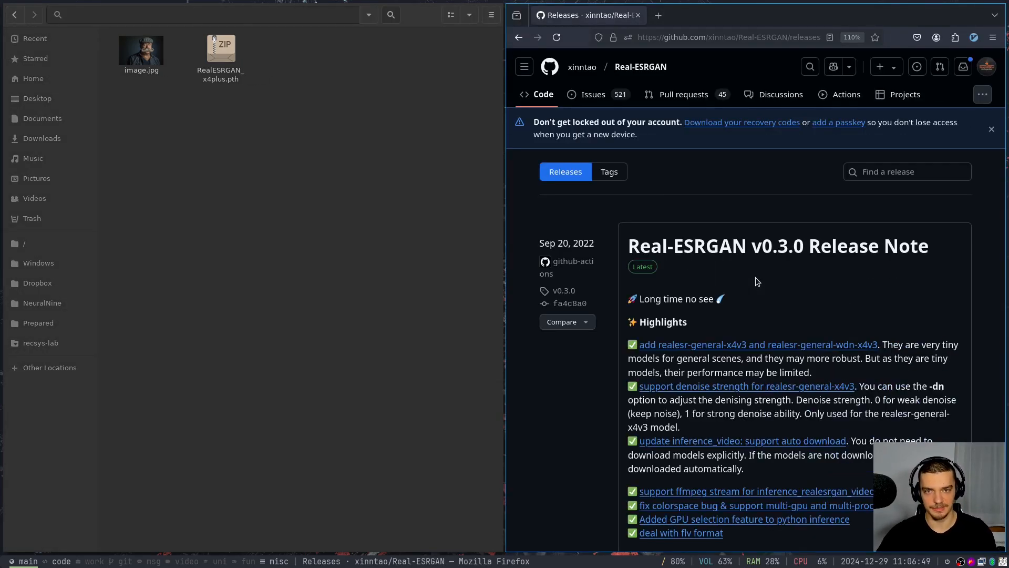
mouse_move(621, 76)
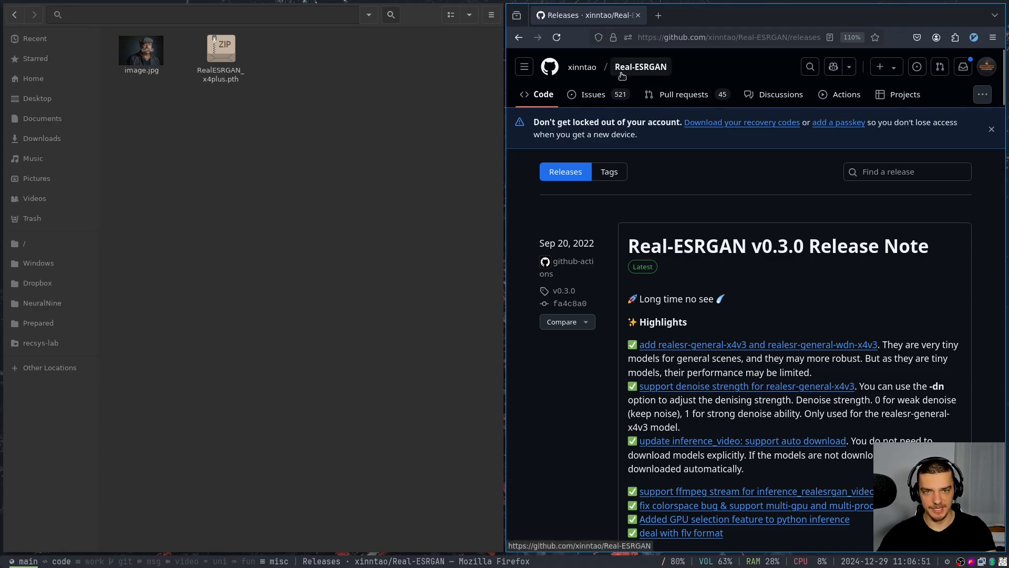
mouse_move(720, 209)
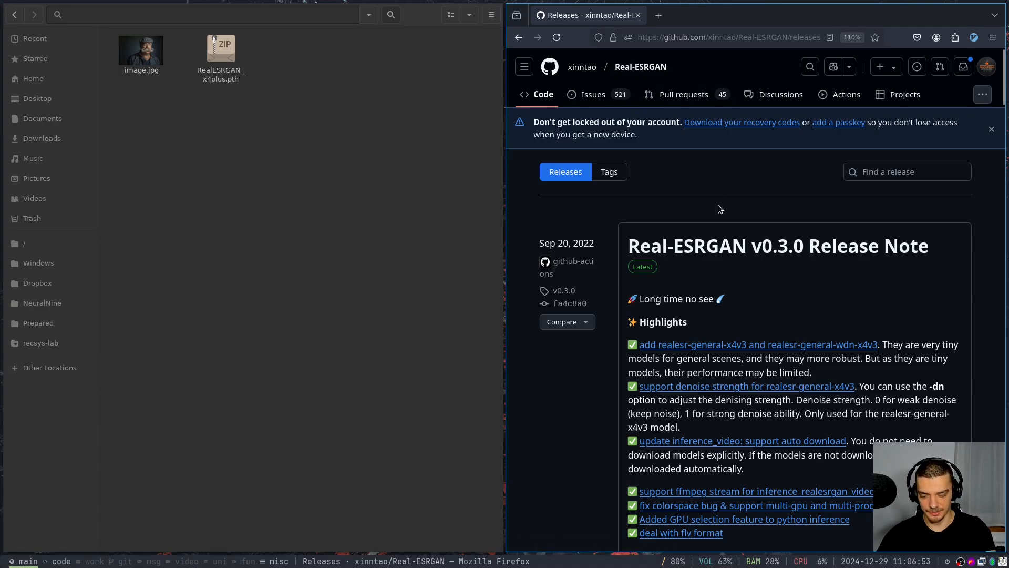
Search the Real-ESRGAN releases page for 'x4' to locate the RealESRGAN_x4plus.pth link
key("ctrl+f")
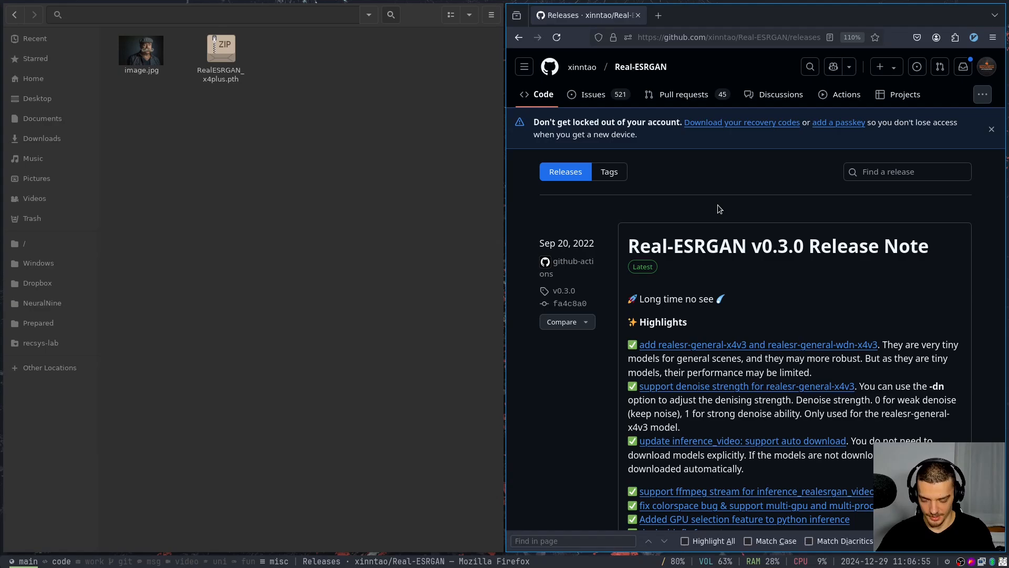
type("x4plus.pth")
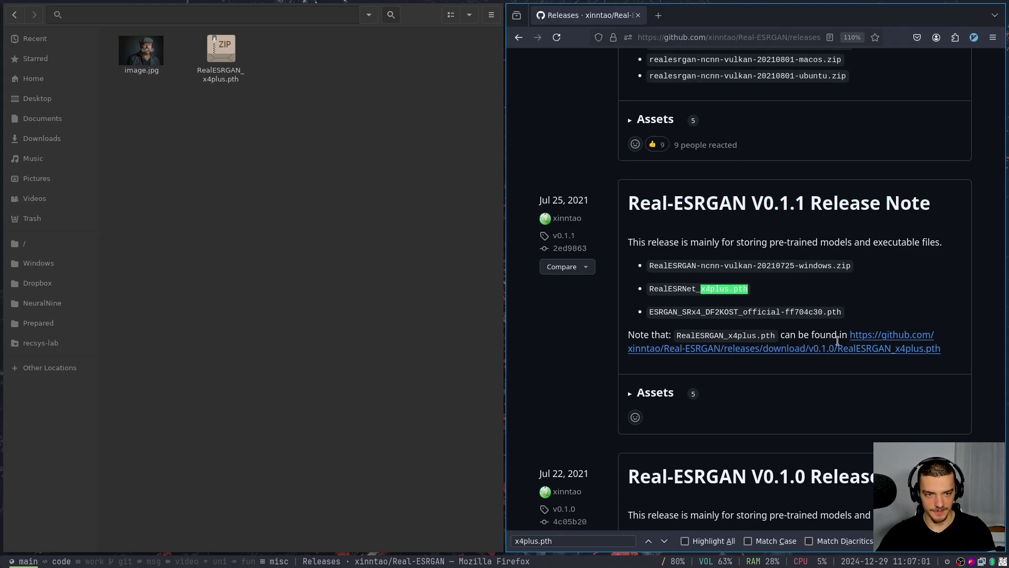
mouse_move(642, 352)
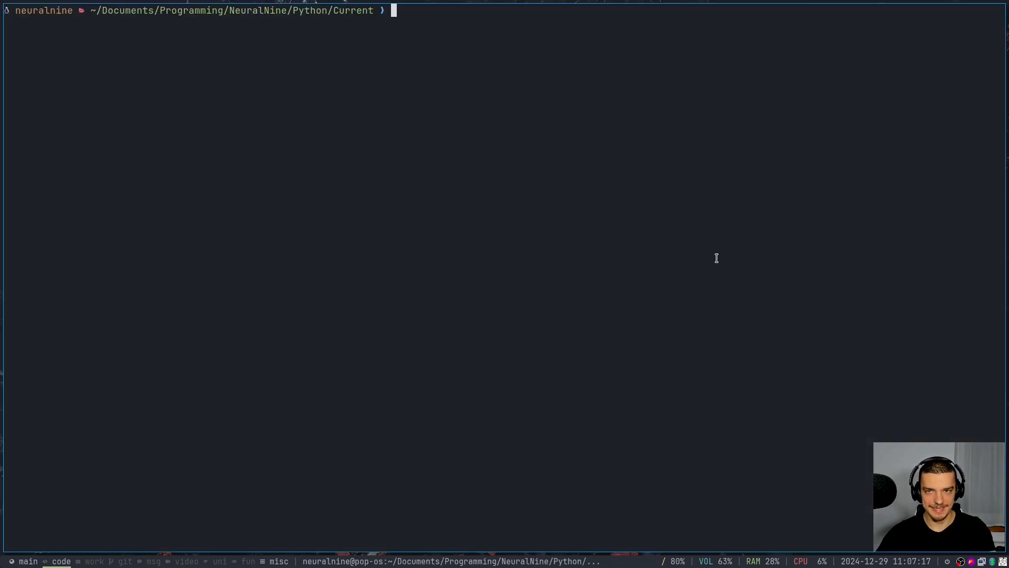
List the project files, showing image.jpg and RealESRGAN_x4plus.pth
type("ls")
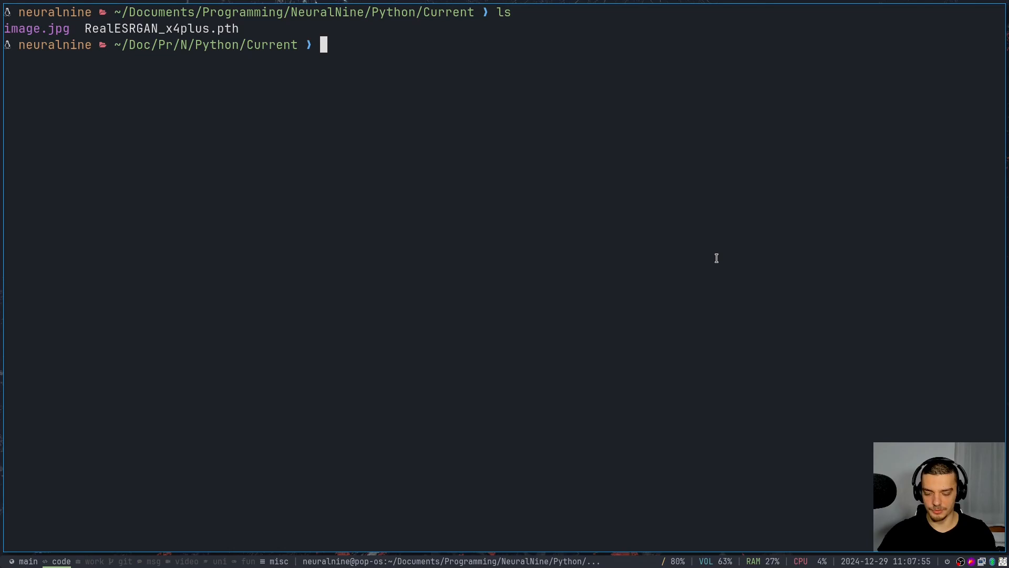
Enter pip3 install basicsr realesrgan pillow numpy torch to install the dependencies
type("pip3 install")
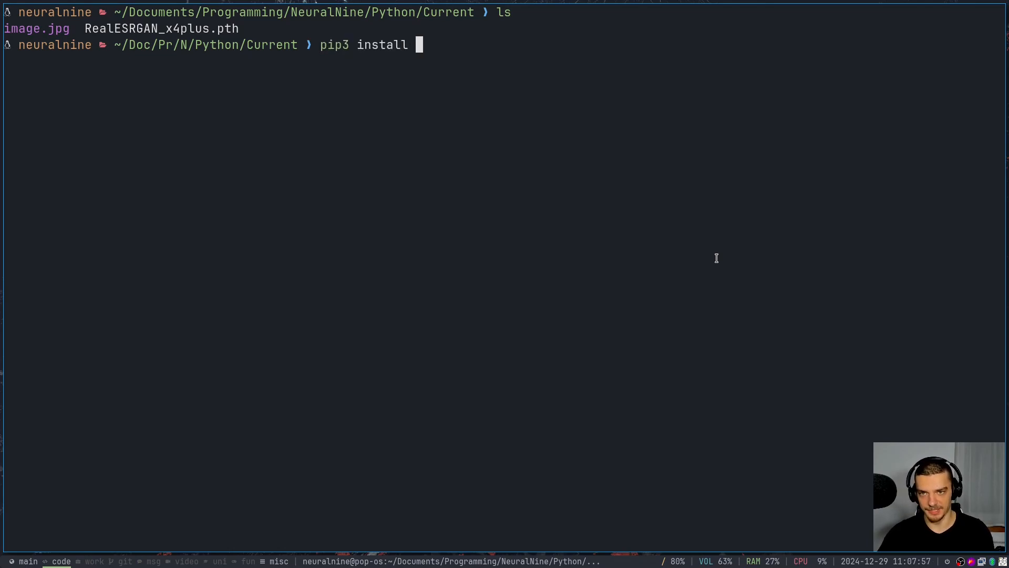
type("basic")
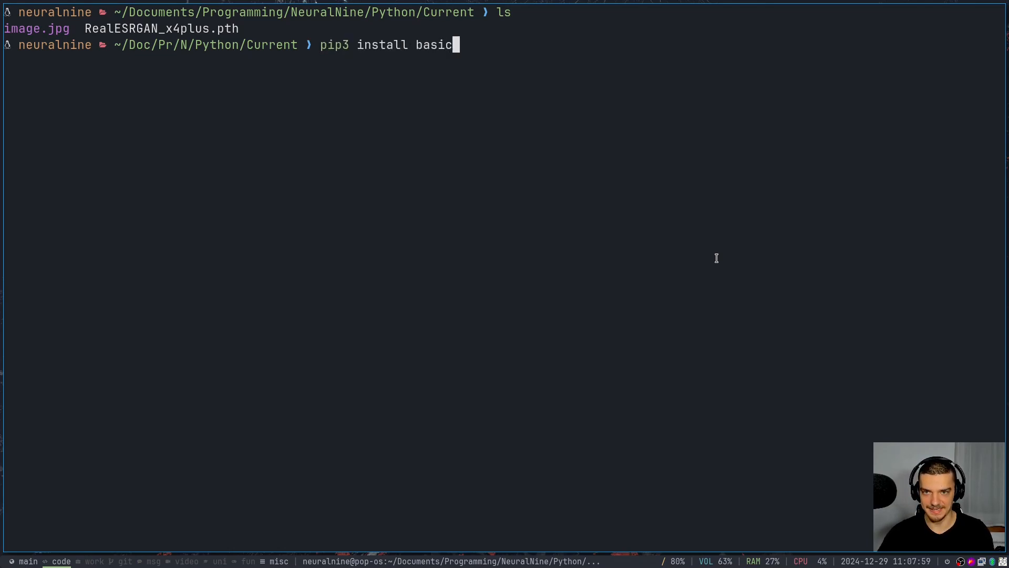
type("r")
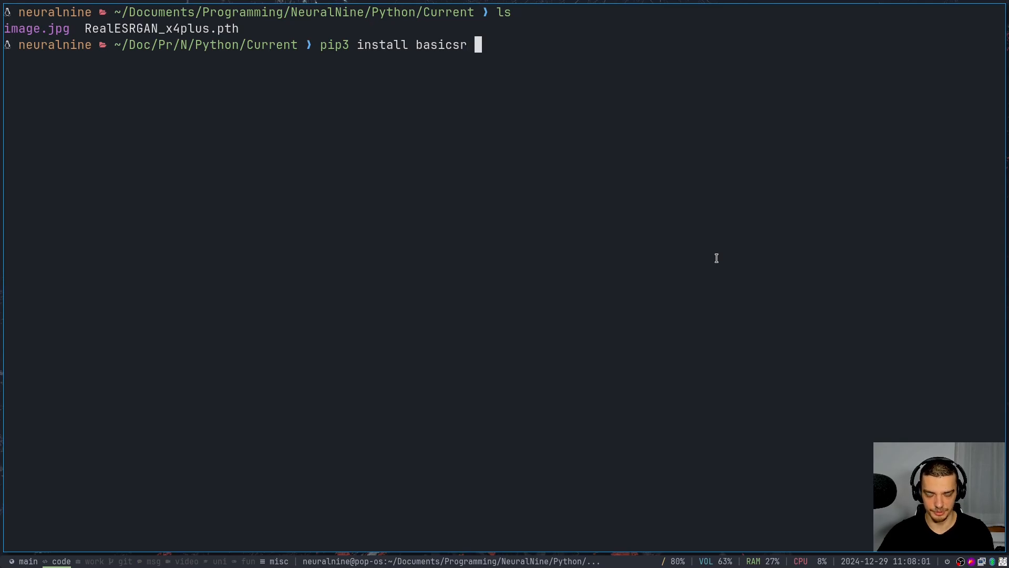
type("rea")
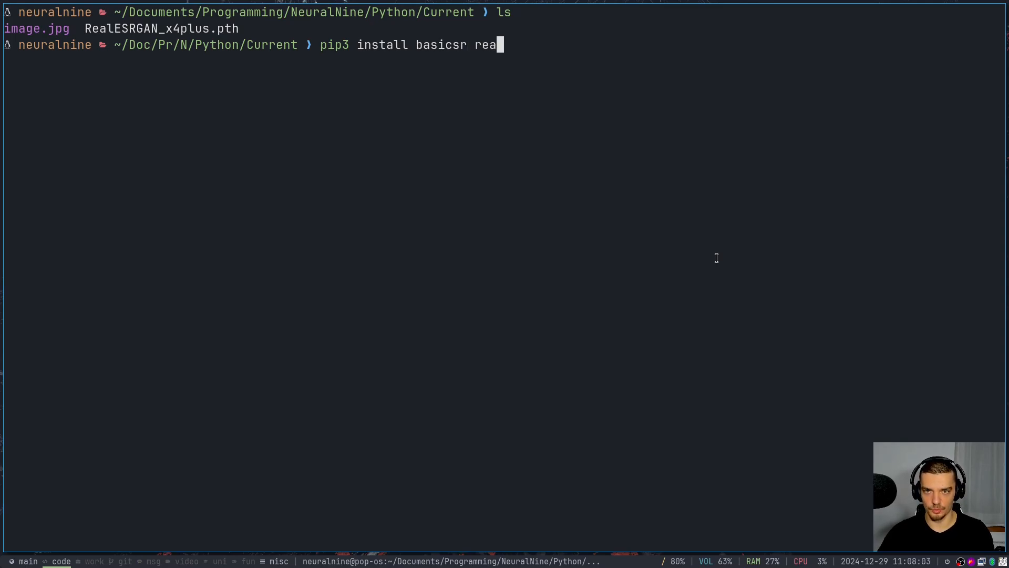
type("lesrgan")
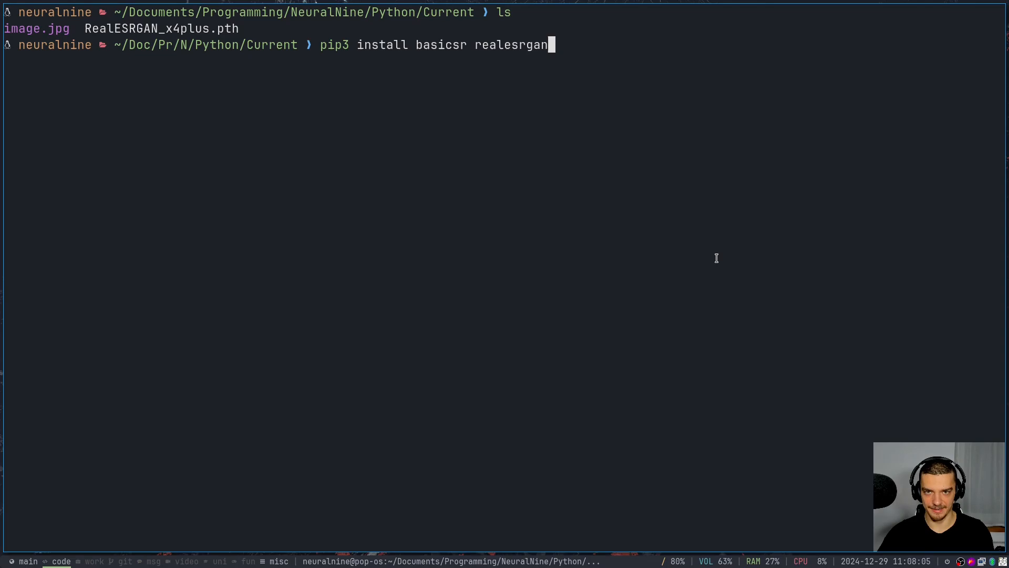
type("pillow")
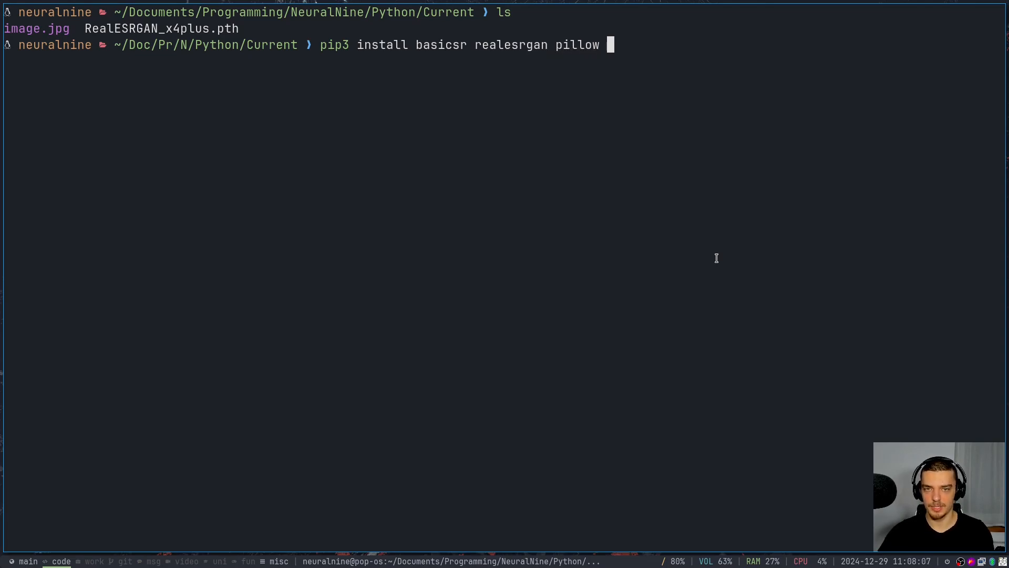
type("numpy to")
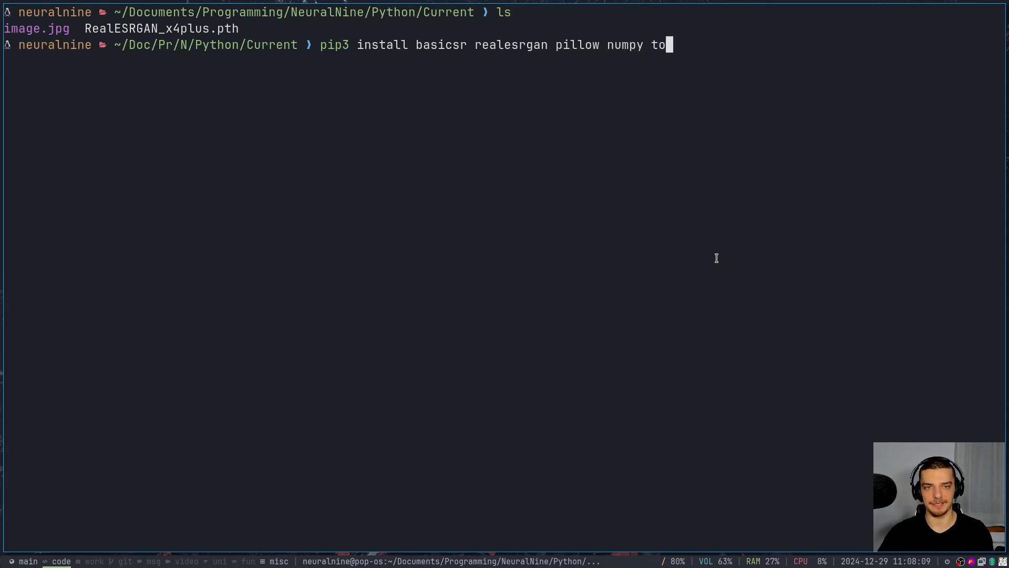
type("rch")
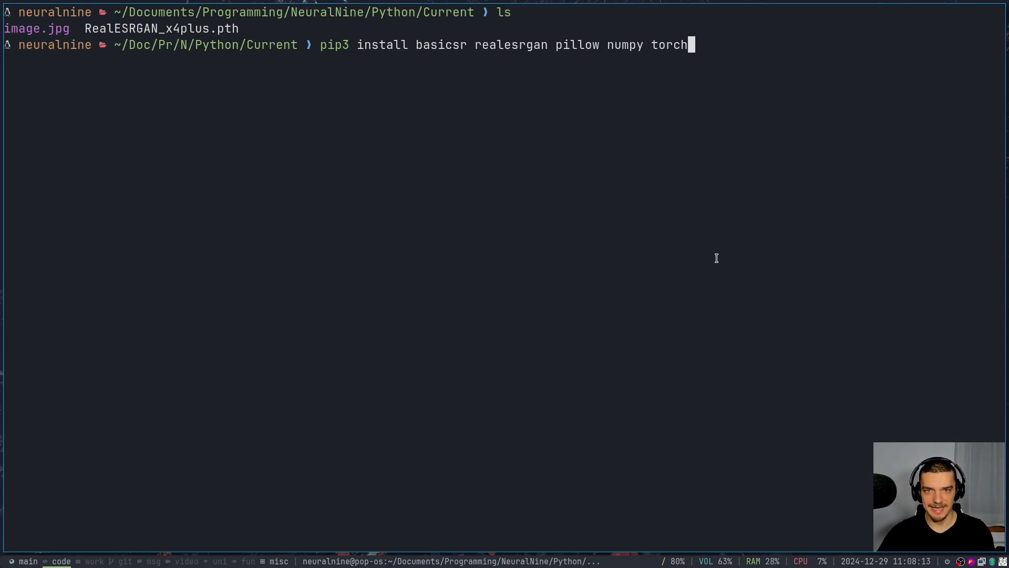
key("BackSpace")
type("n")
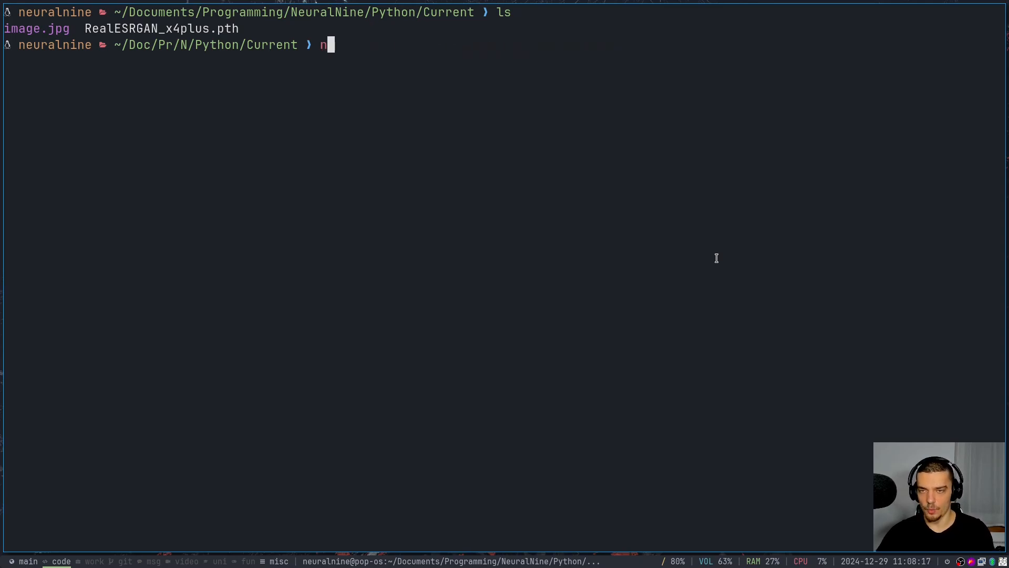
Start main.py in Neovim importing torch, numpy as np and PIL Image
type("v main.py")
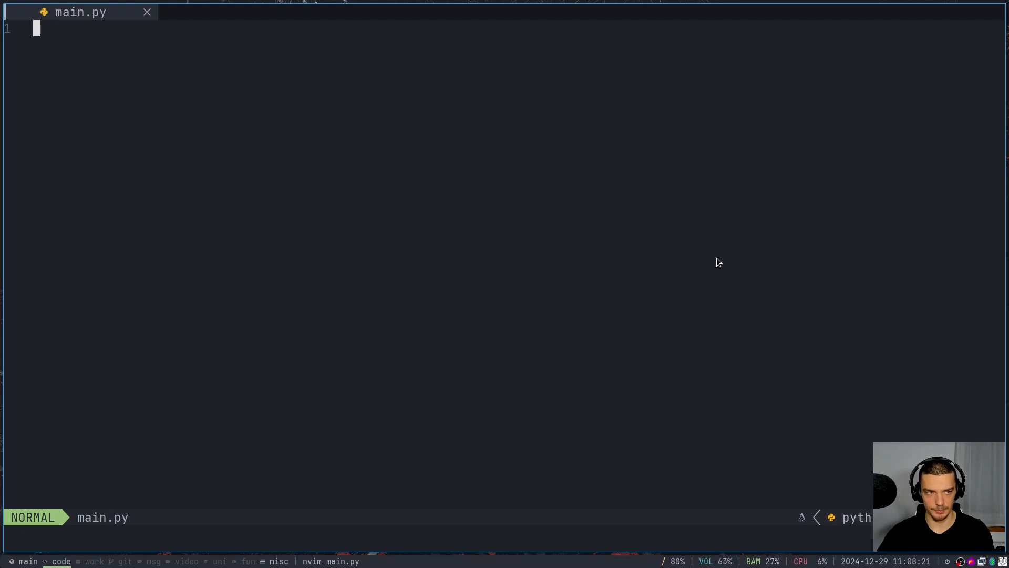
type("import")
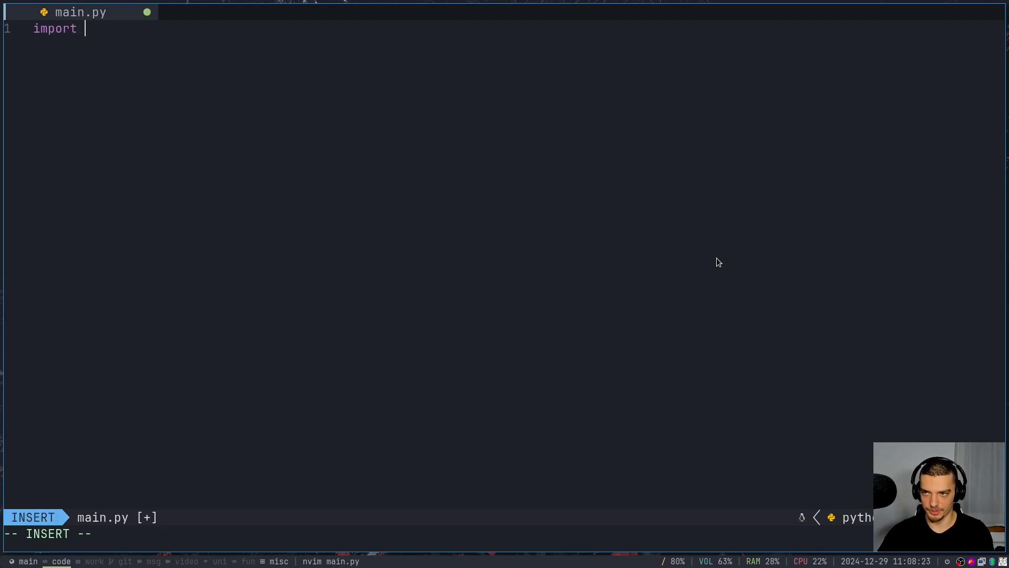
type("torch")
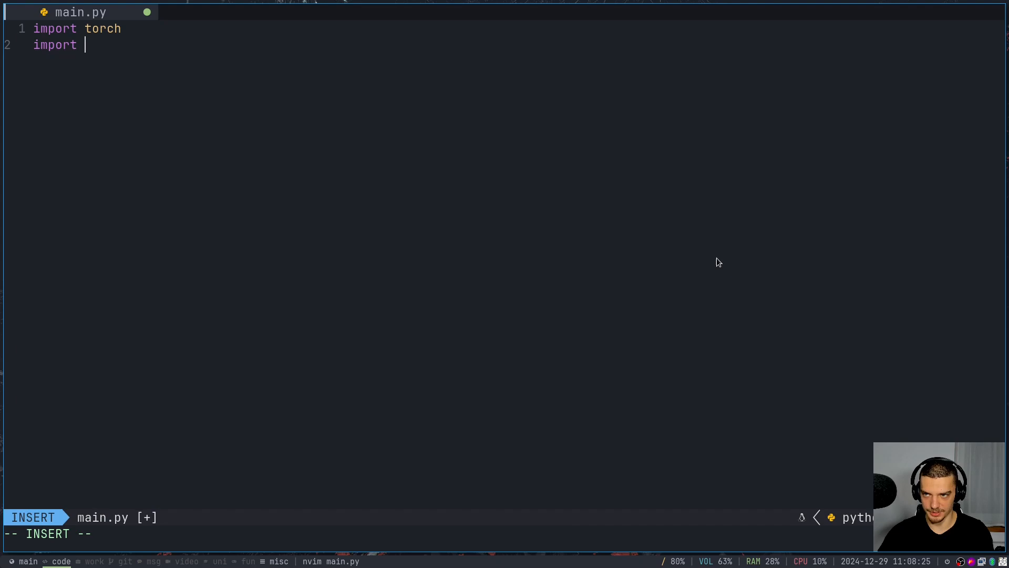
type("numpy as np")
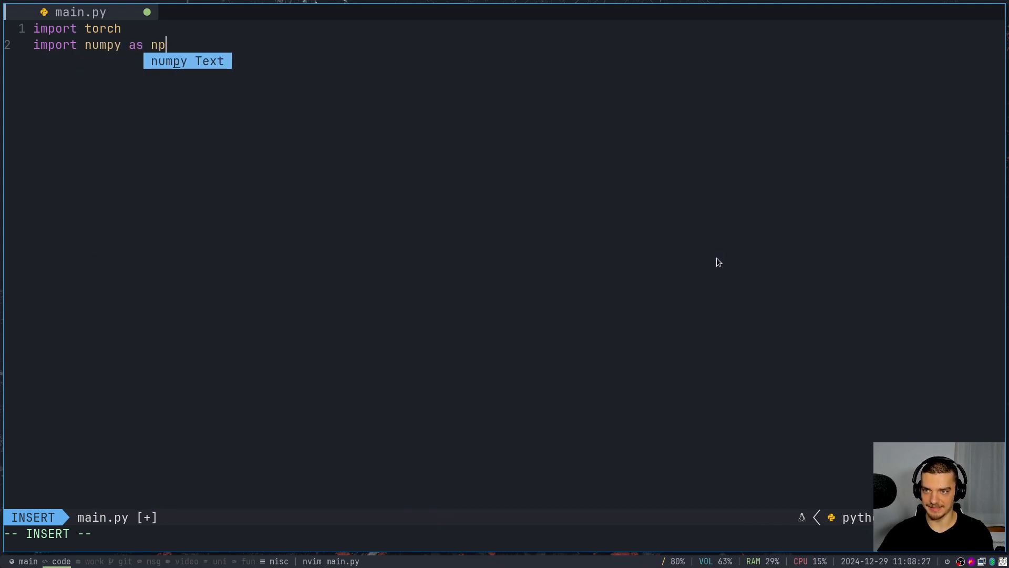
key("Enter")
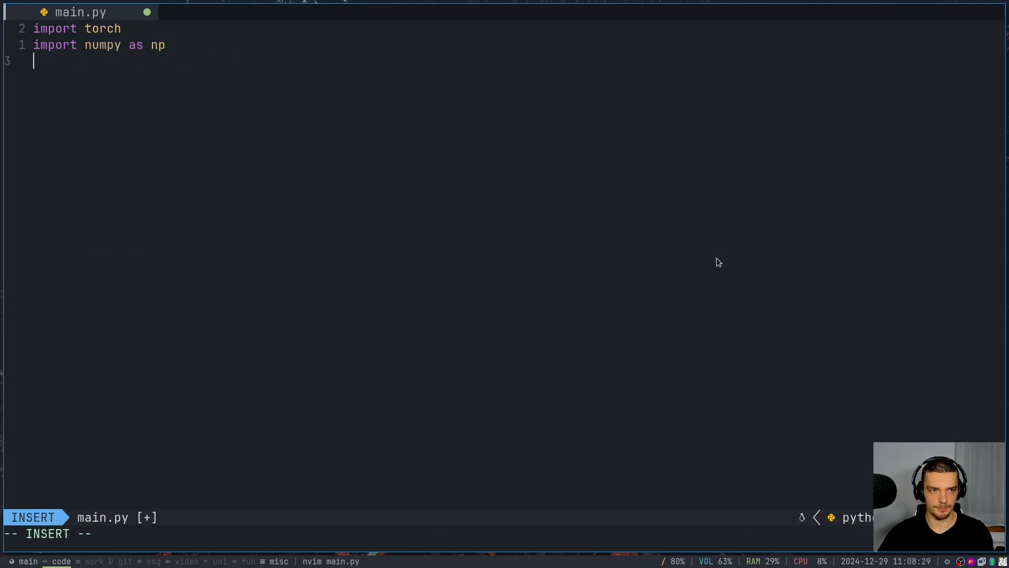
type("from PIL import Image")
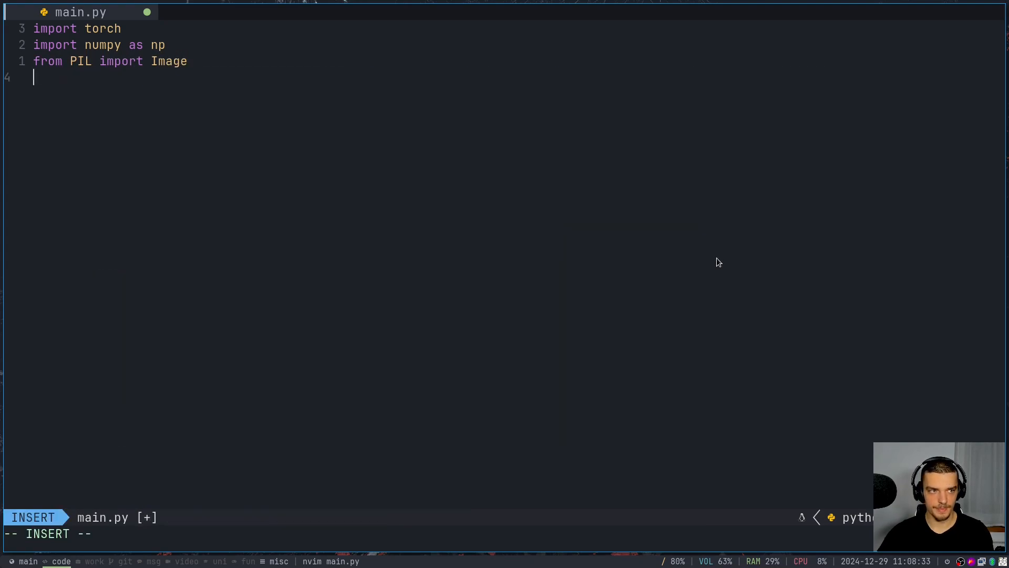
Import RRDBNet from basicsr.archs.rrdbnet_arch and RealESRGANer from realesrgan
type("from")
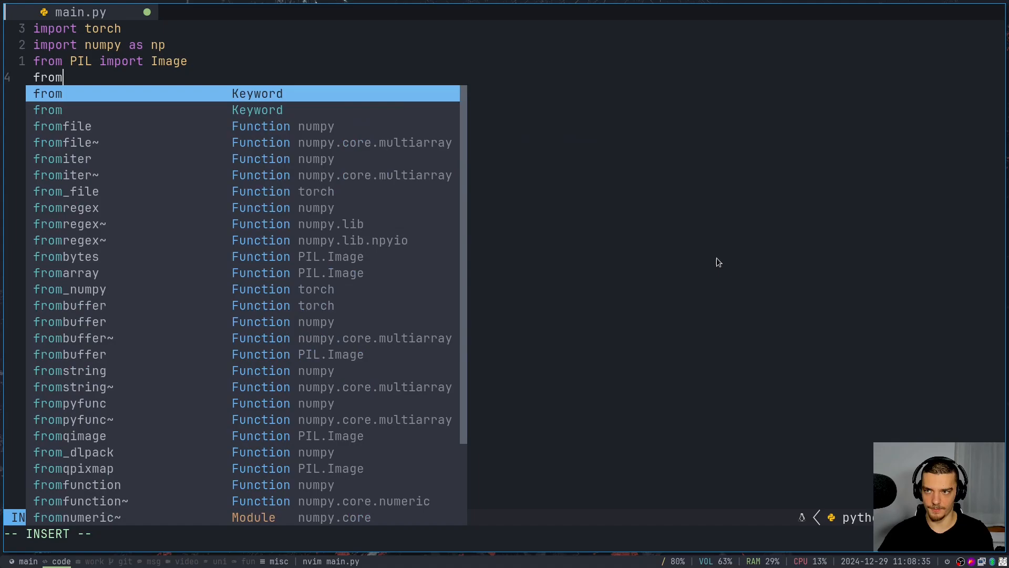
type("bas")
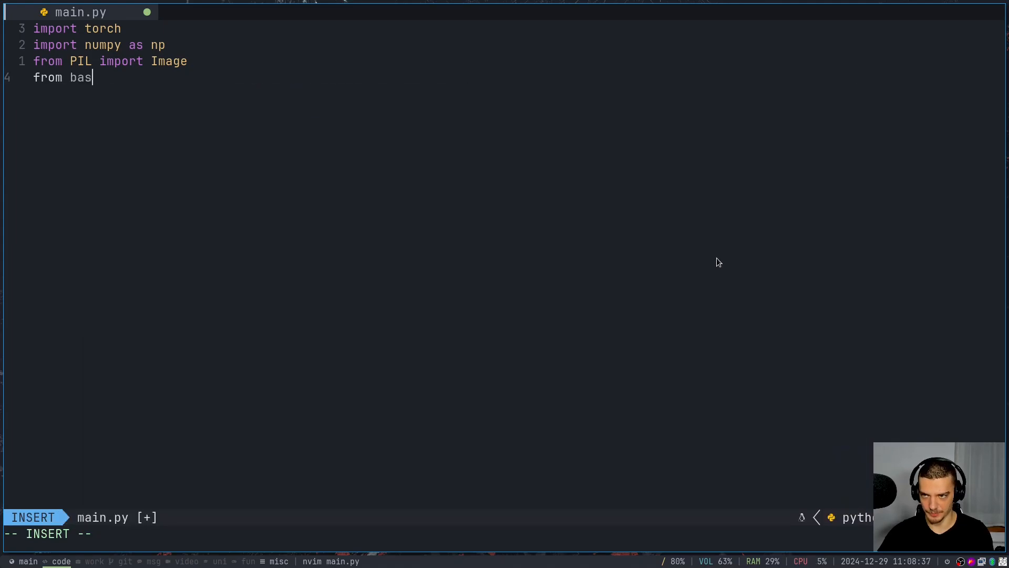
type("icsr")
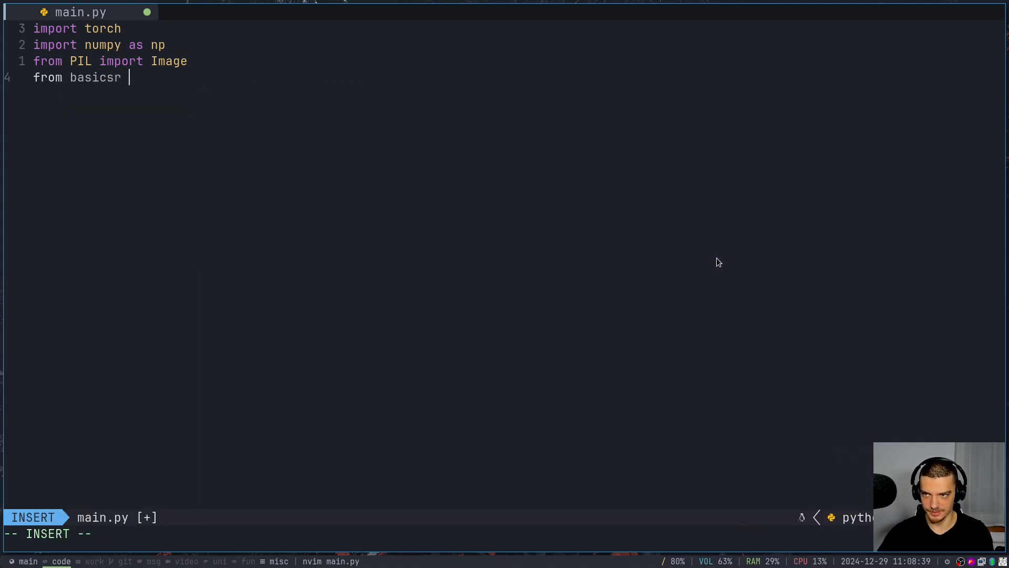
type(".arch")
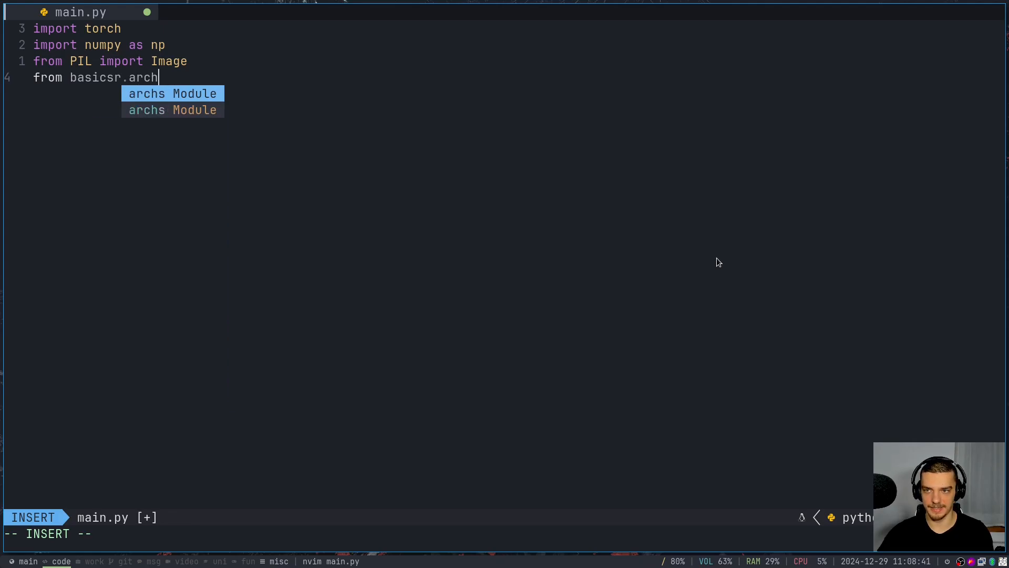
type("s.")
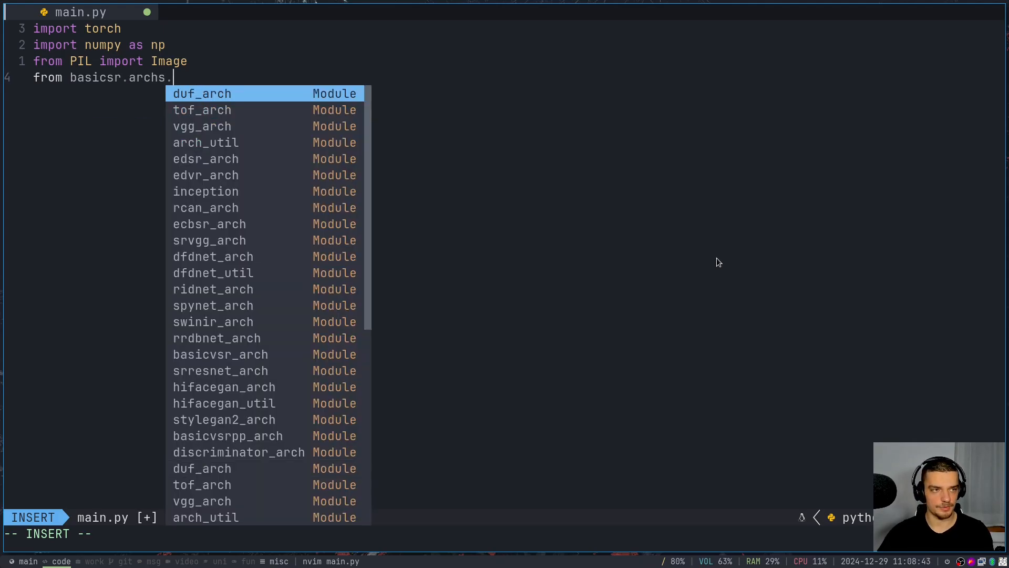
type("rrdbnet_arch")
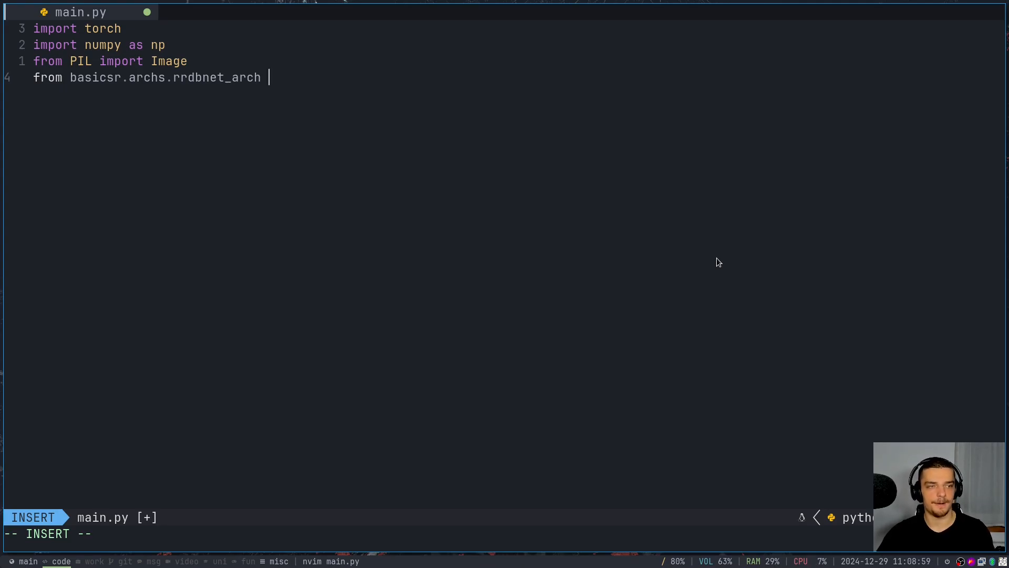
type("import RRDBNet")
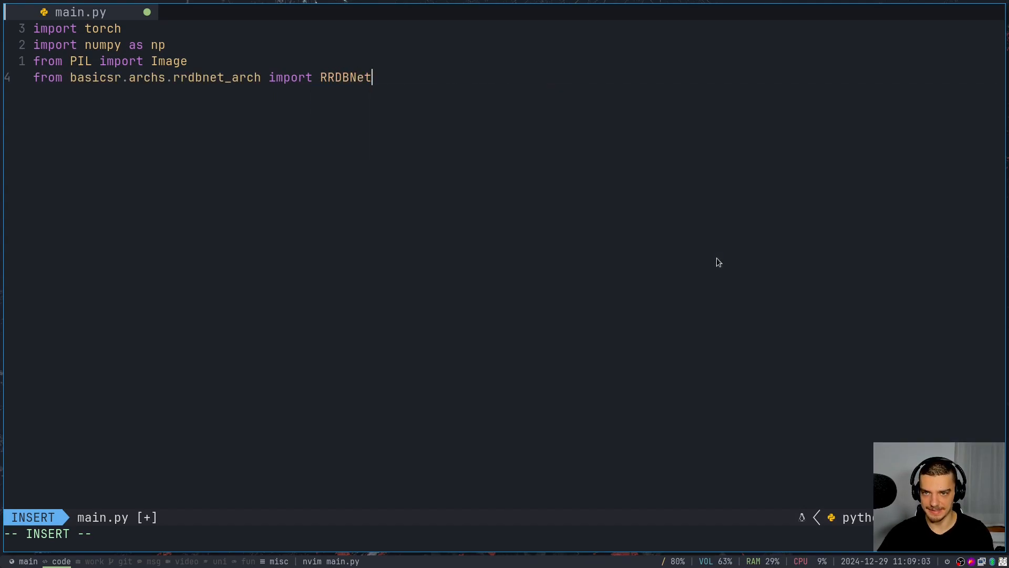
type("from realesrgan")
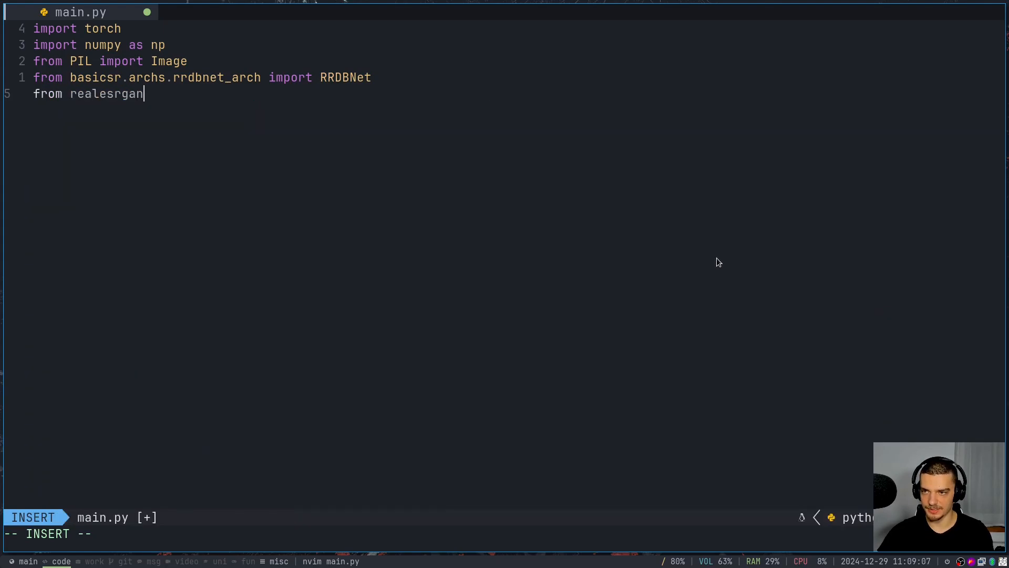
type("import")
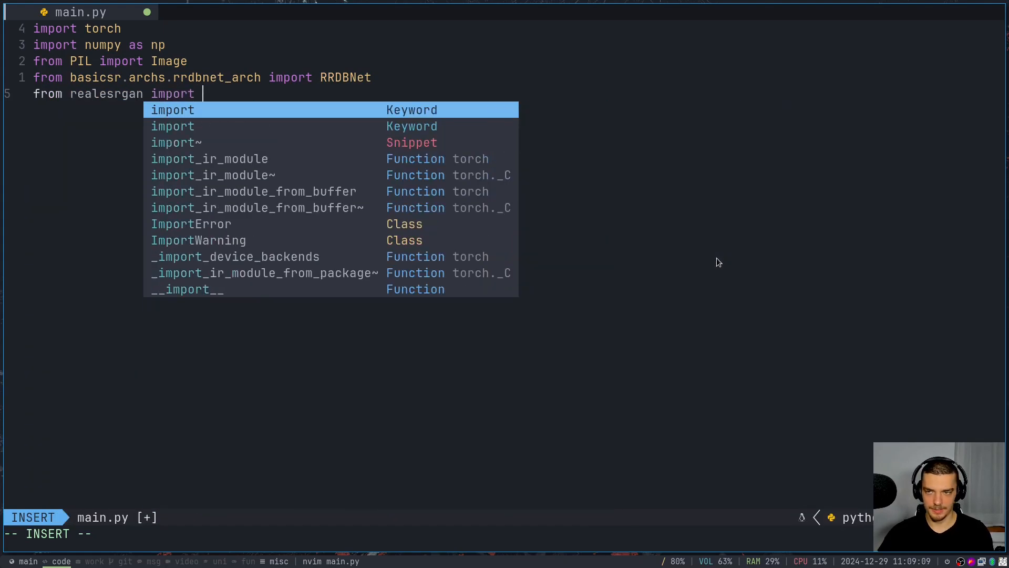
type("RealESRGANer")
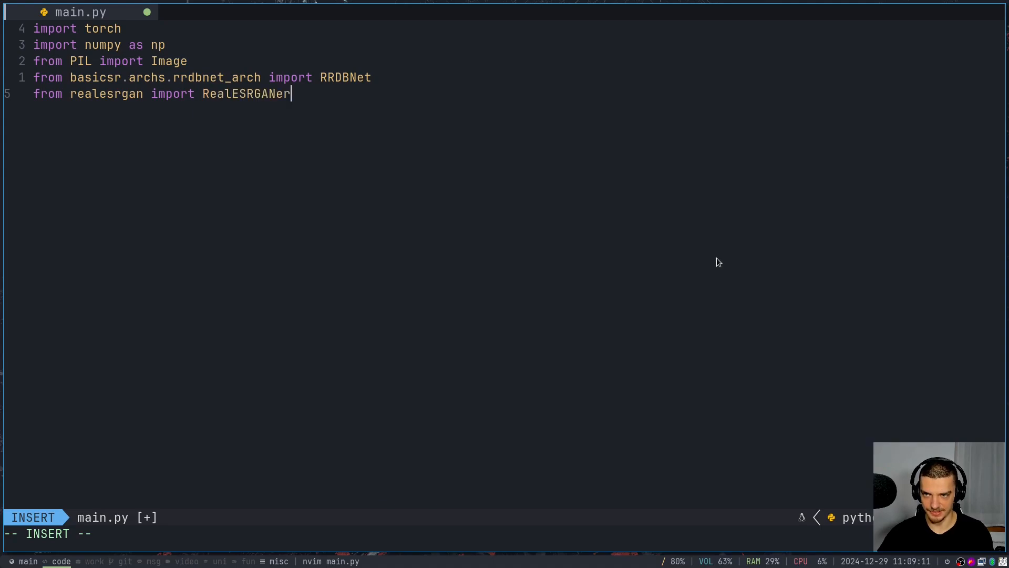
Add trailing comments noting RRDBNet is the model and RealESRGANer the framework using it
key("Escape")
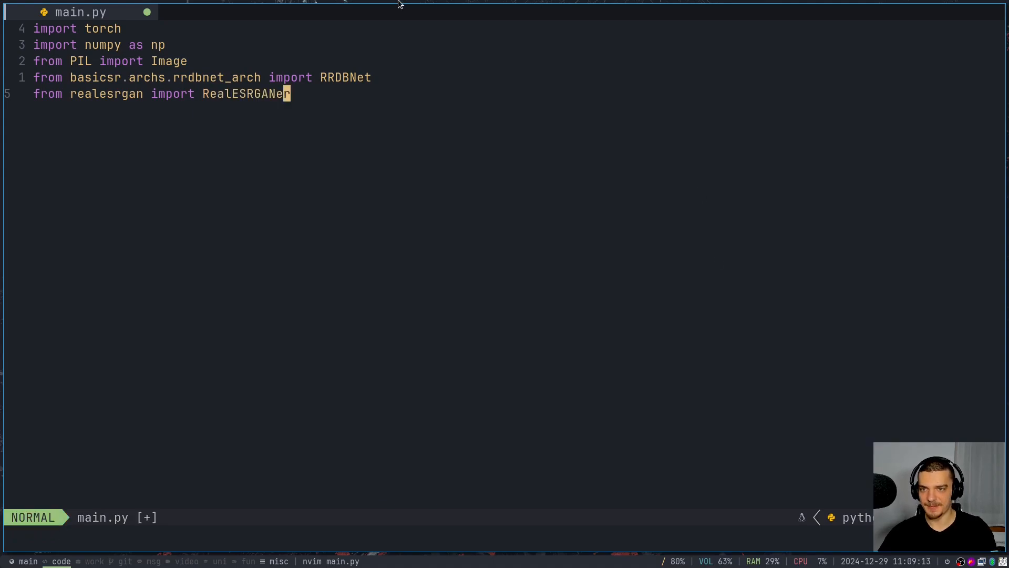
type("# model")
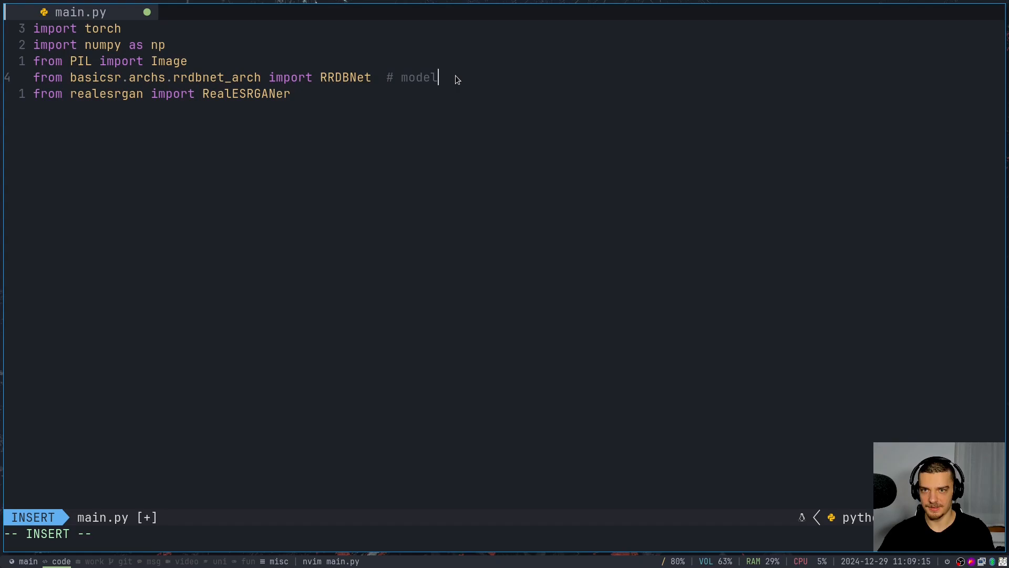
type("is")
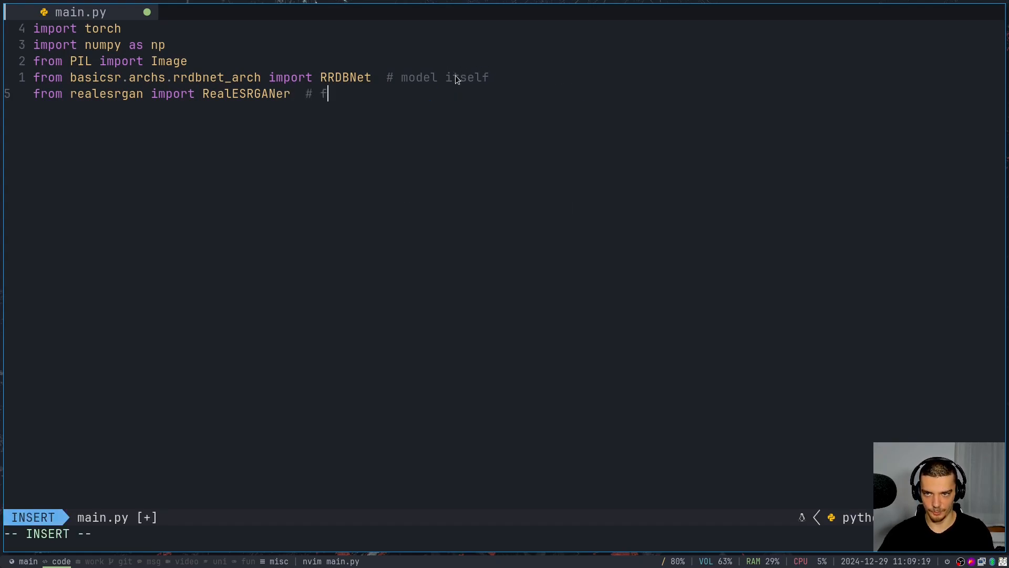
type("ramework that uses it")
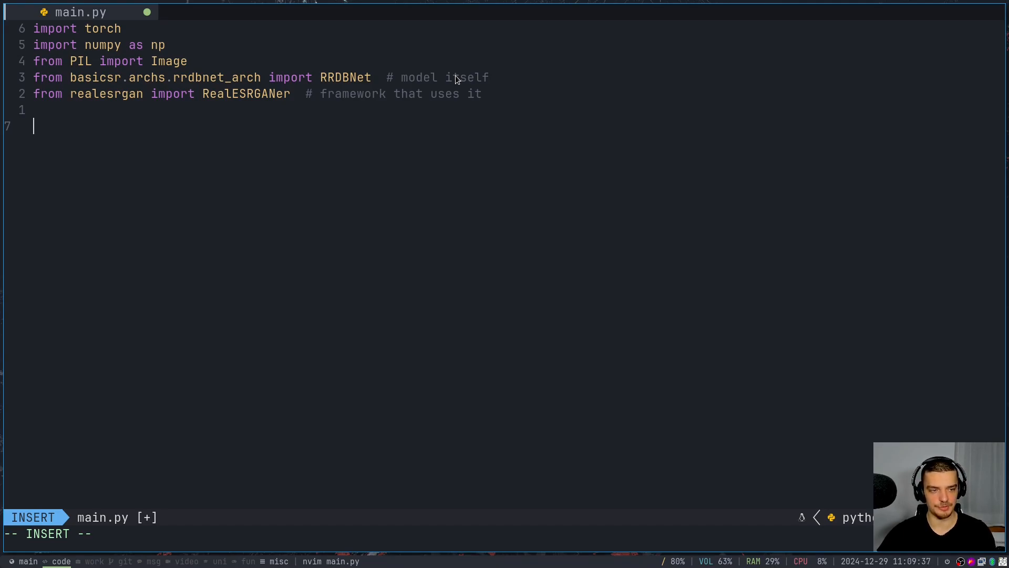
mouse_move(390, 79)
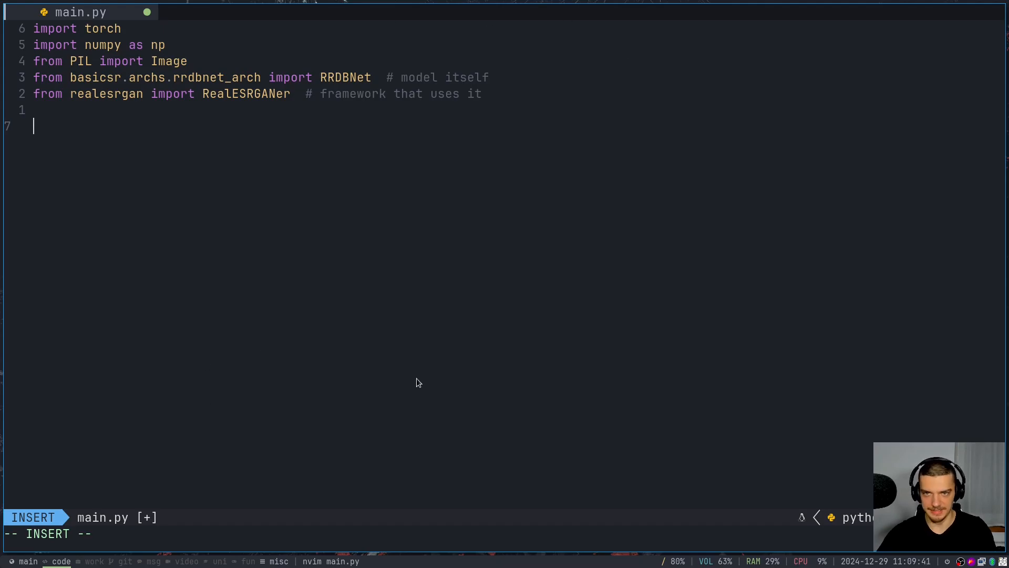
mouse_move(410, 400)
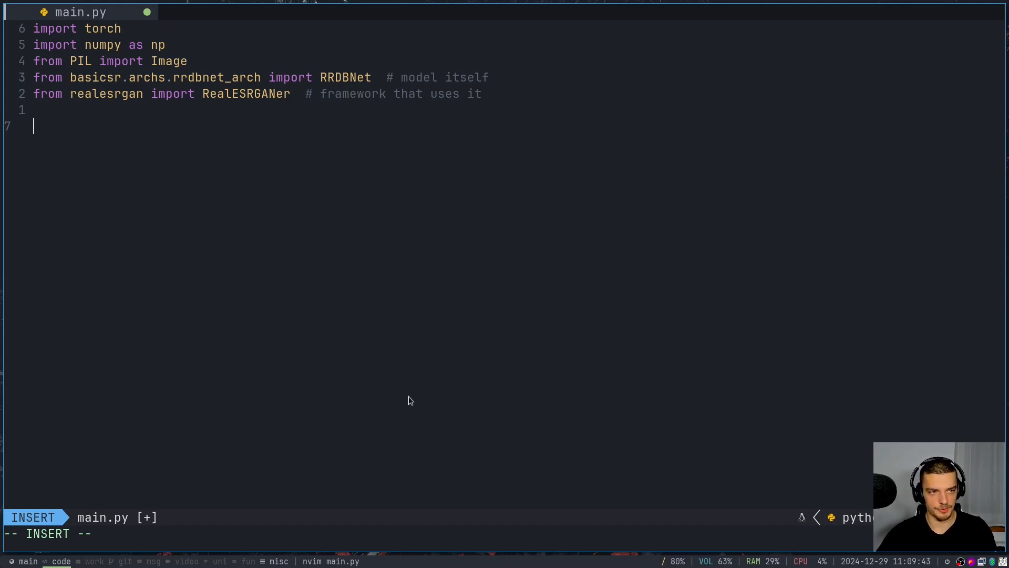
Define model_path = 'RealESRGAN_x4plus.pth'
type("model_paht")
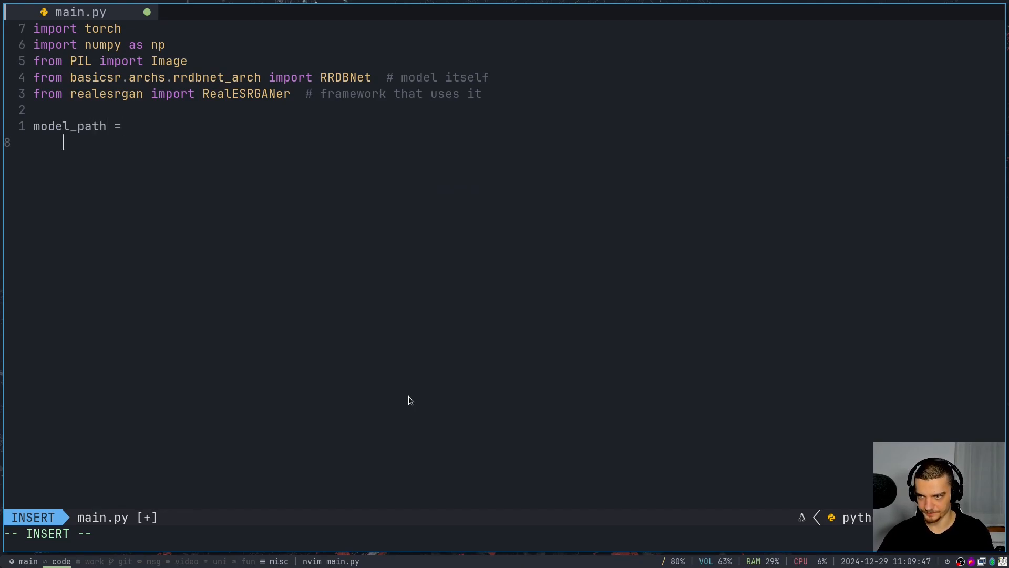
type("'R")
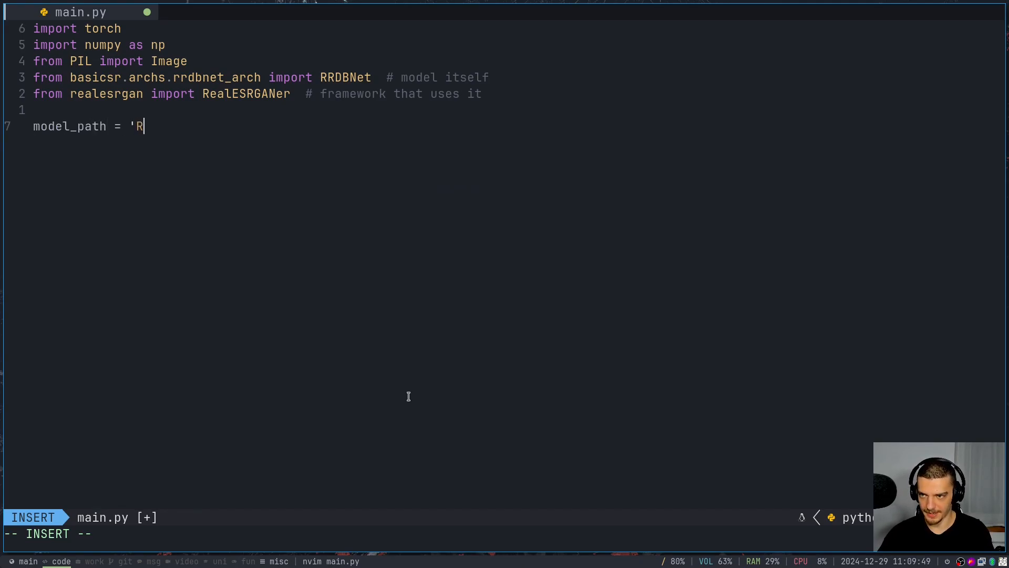
type("ealESRGAN_x4plus.pth''")
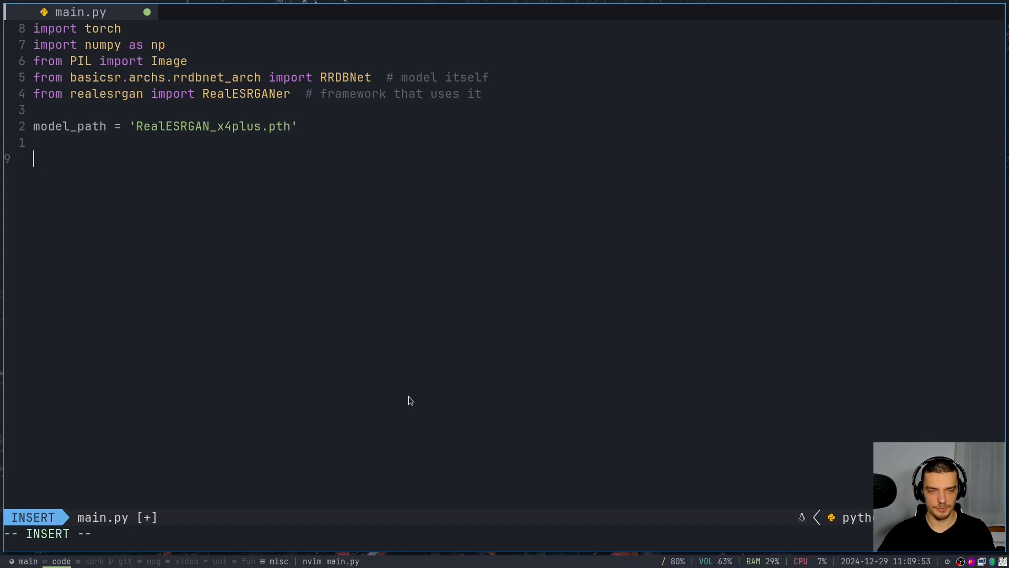
Load state_dict with torch.load(model_path, map_location=torch.device('cpu'))
type("state_dict =")
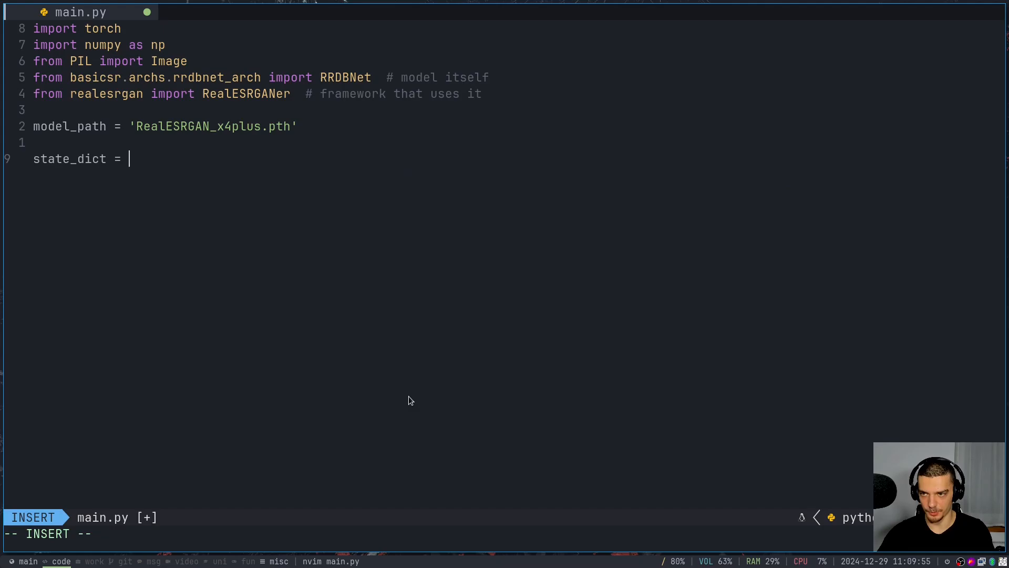
type("torch.")
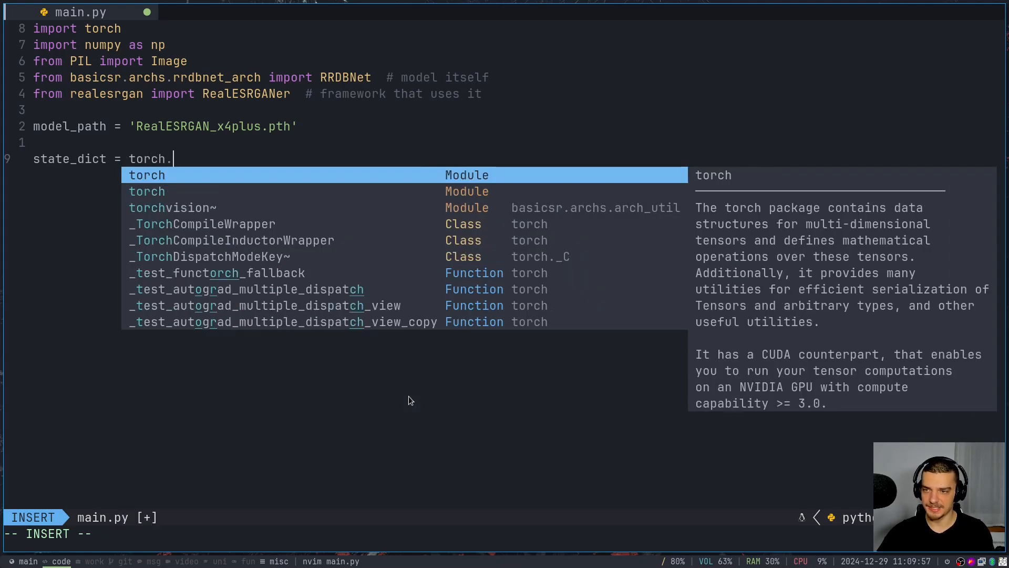
type("load(mo")
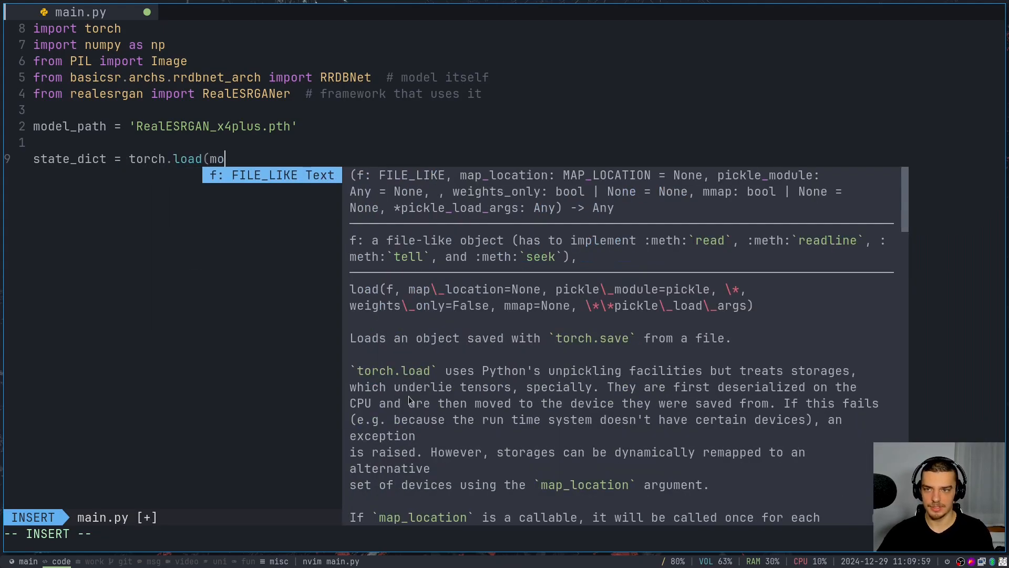
type("del_path")
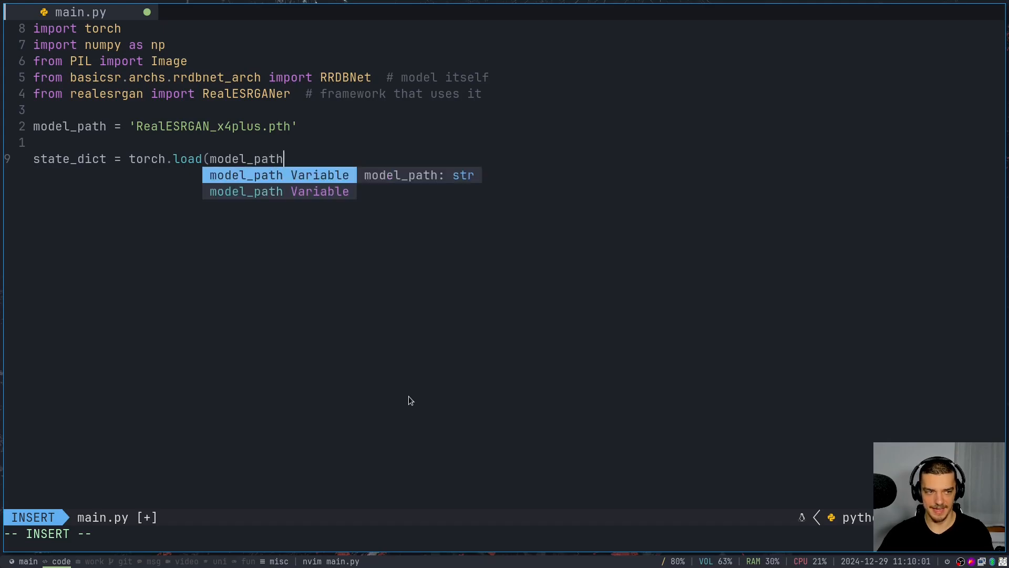
type(", m")
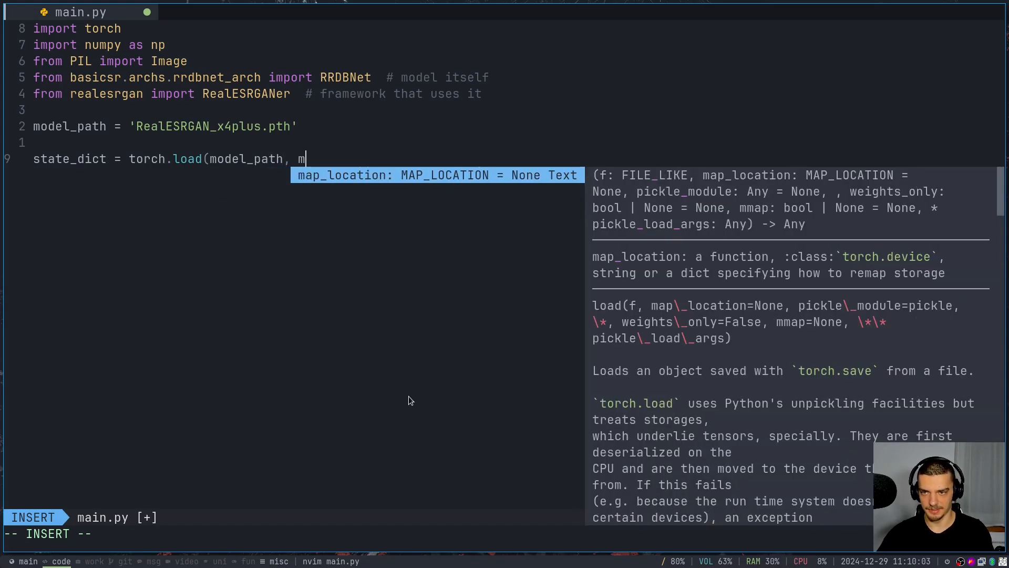
type("ap_location=")
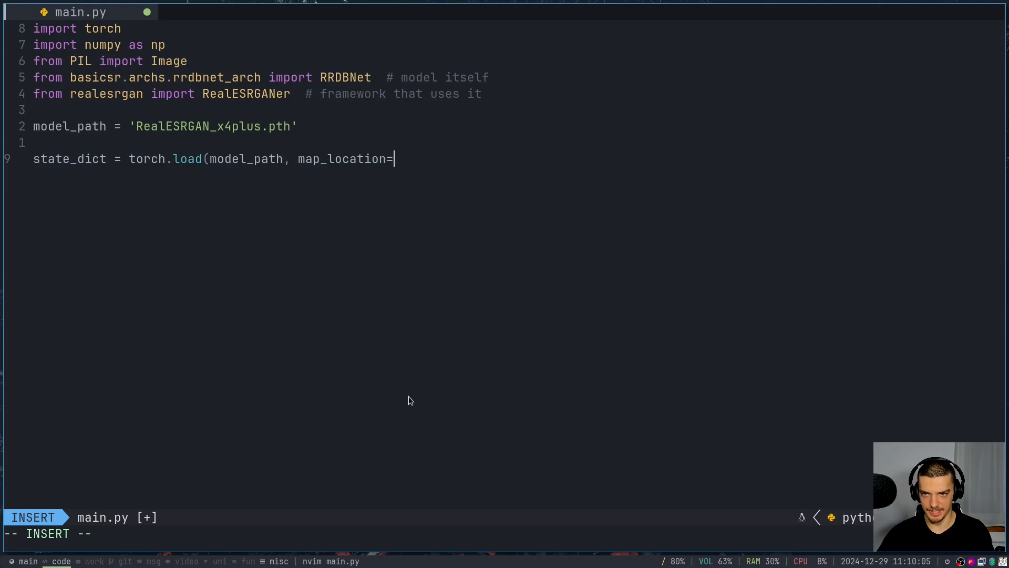
type("torch.device('cpu'")
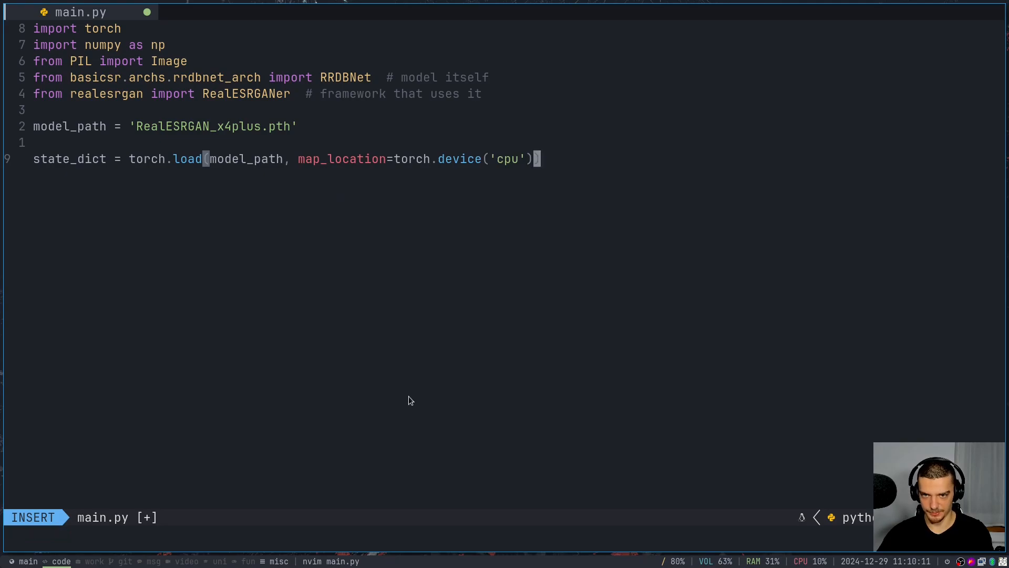
key("Escape")
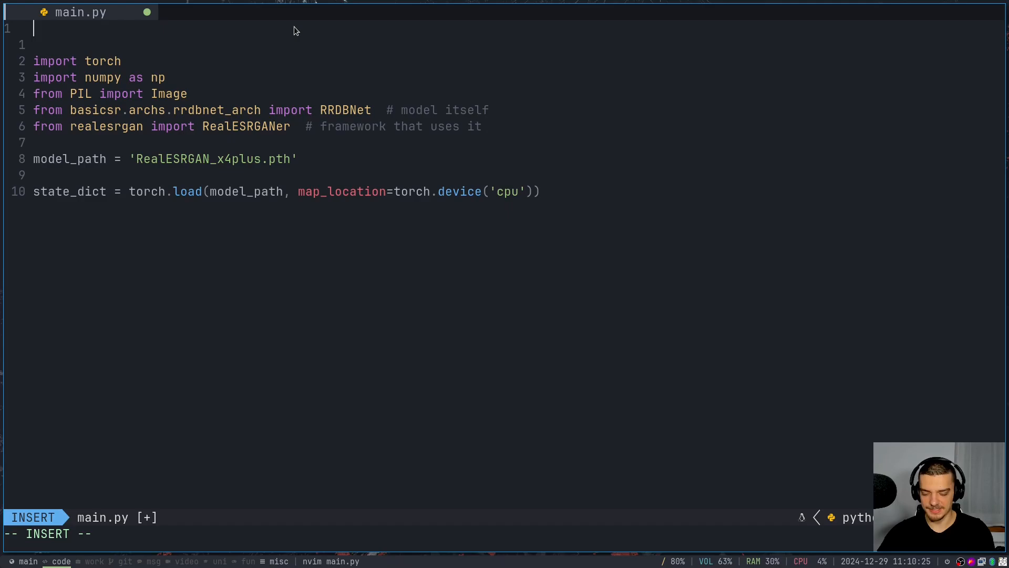
Import warnings at the top and silence them with warnings.filterwarnings('ignore')
type("import warnings")
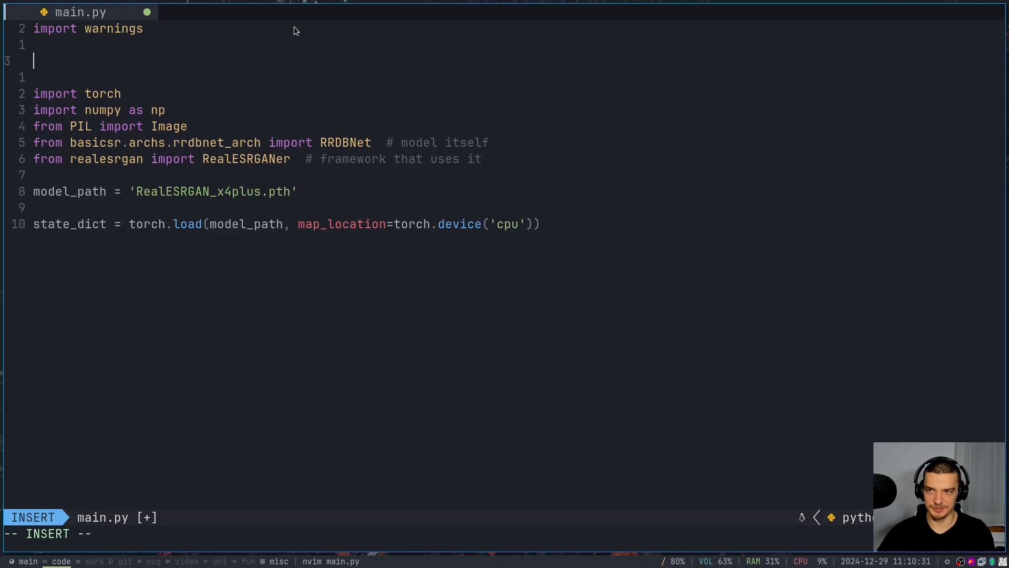
type("w")
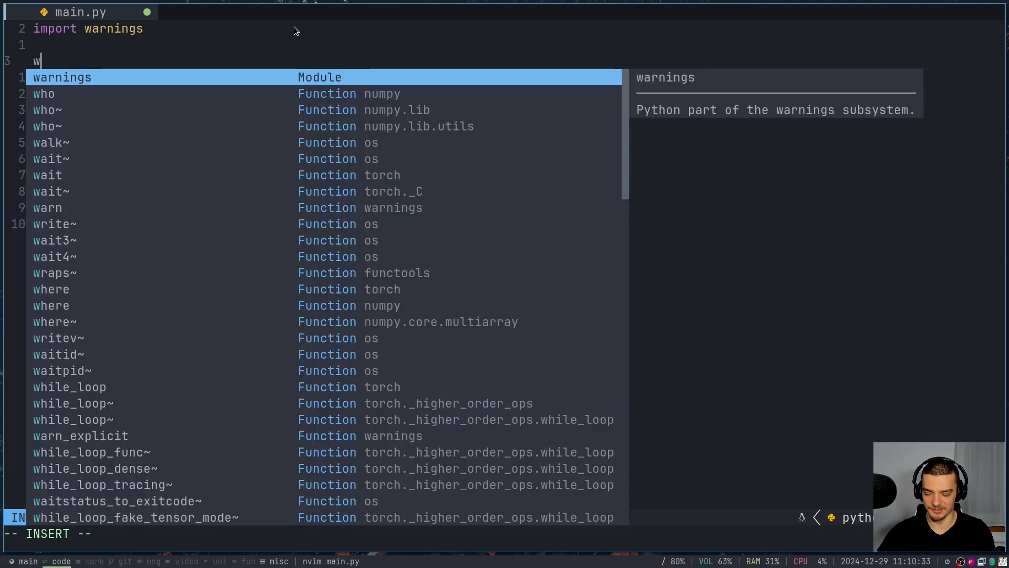
type("arnings.filterwarnings('ig")
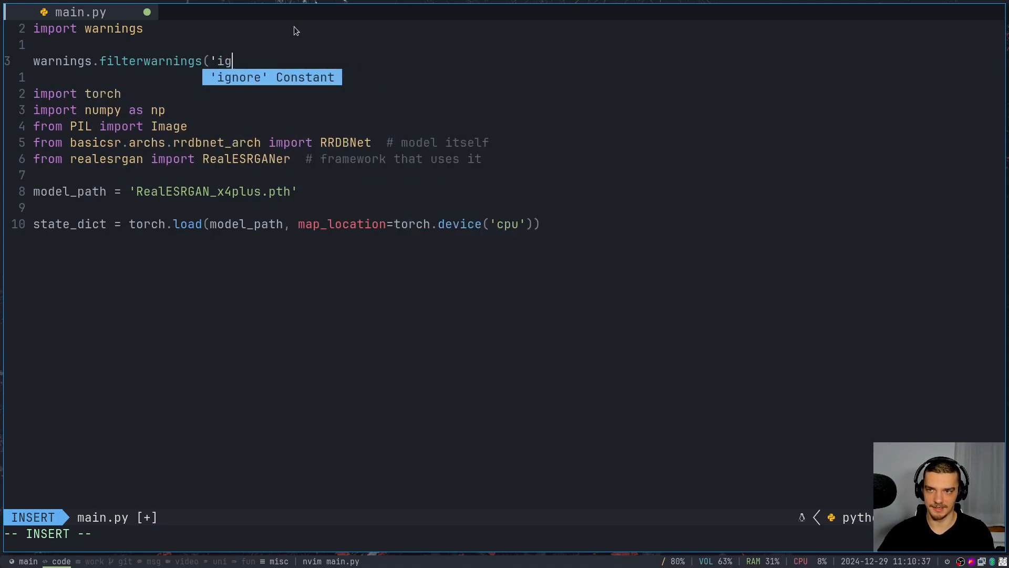
key("Escape")
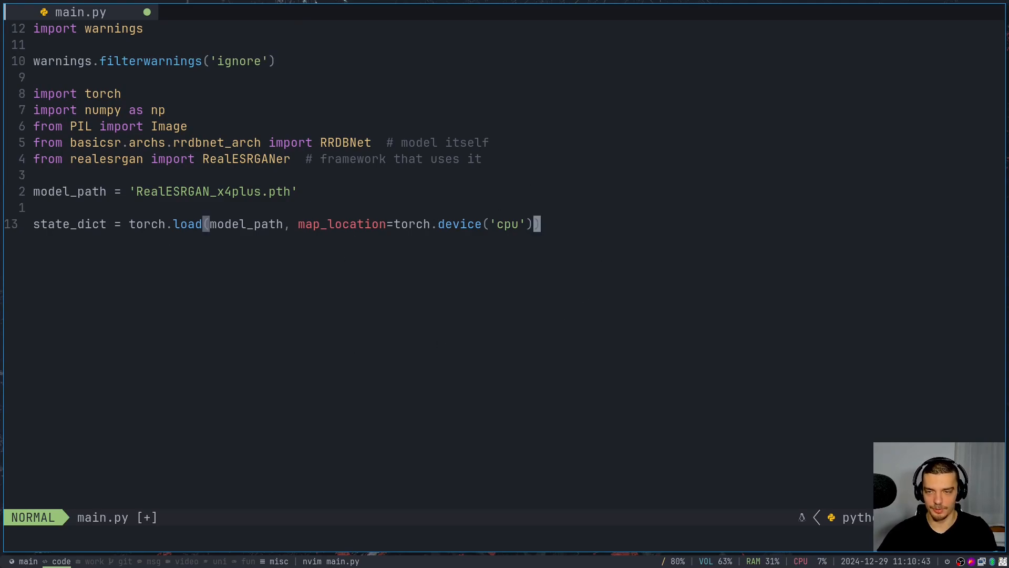
mouse_move(628, 264)
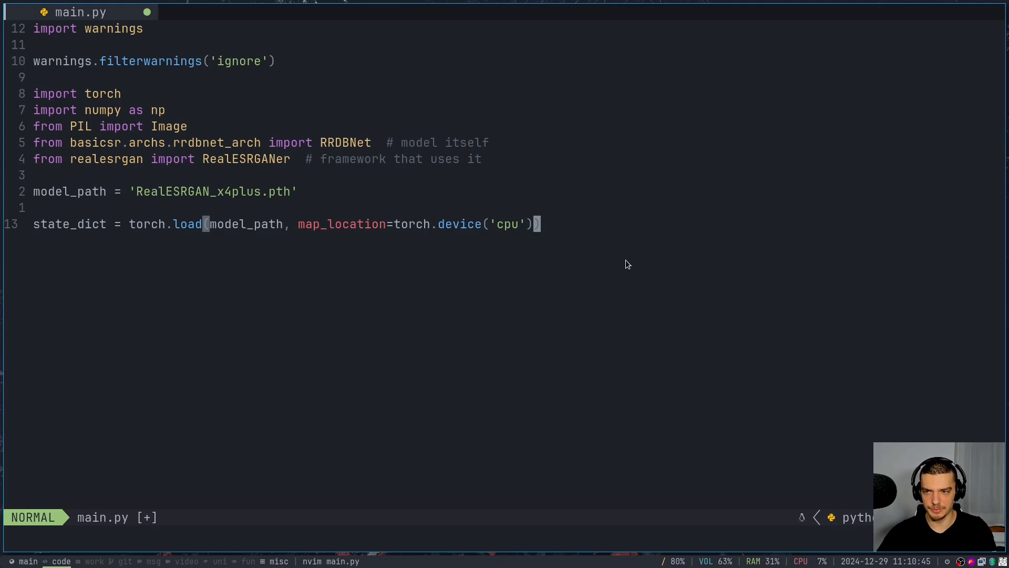
Index the loaded checkpoint by ['params_ema'] on the torch.load line
type("['p")
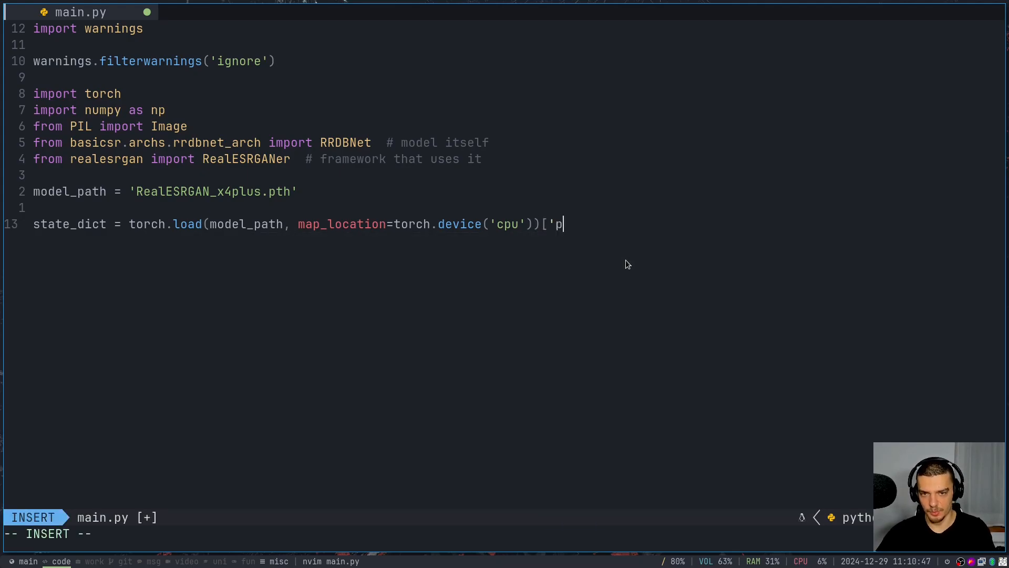
type("arams_ema")
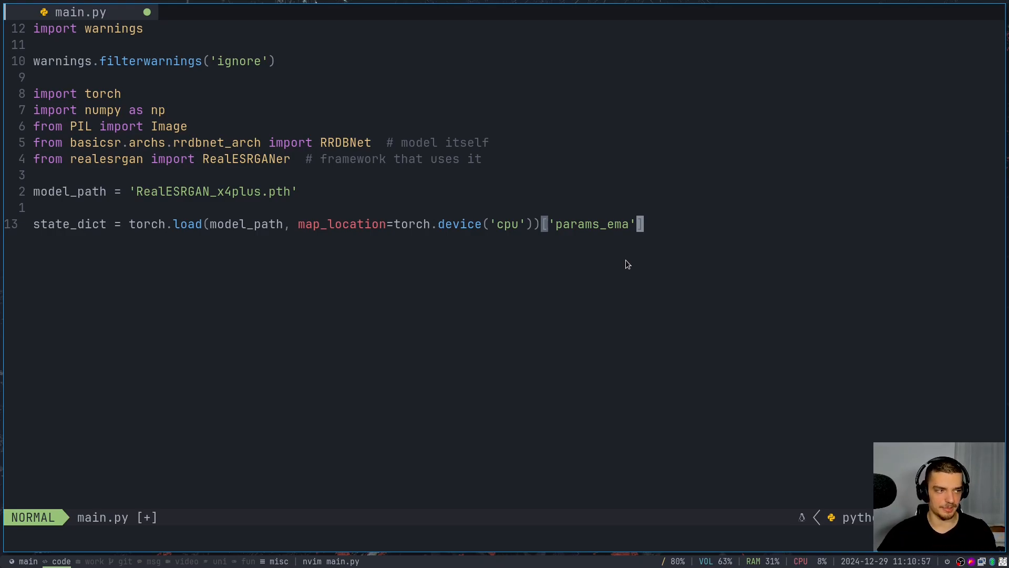
mouse_move(559, 228)
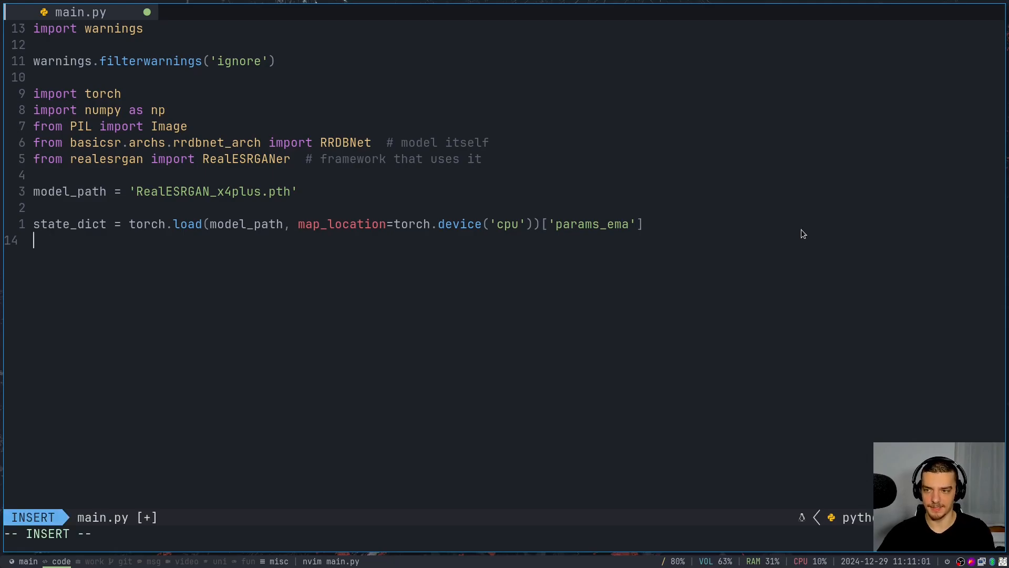
Begin model = RRDBNet(num_in_ch=3, num_out_ch=3, num_feat=64, ...)
type("model =-")
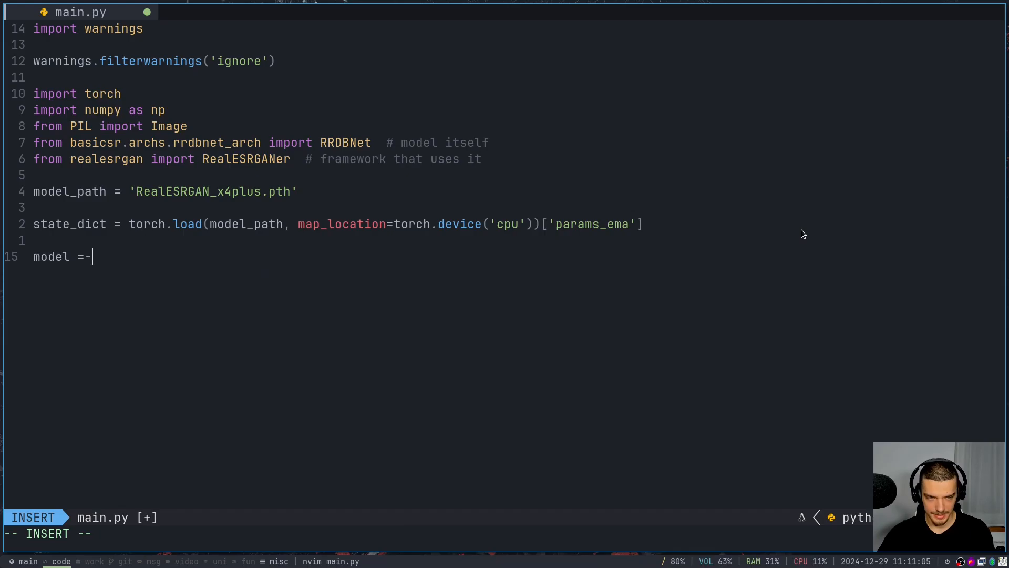
type("RRDBNet")
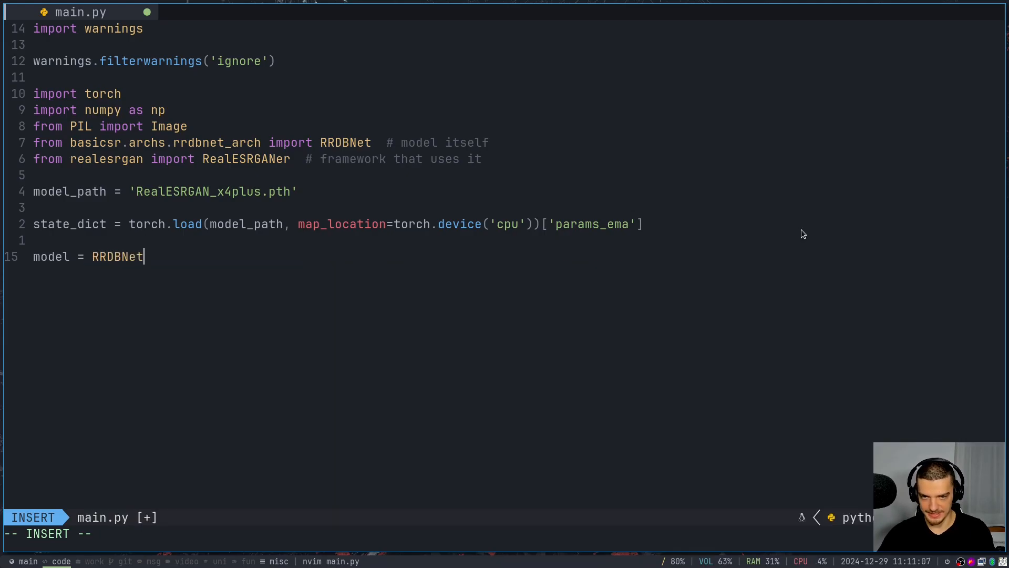
type("(nu")
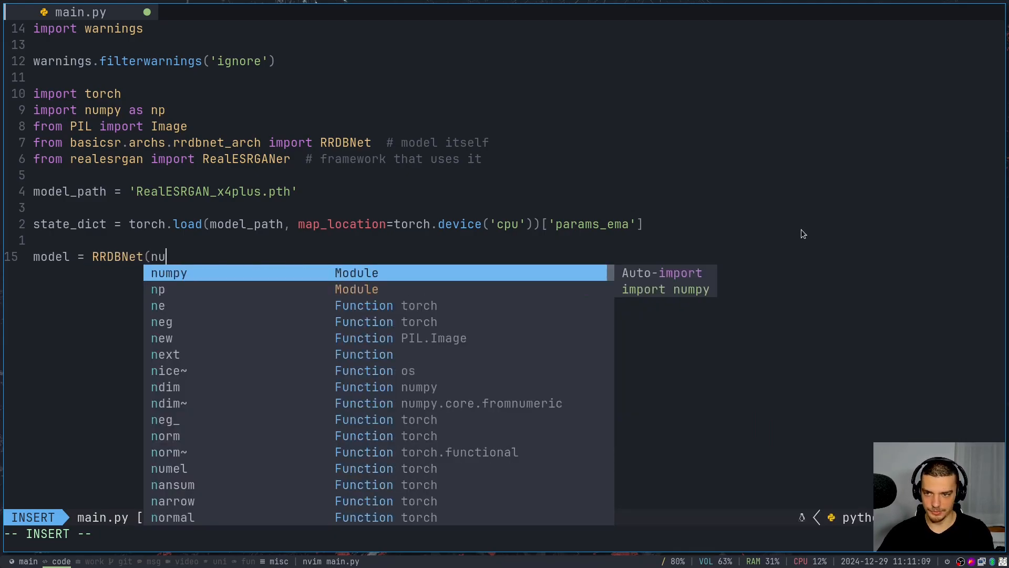
type("m_")
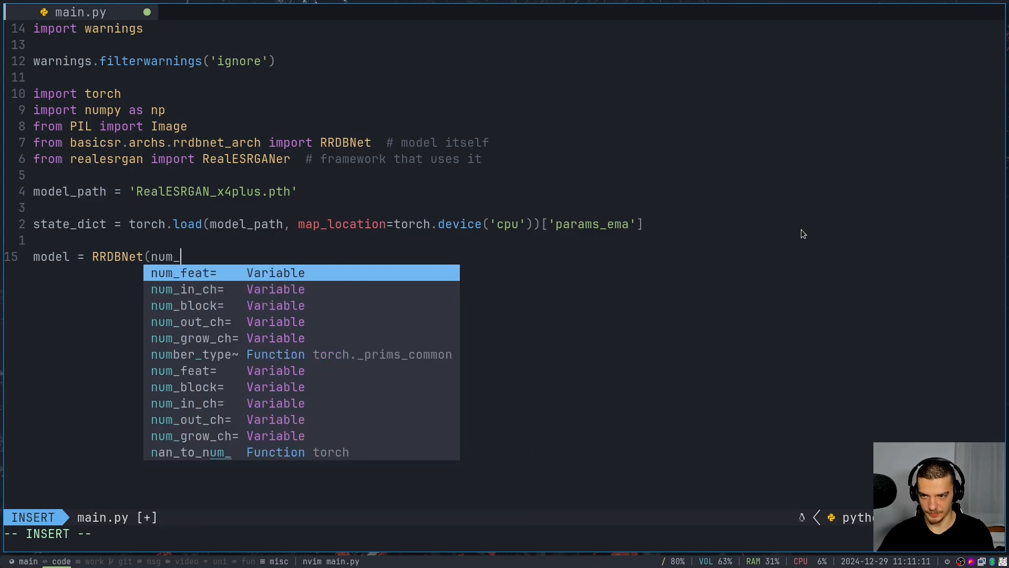
type("in")
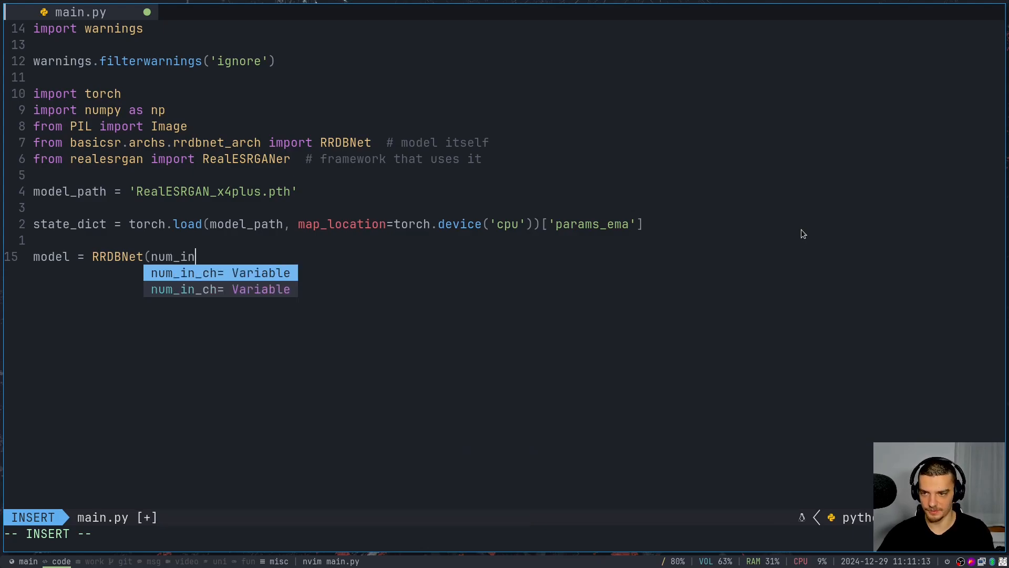
type("_ch=3,")
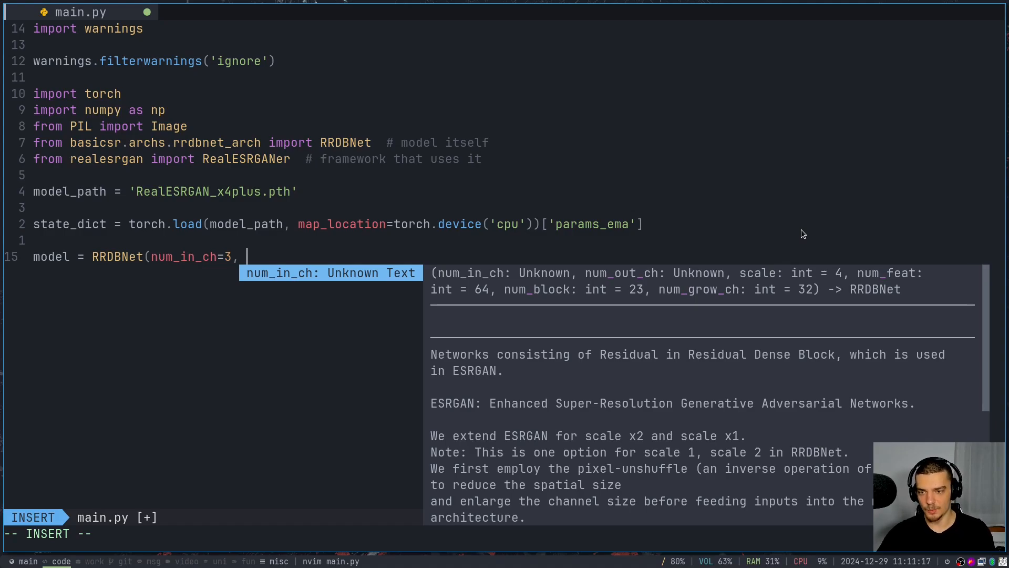
type("num_o")
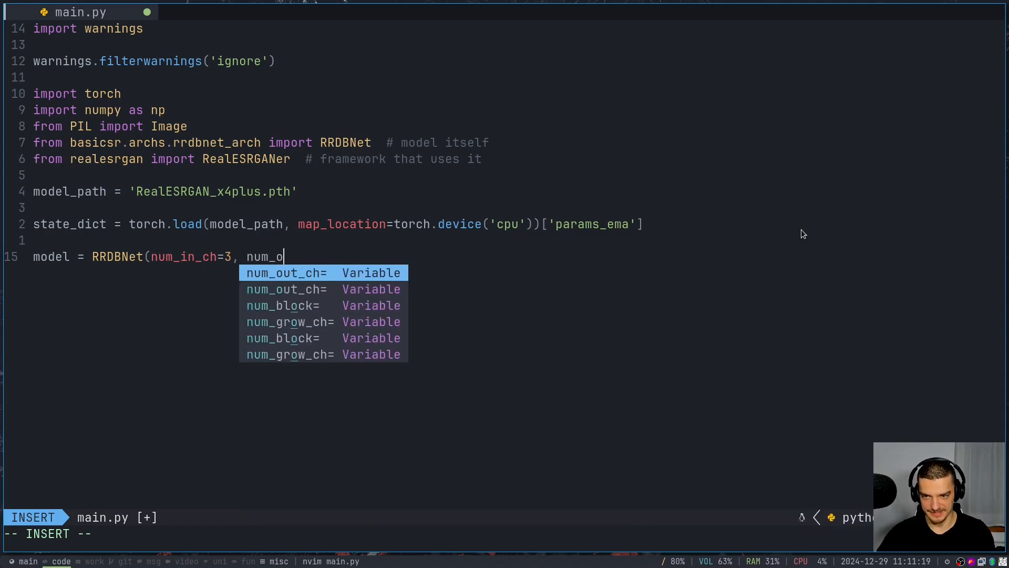
key("Tab")
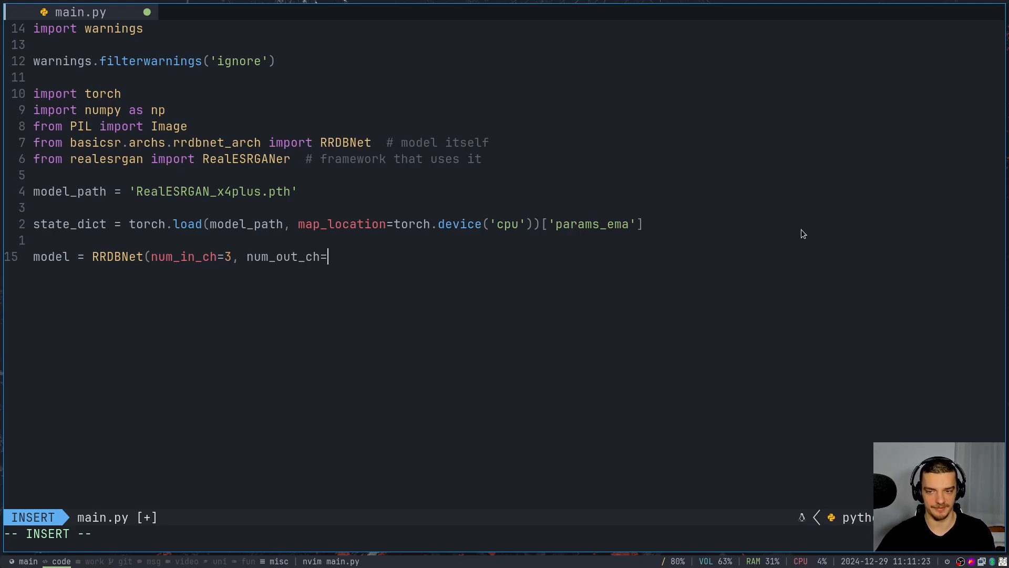
type("3,")
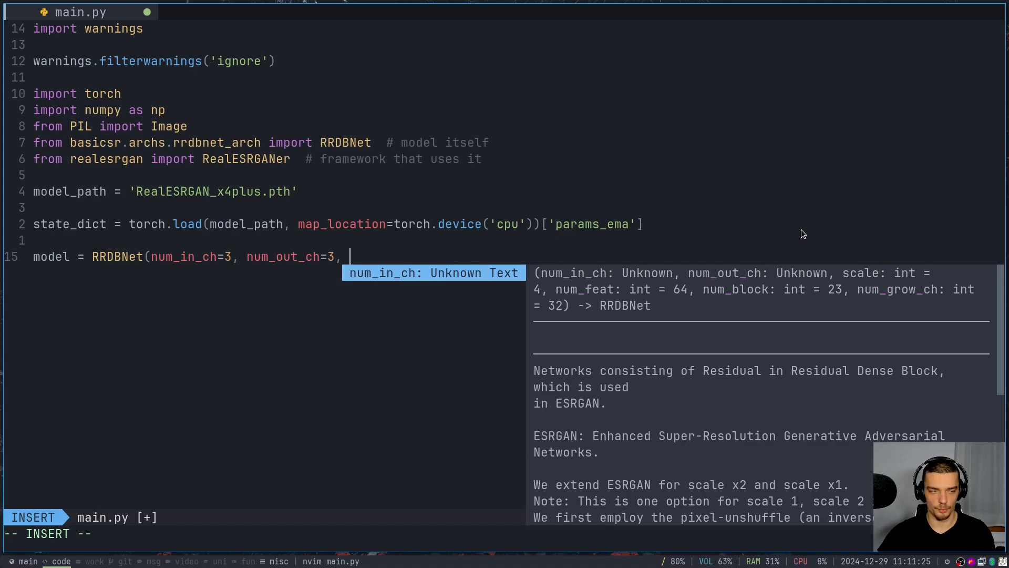
type("num_")
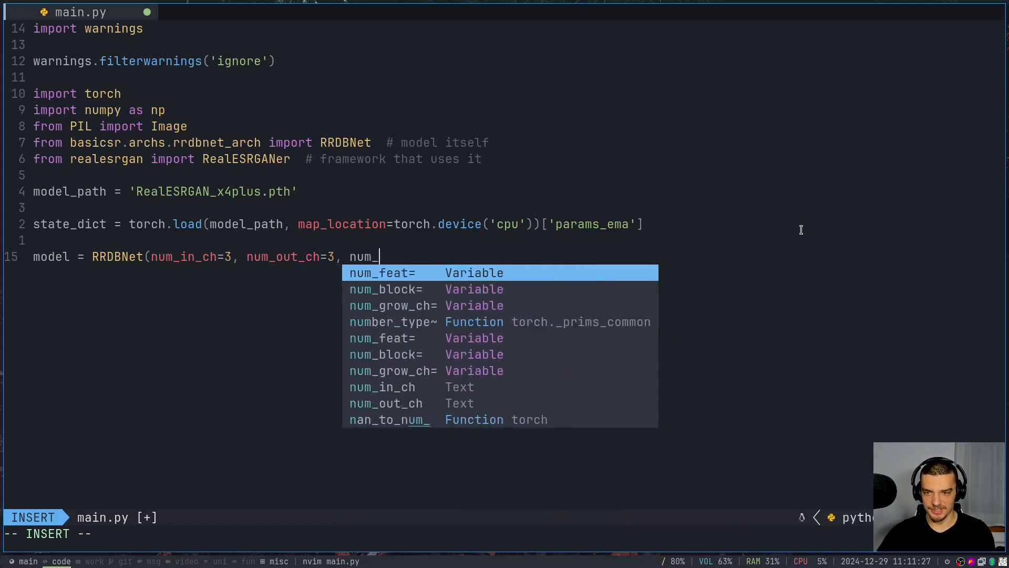
key("Tab")
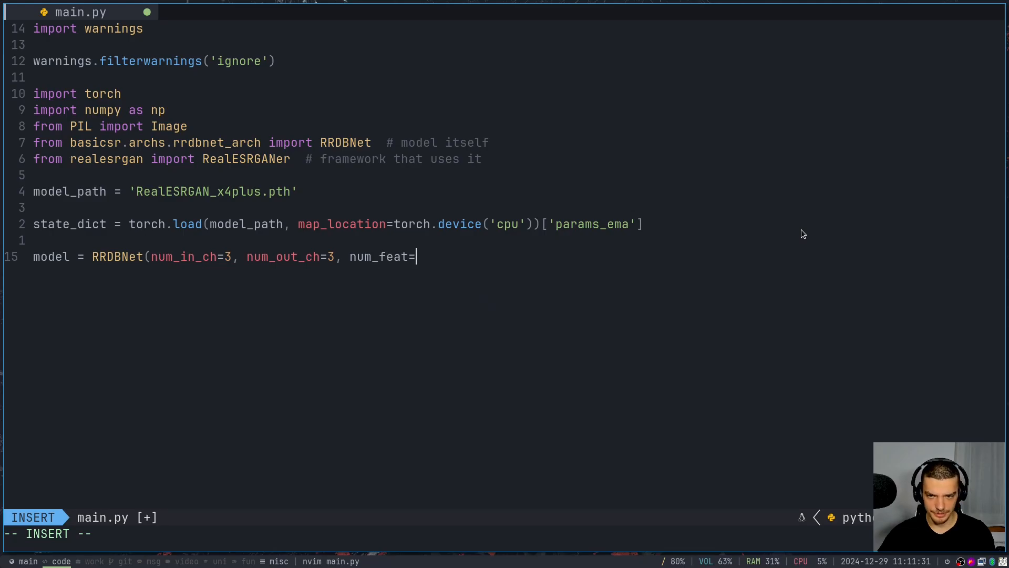
type("64,")
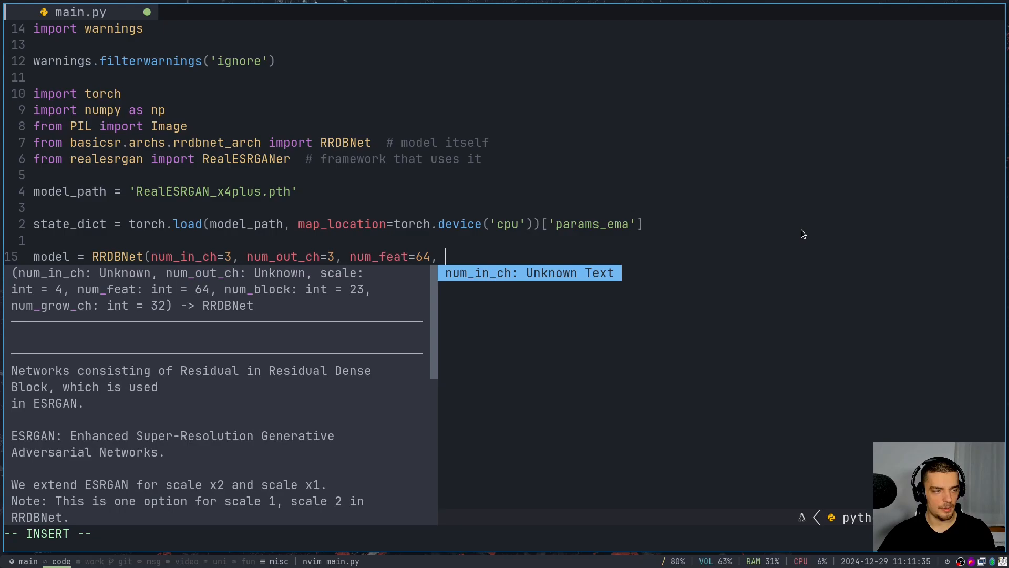
Complete the RRDBNet call with num_block=23, num_grow_ch=32, scale=4
type("num_23")
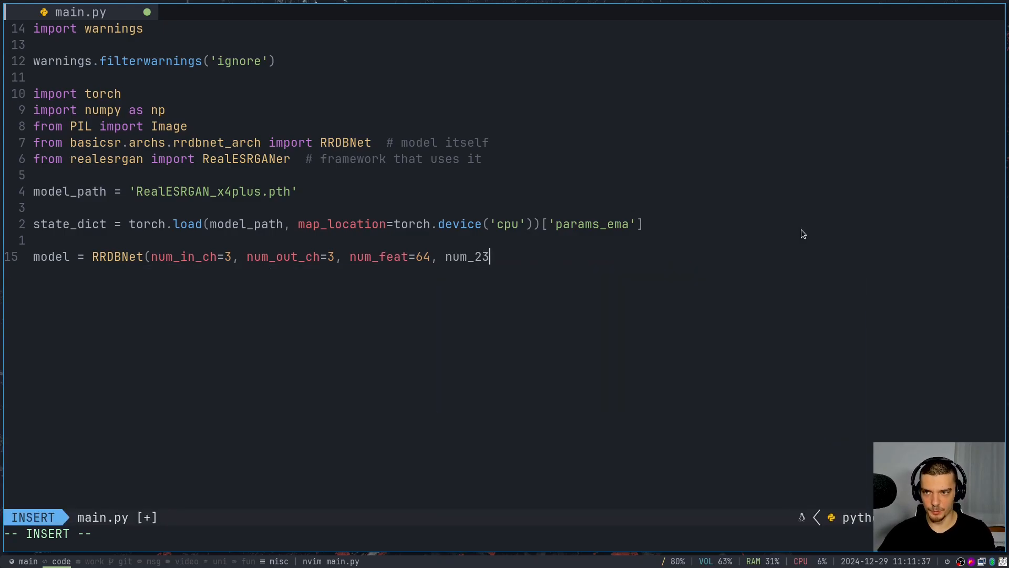
type("block=23")
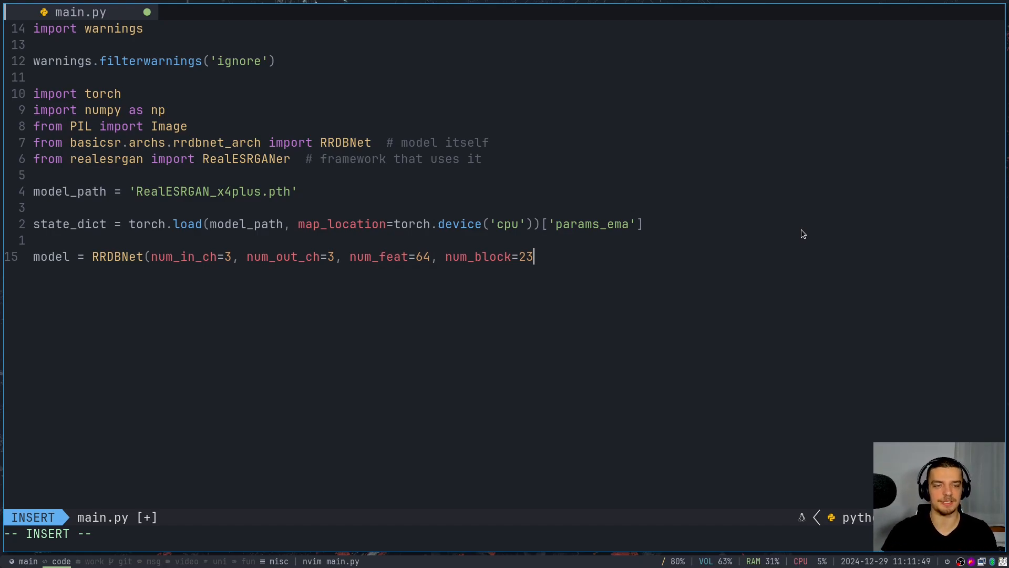
type(", n")
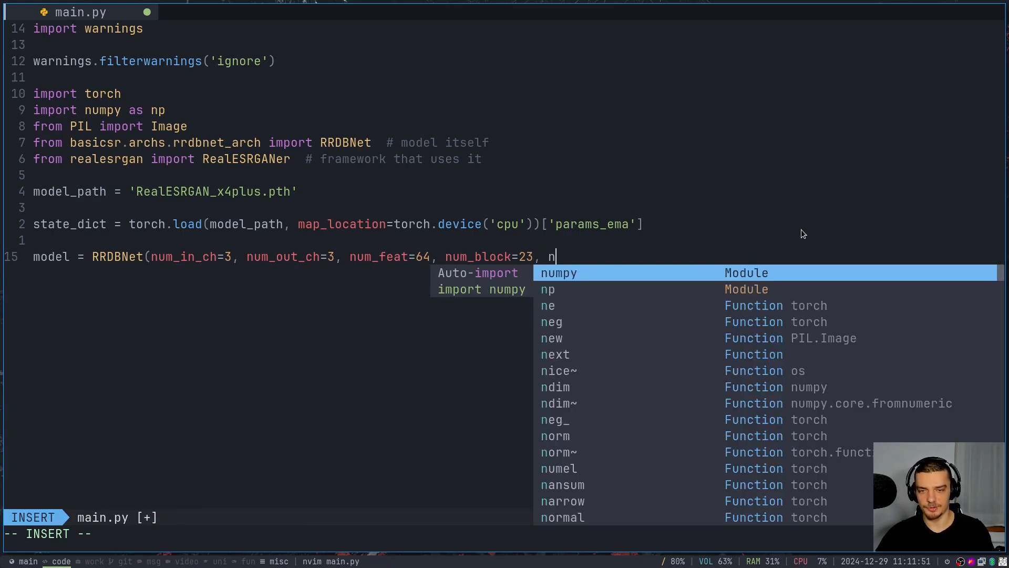
type("um_grow_ch=")
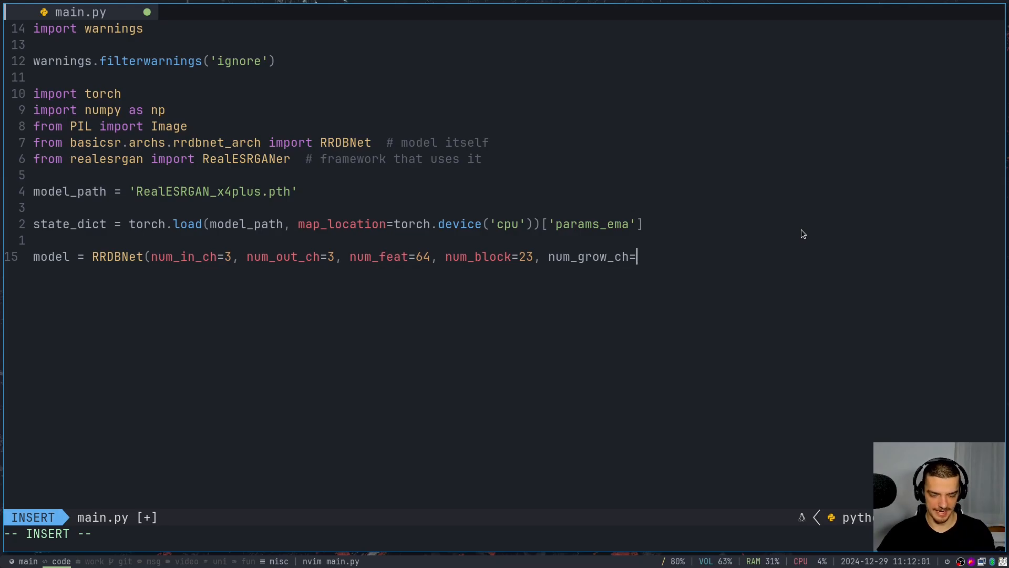
type("32, sc")
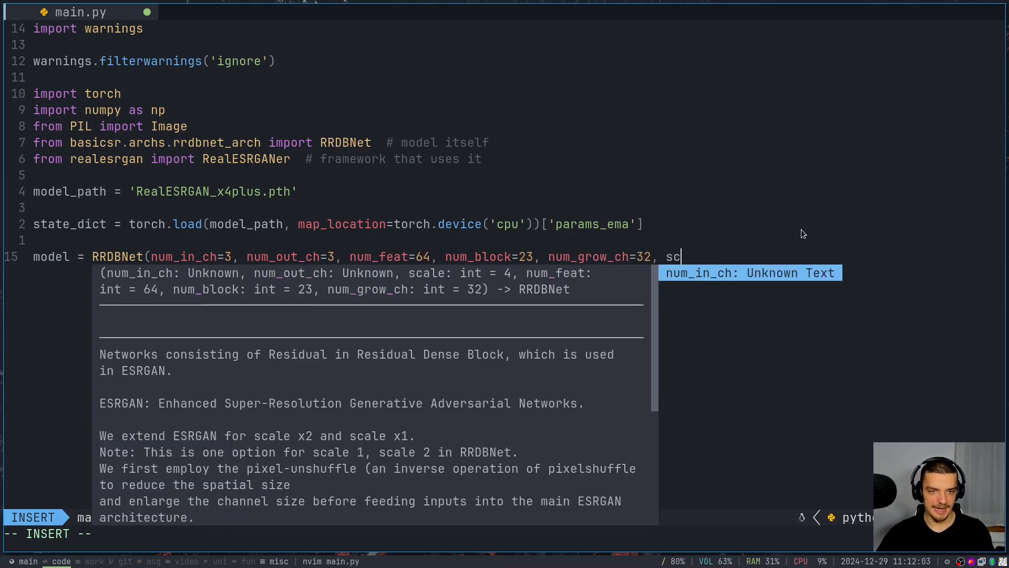
type("ale=")
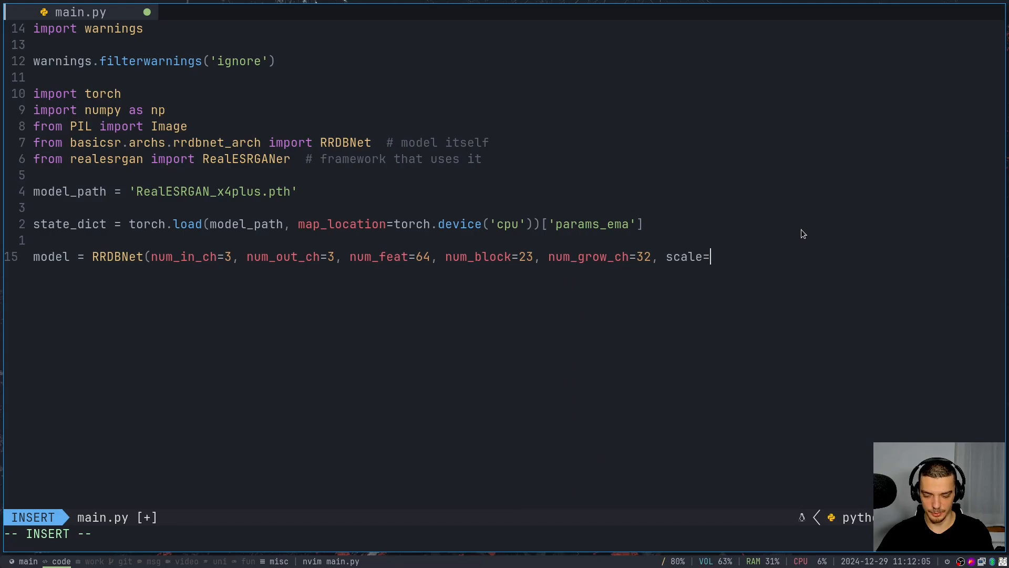
type("4)")
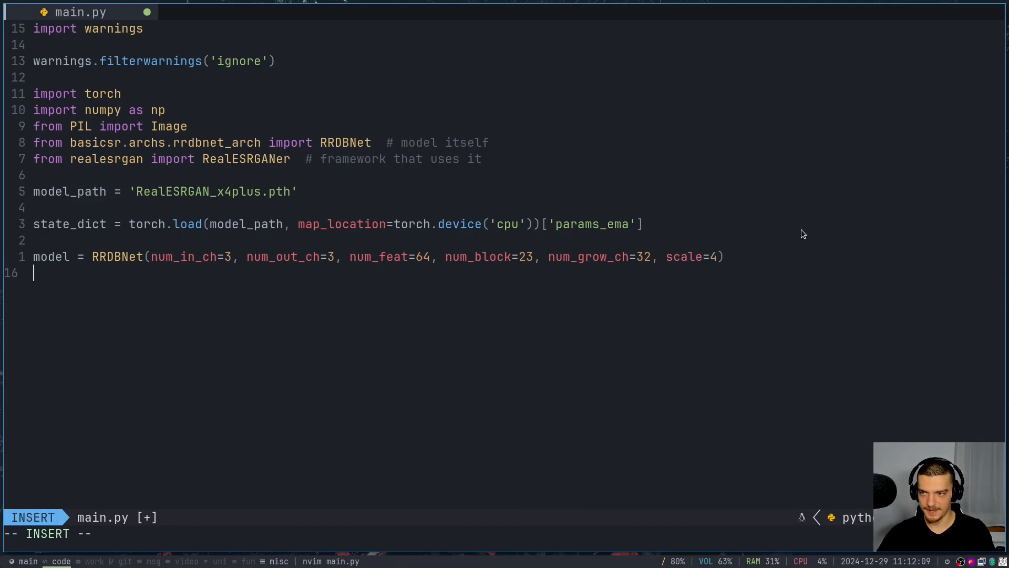
Load state_dict into the model with model.load_state_dict(state_dict, strict=True)
type("model.load_state_dict(")
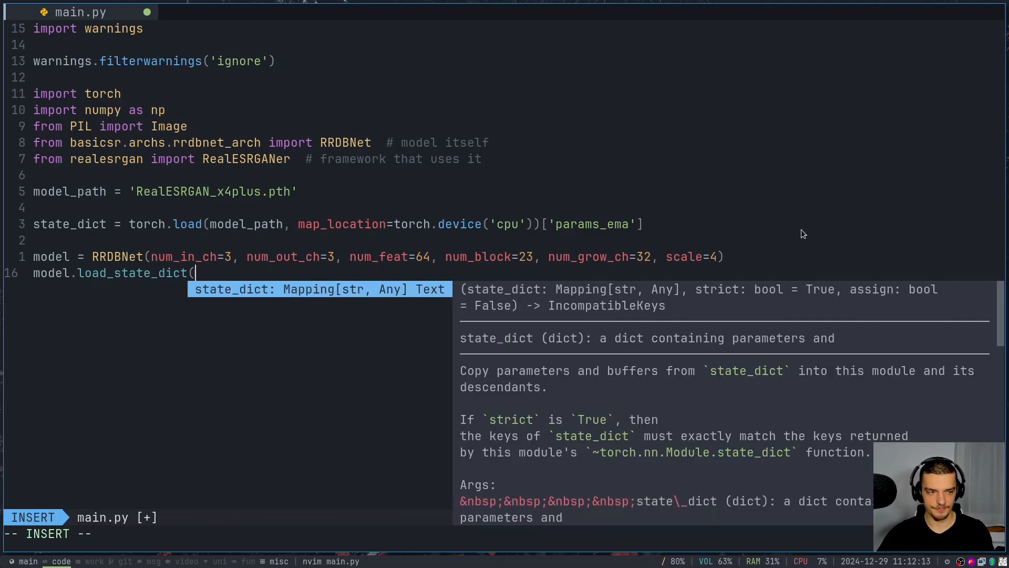
type("state_dict,")
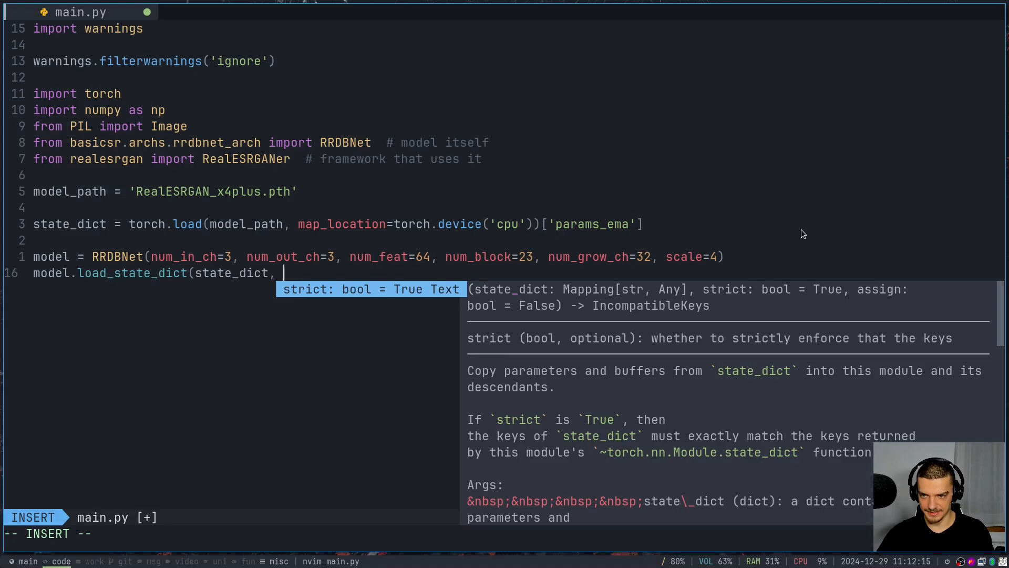
type("strict=True)")
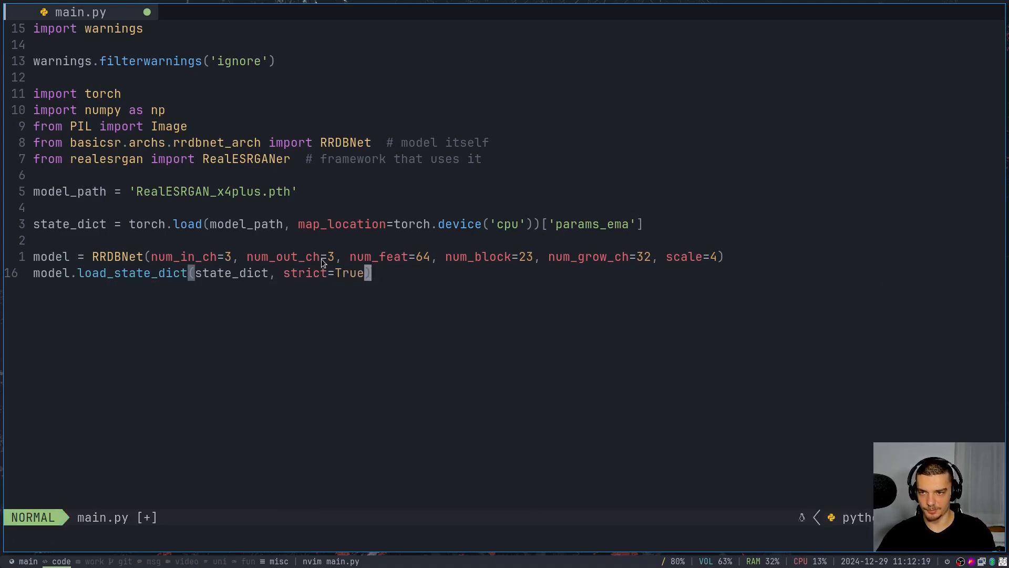
mouse_move(325, 202)
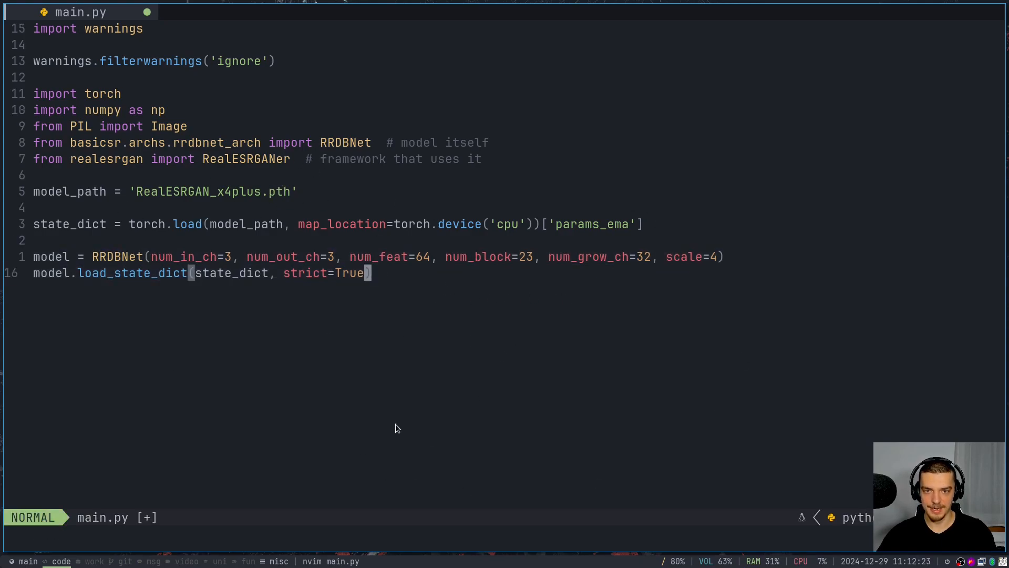
key("o")
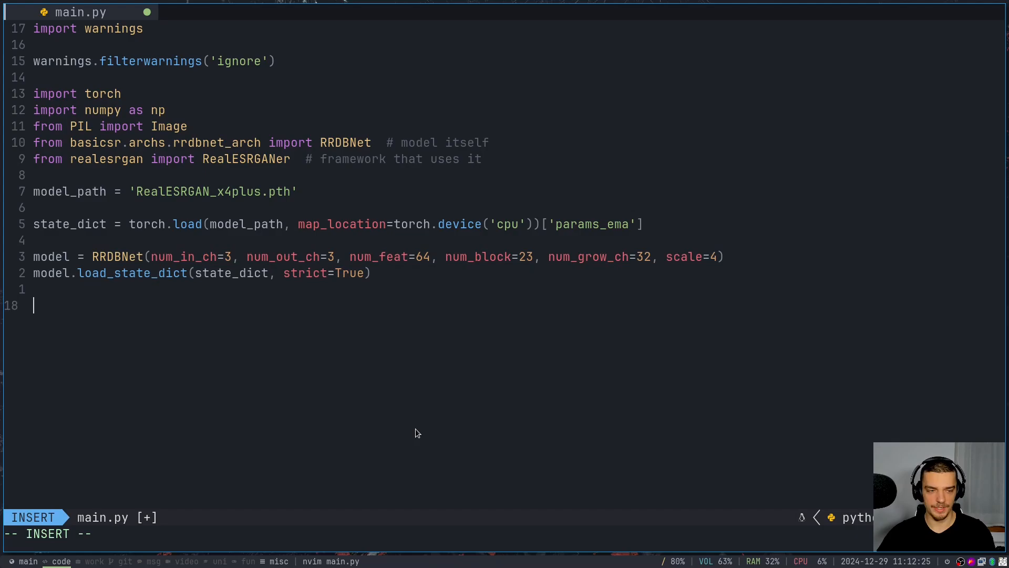
mouse_move(655, 365)
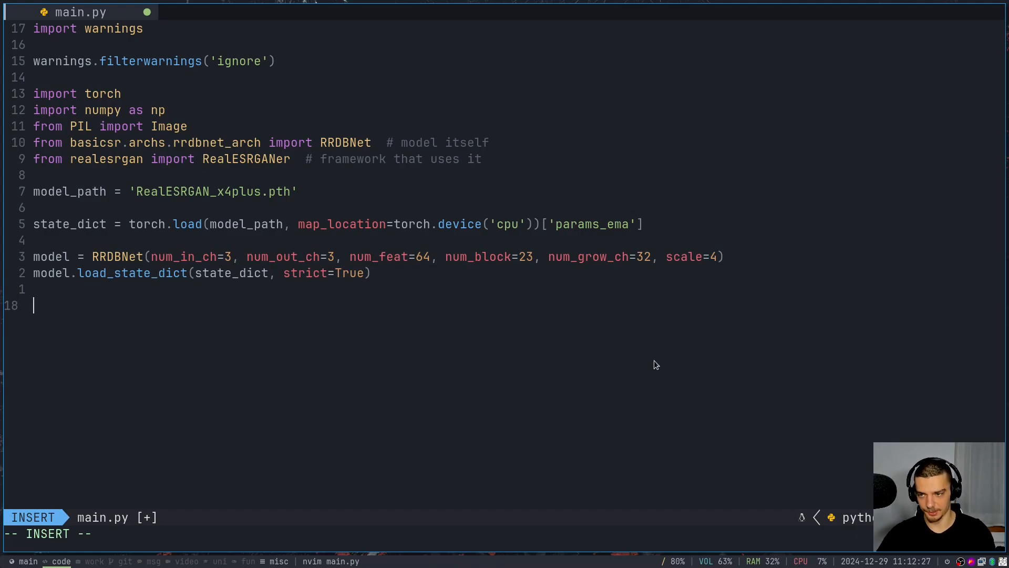
Start upsampler = RealESRGANer( with scale=4, model_path=model_path and model=model arguments
type("upsampler =")
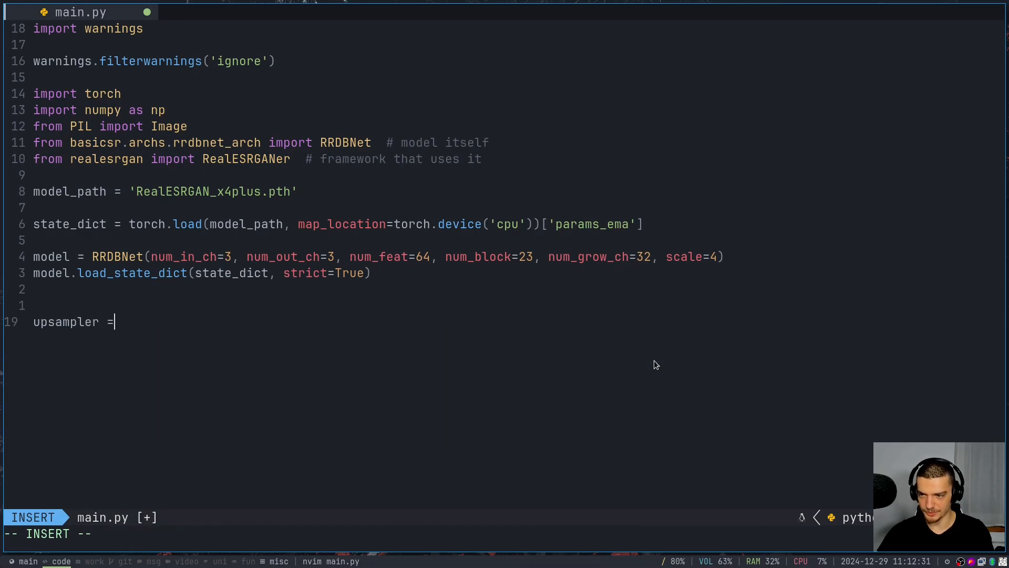
type("RealESRGANer")
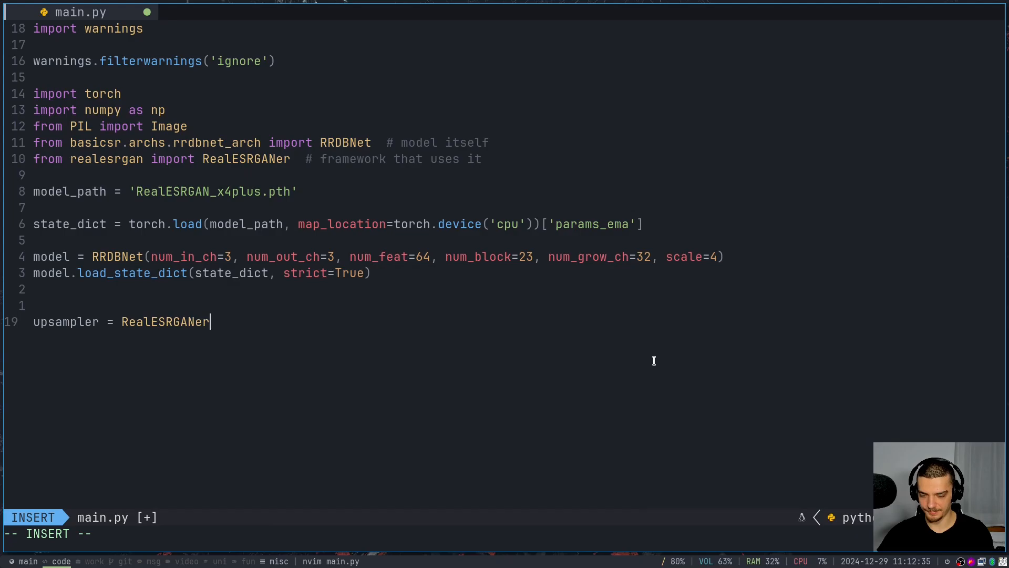
type("(")
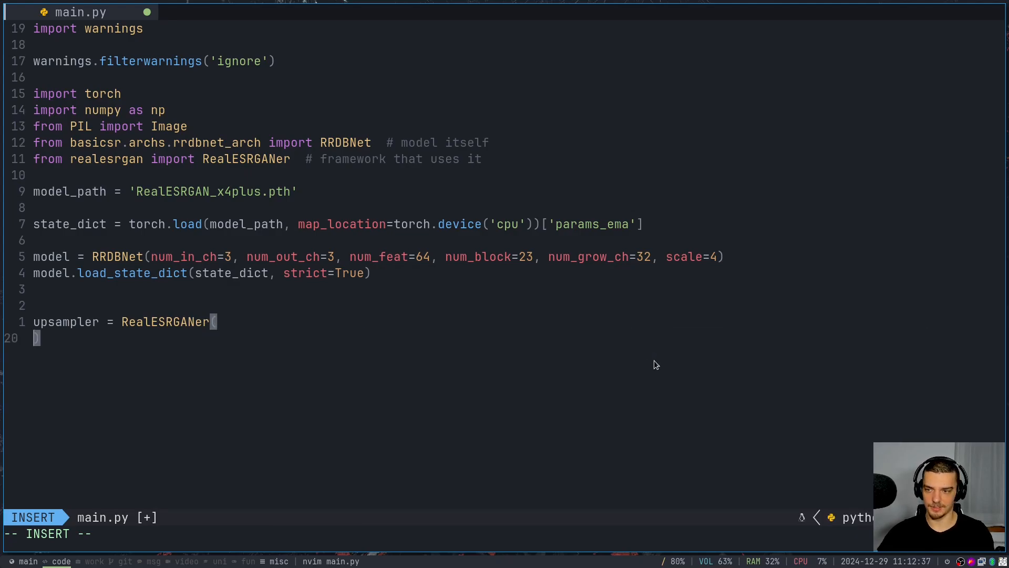
type("scale=t")
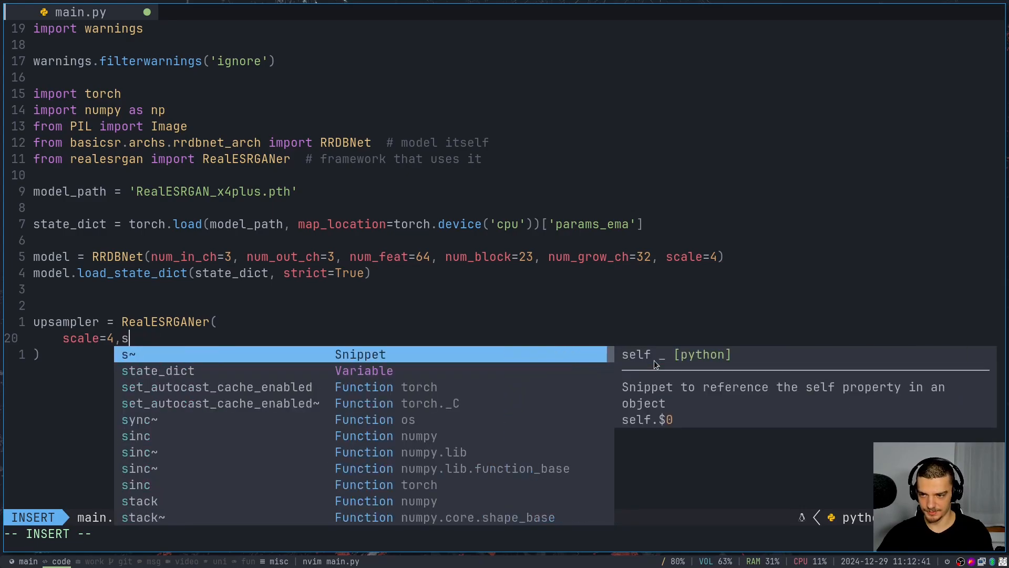
type("c")
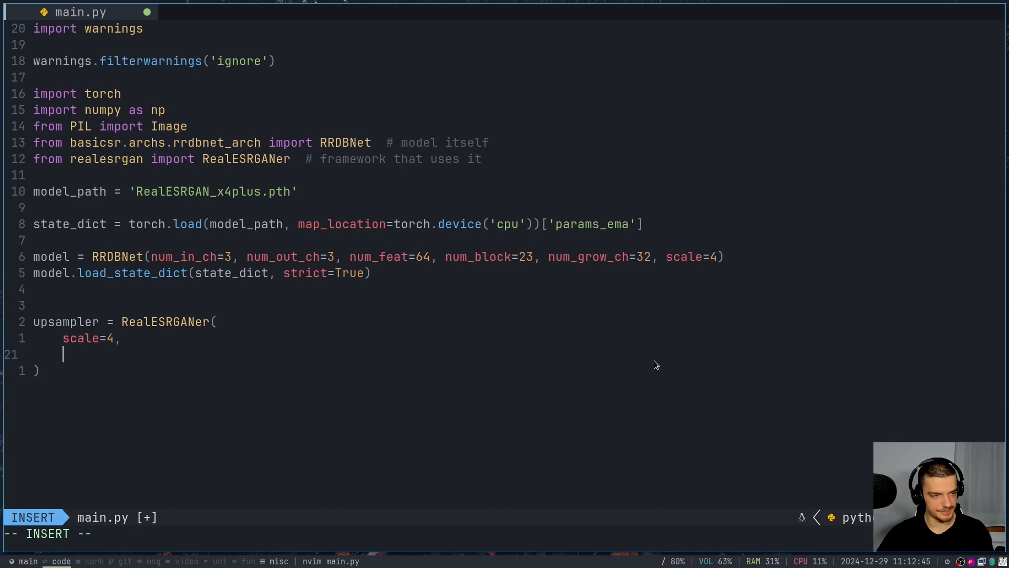
type("model_path=model_path")
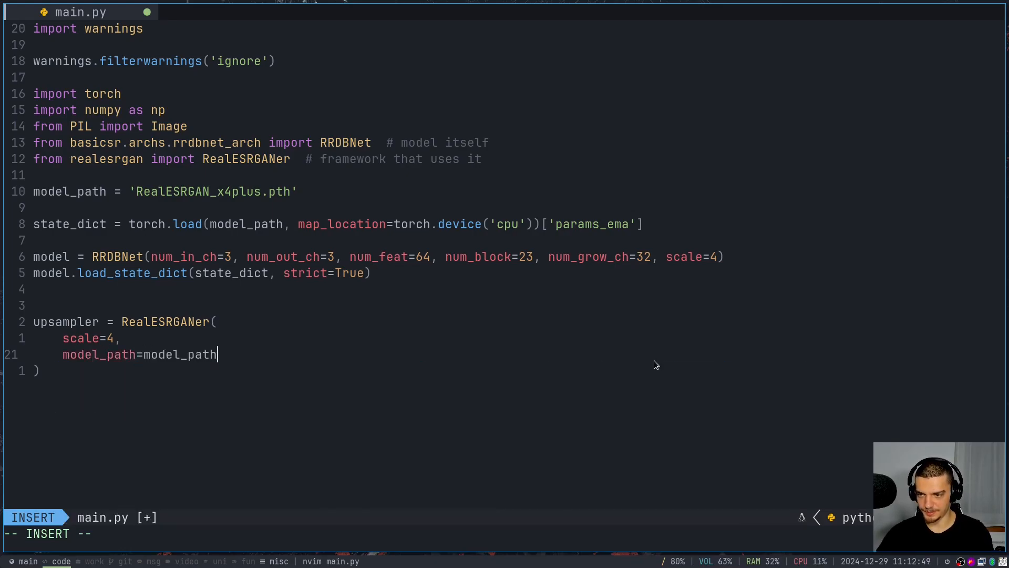
type(",")
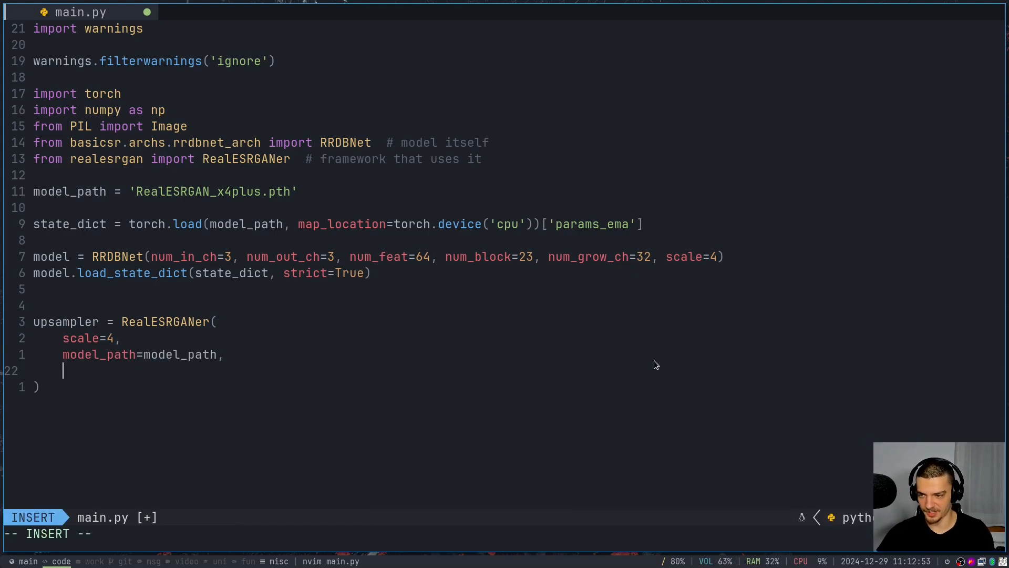
type("model=model")
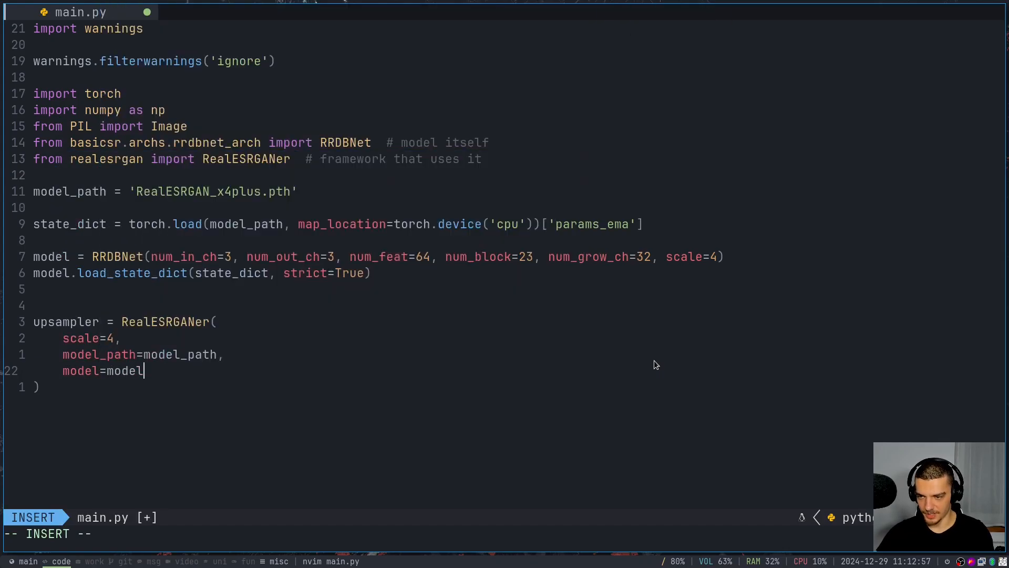
type(",")
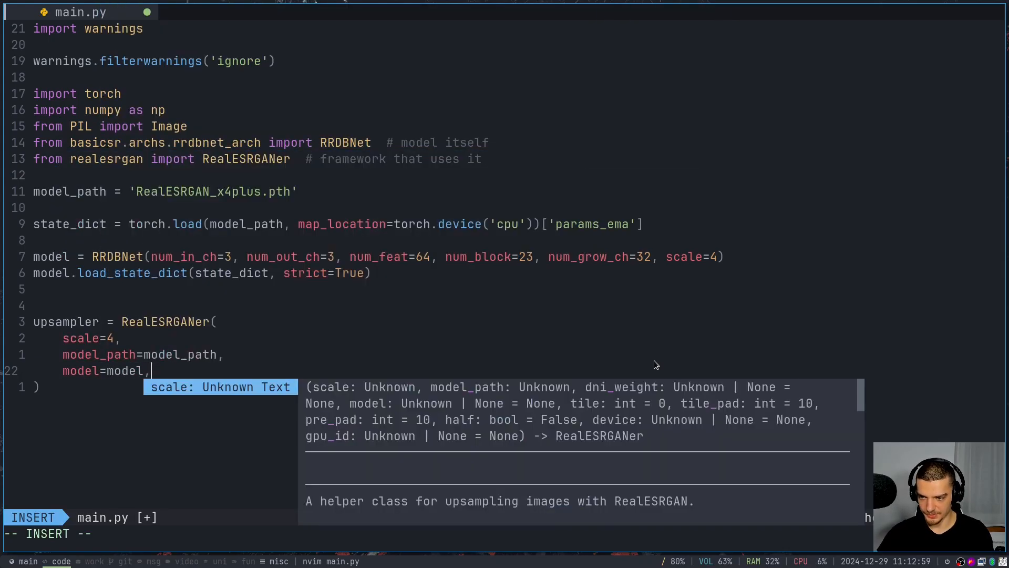
key("Enter")
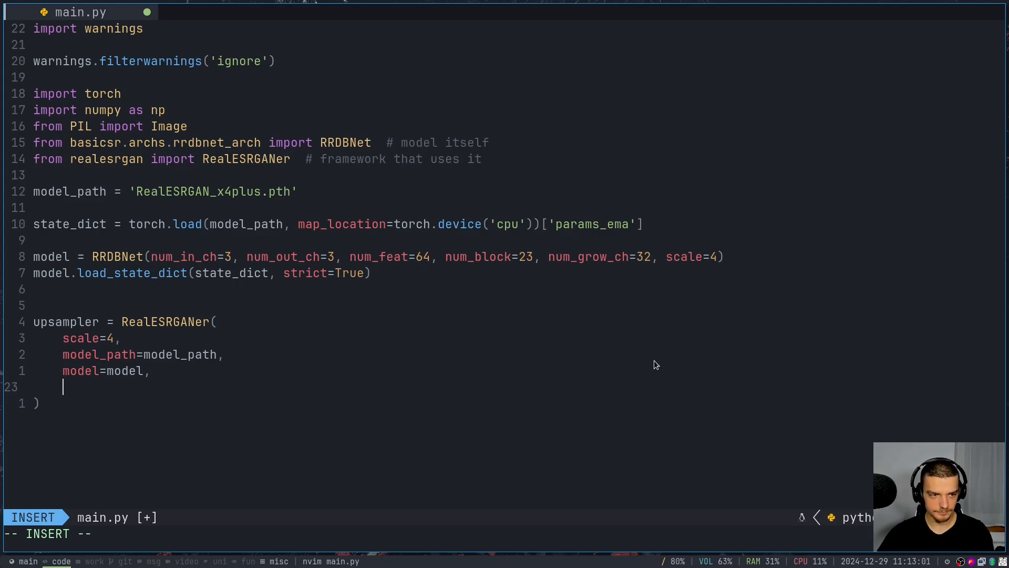
Finish the RealESRGANer call with tile=0, pre_pad=0 and half=True
type("tile=")
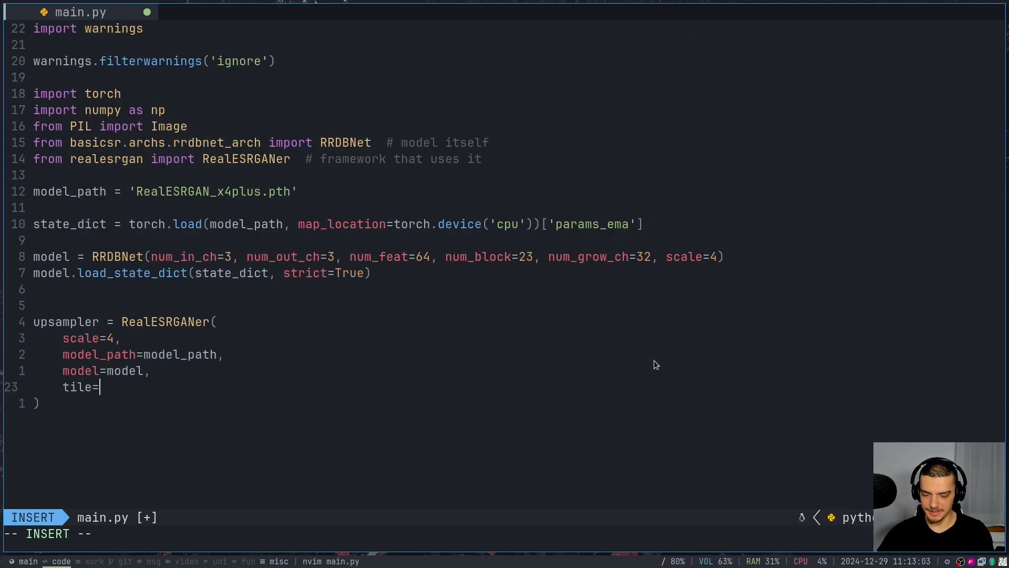
type("0")
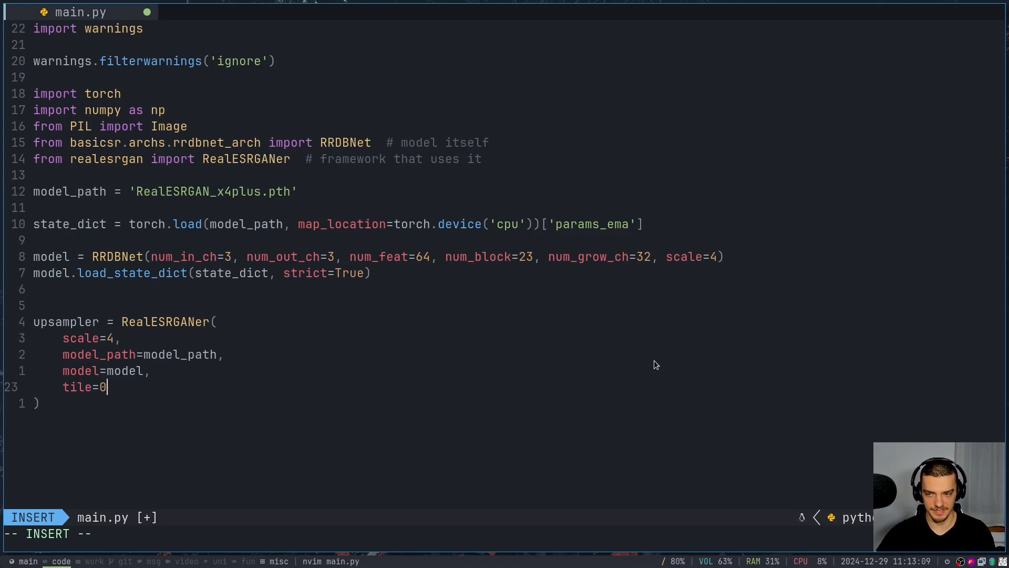
type(",")
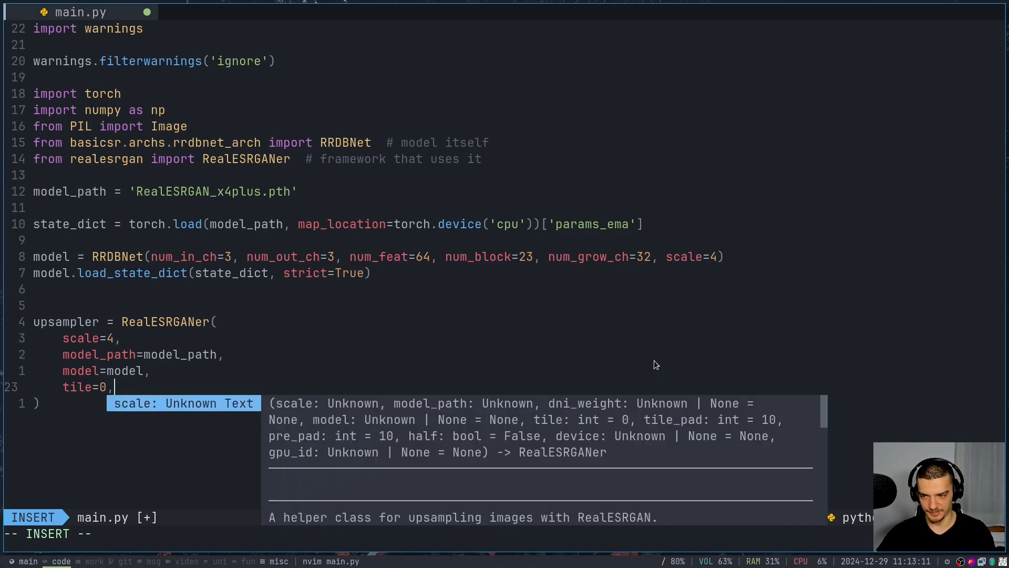
key("Escape")
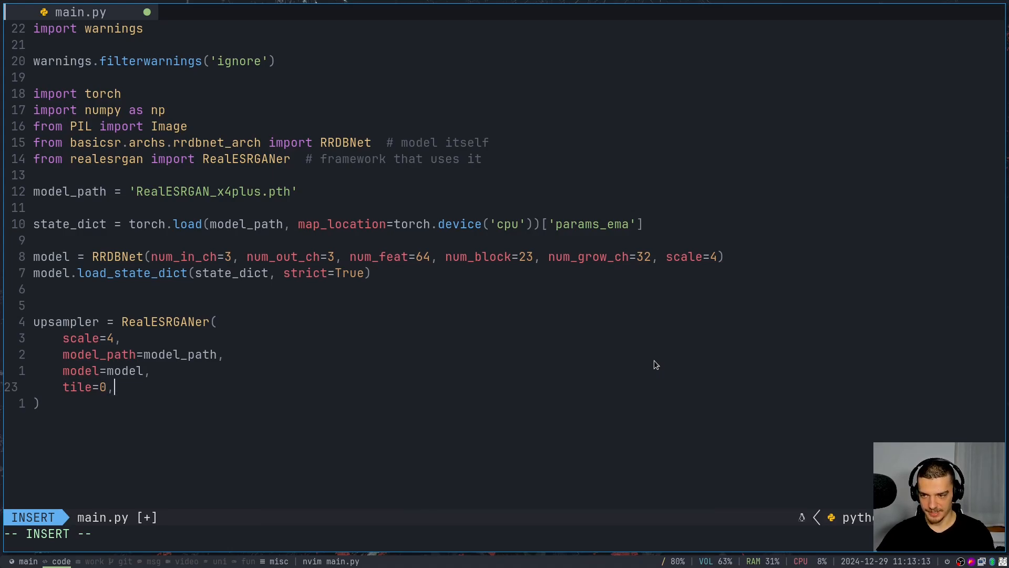
key("Enter")
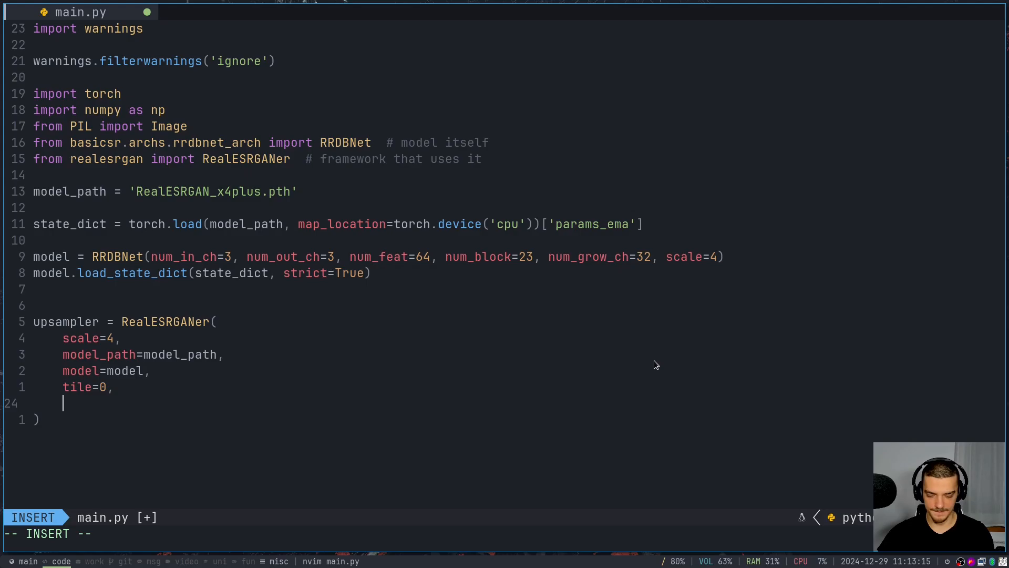
type("pre_pad=")
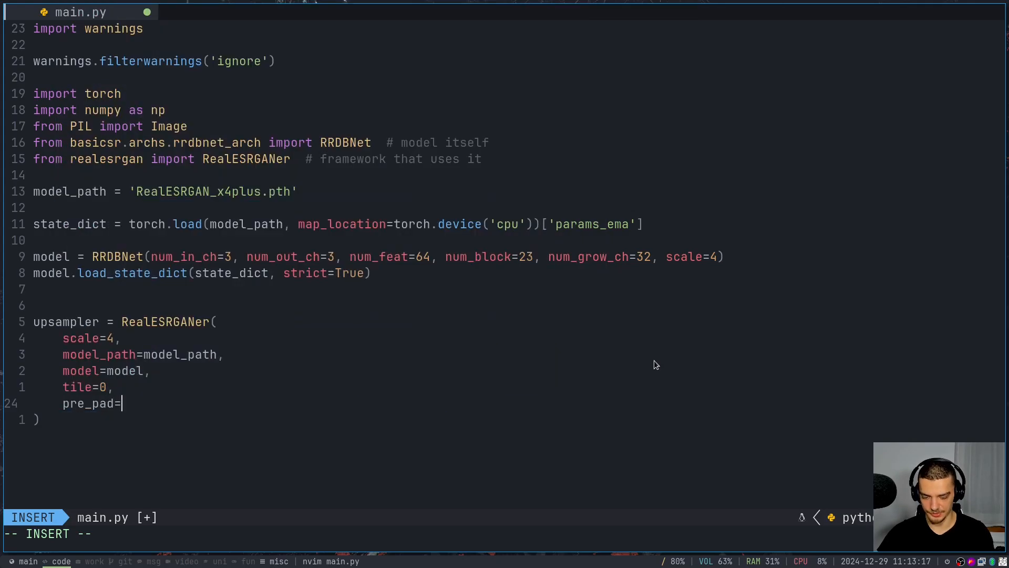
type("0,")
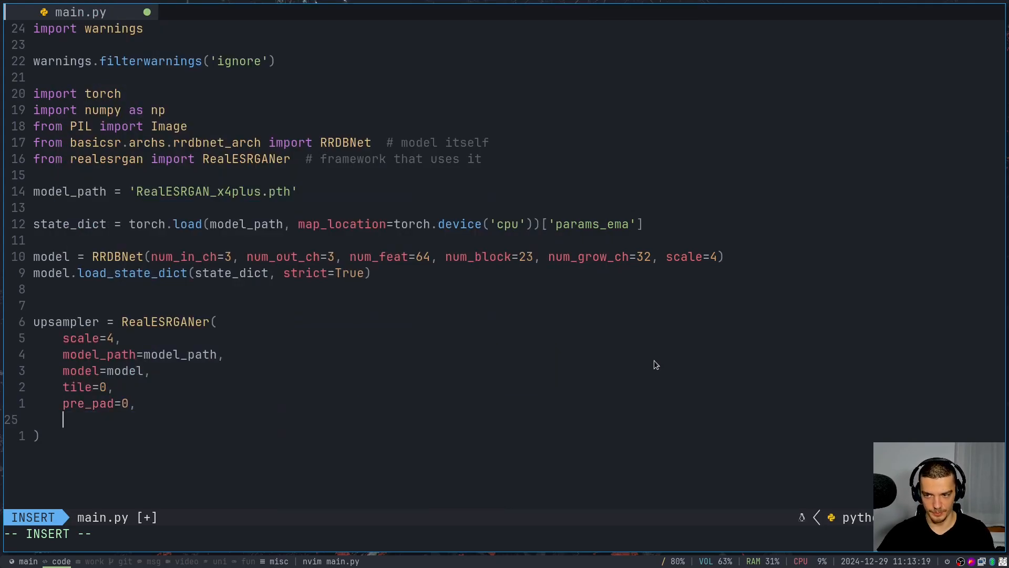
type("half=-")
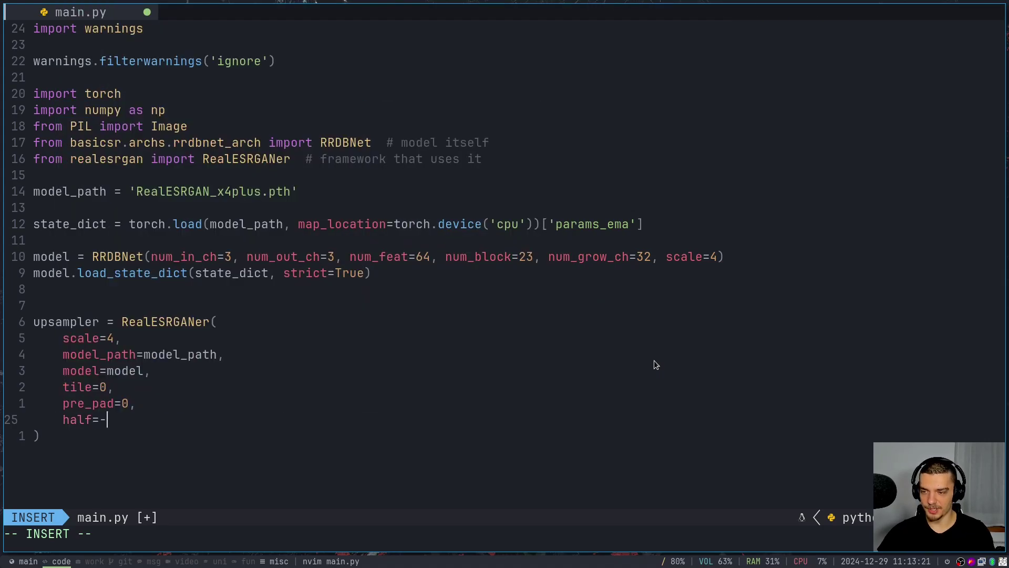
type("True")
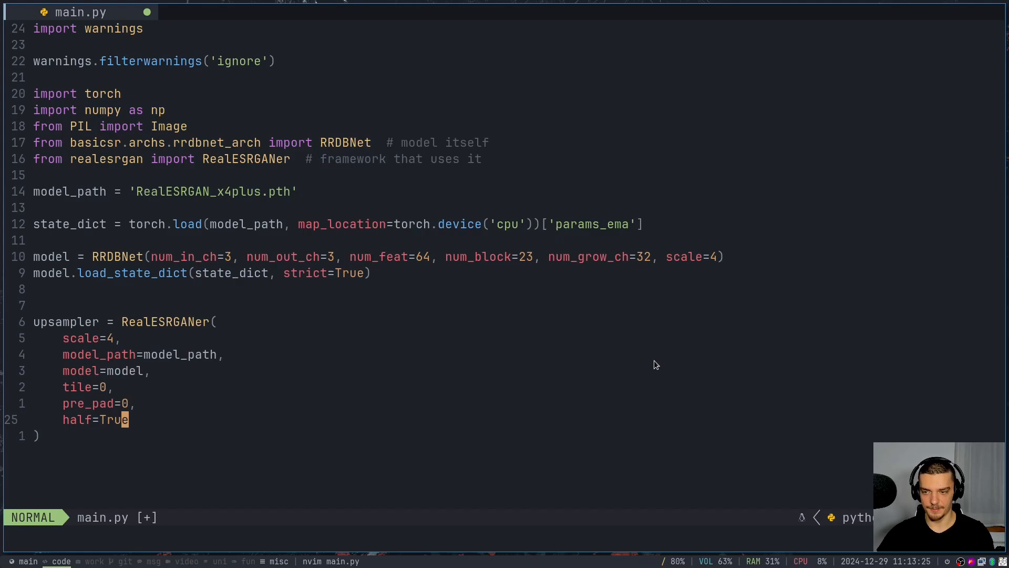
mouse_move(626, 211)
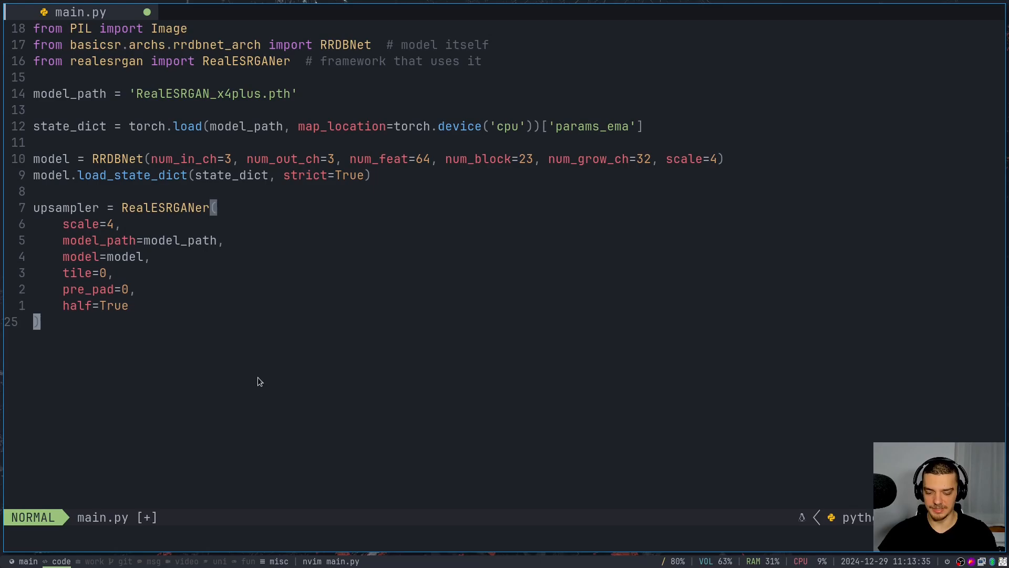
Load image.jpg as RGB with Image.open and convert it to a numpy array
type("img =")
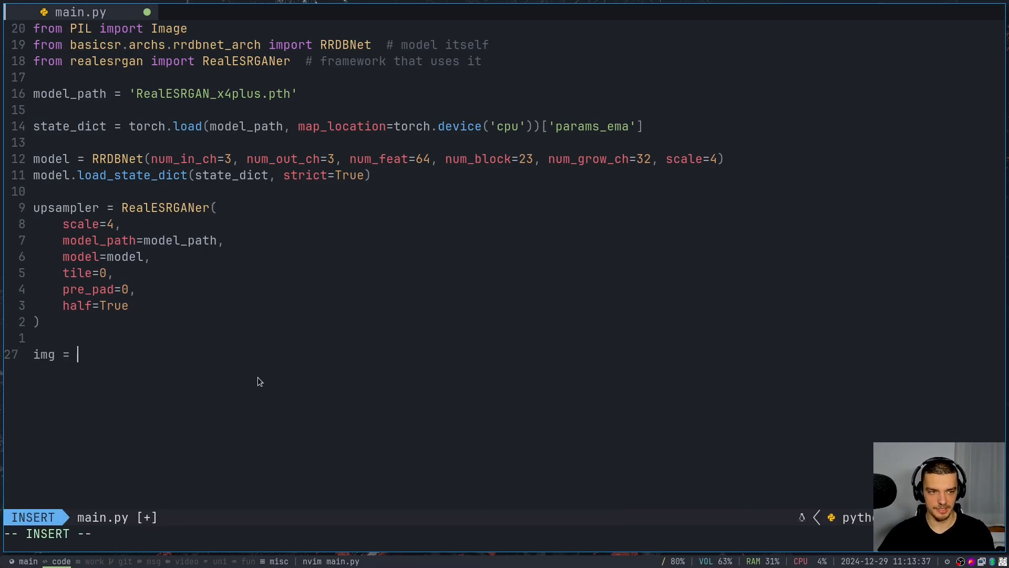
type("Image.open(")
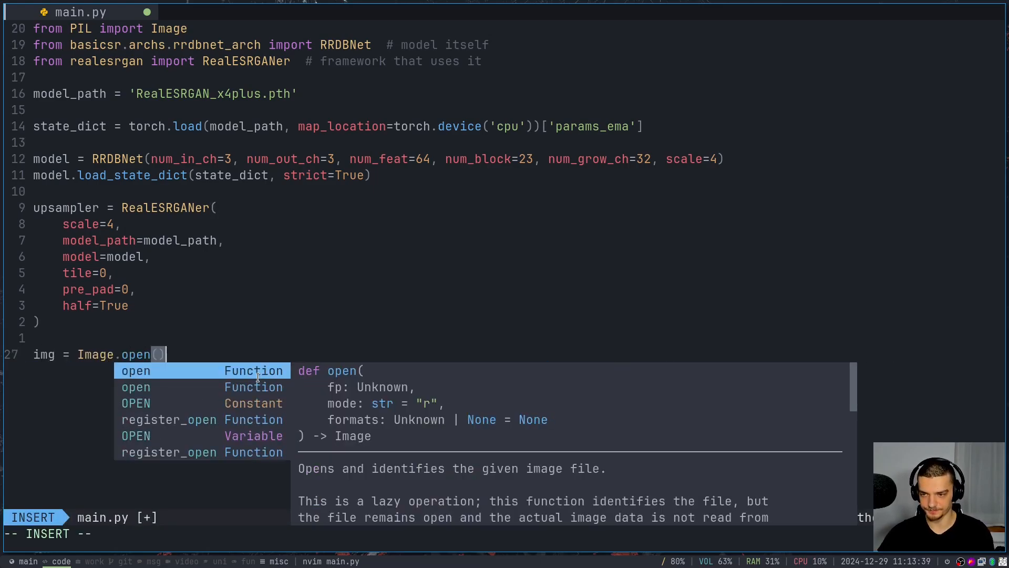
type("'image.jpg'")
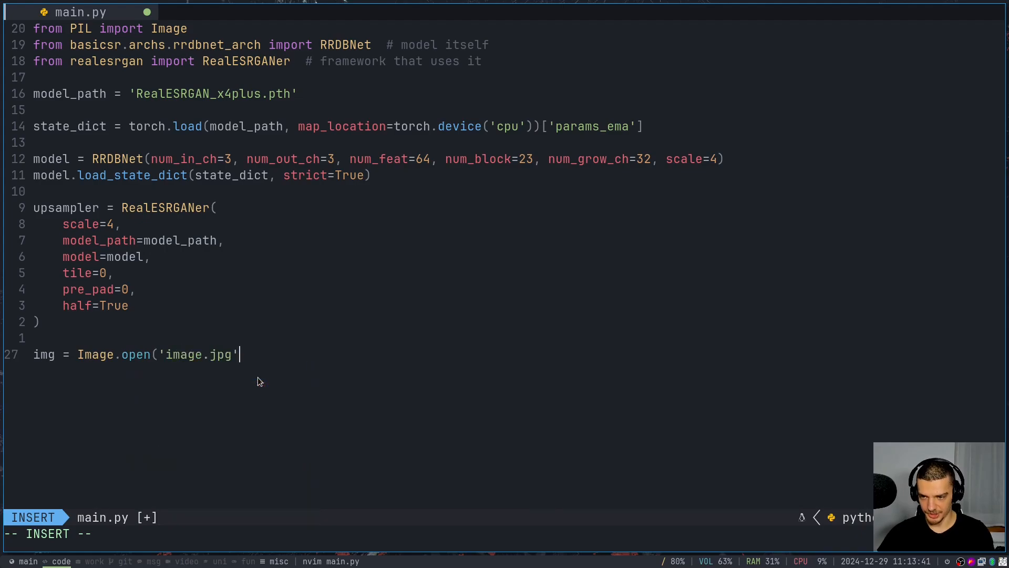
type(".convert")
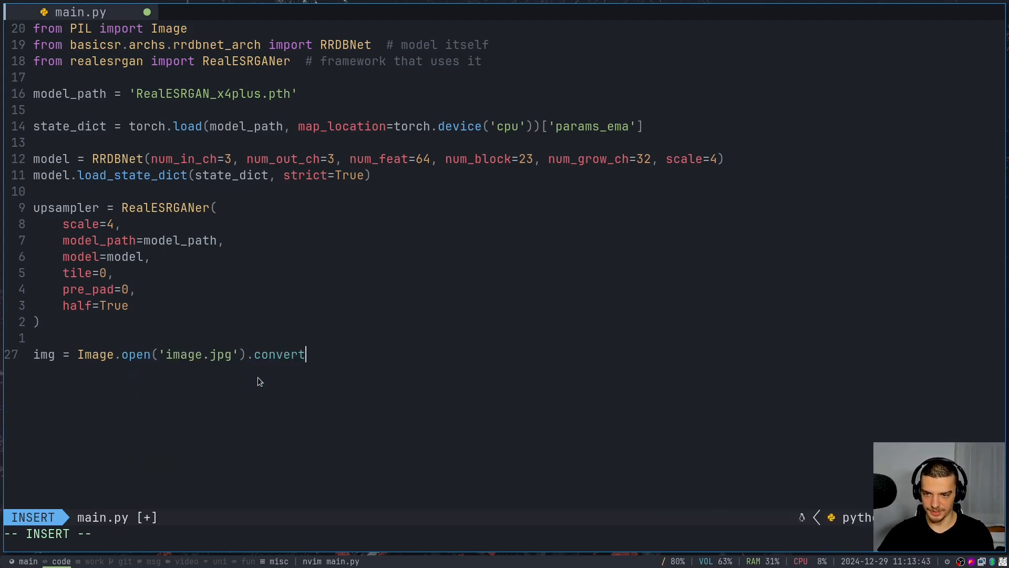
type("('RGB")
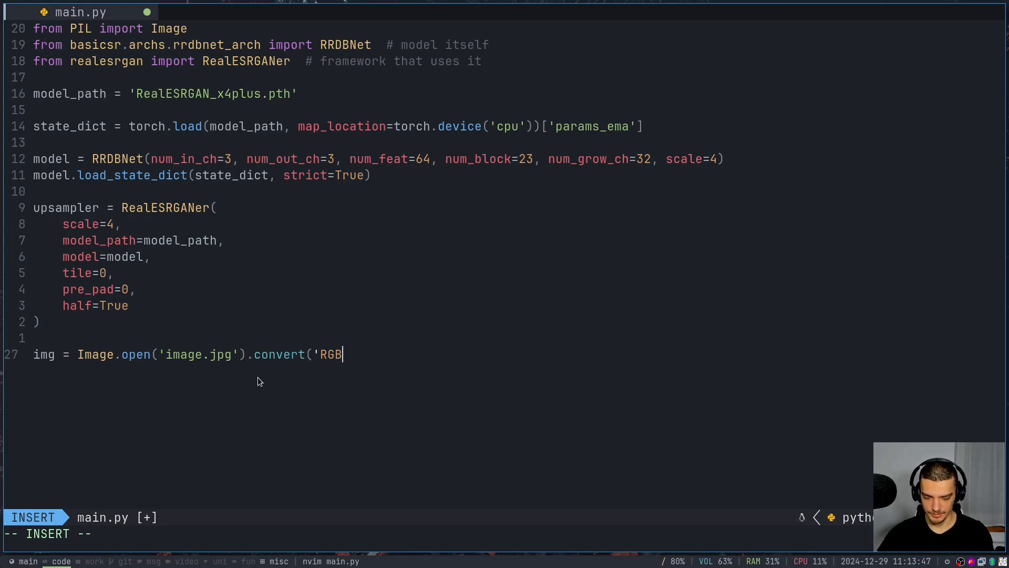
type(")")
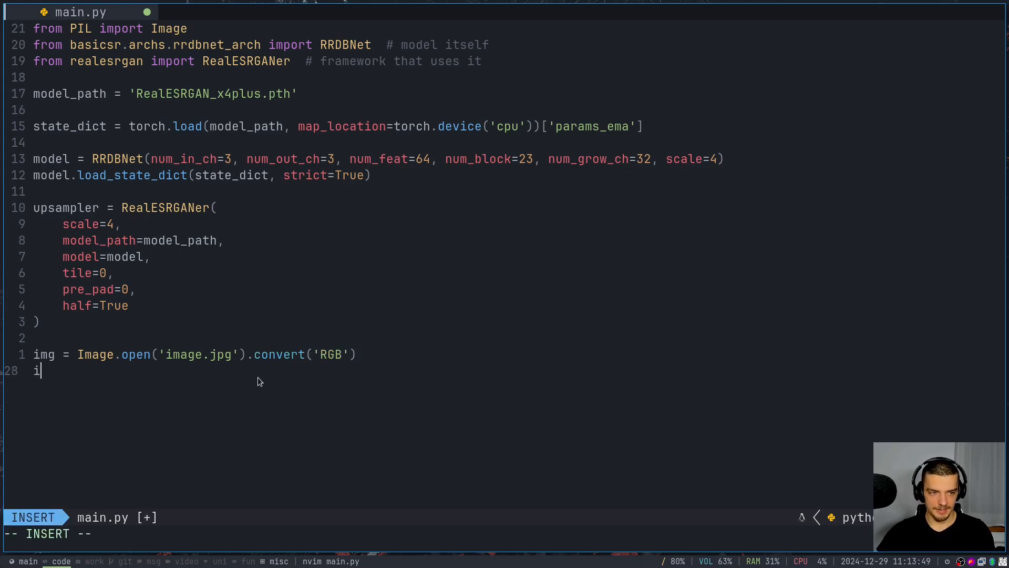
type("mg")
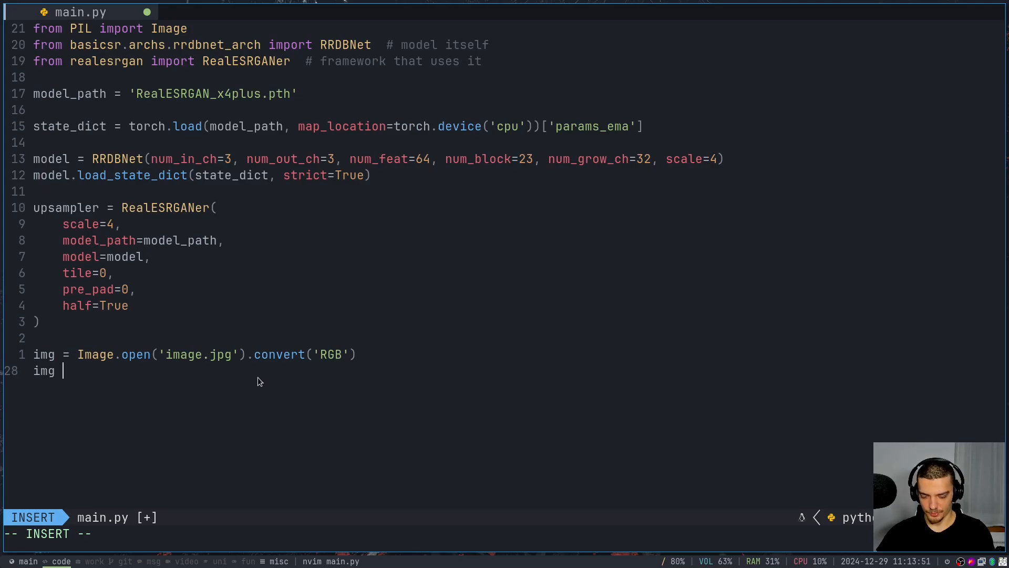
type("=")
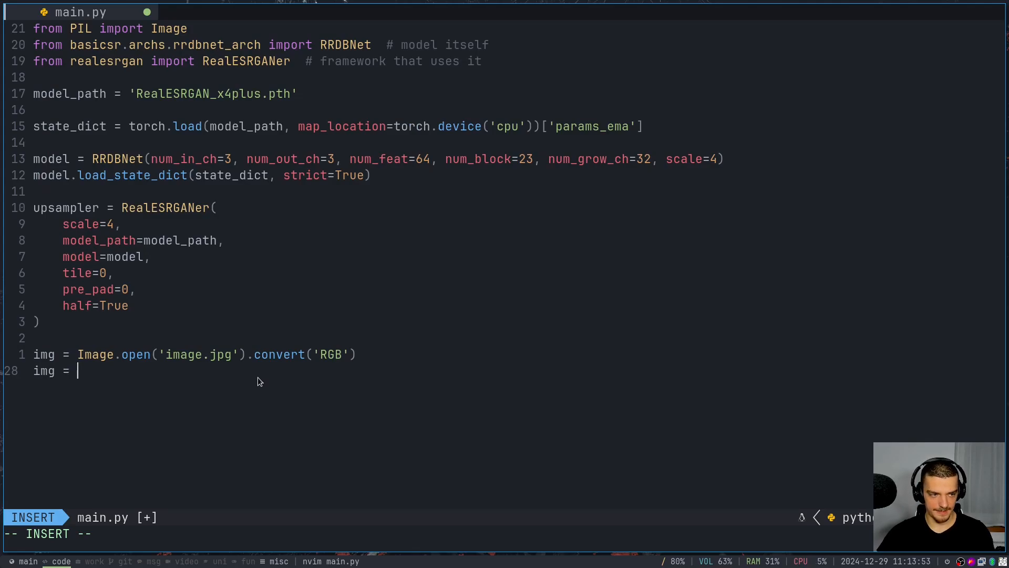
type("np.arre")
type("o")
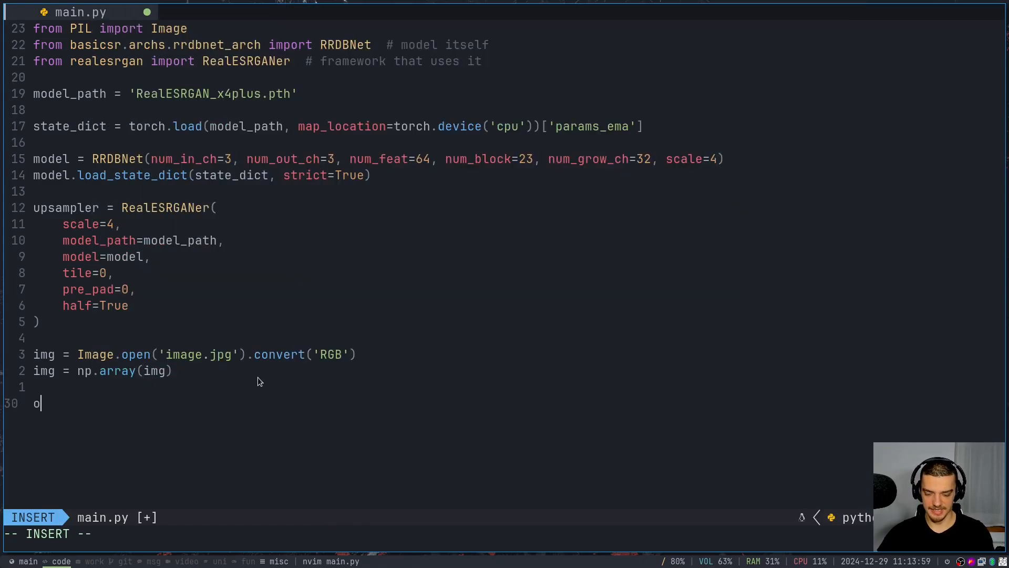
Upscale with output, _ = upsampler.enhance(img, outscale=4)
type("utput, _")
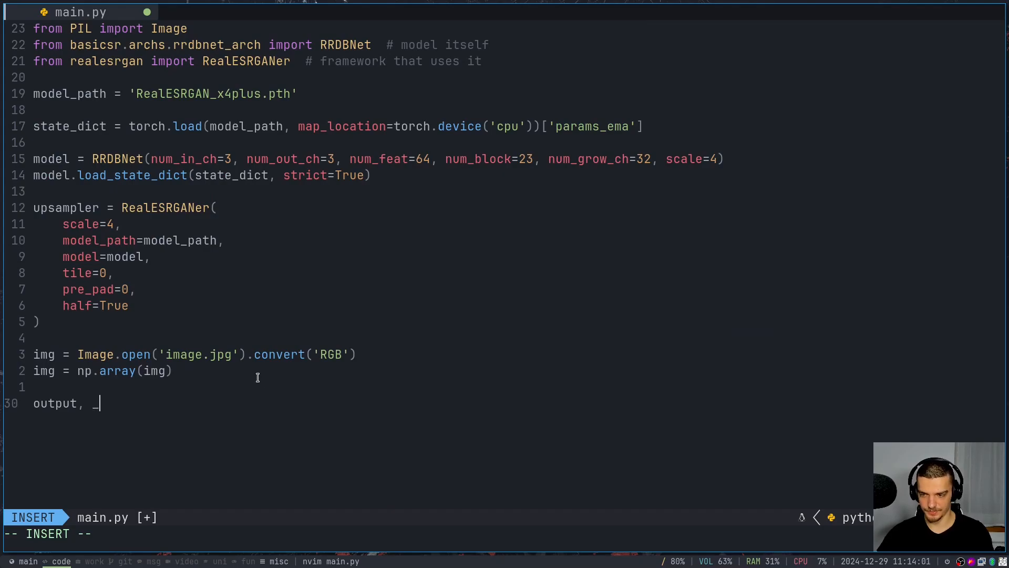
type("=")
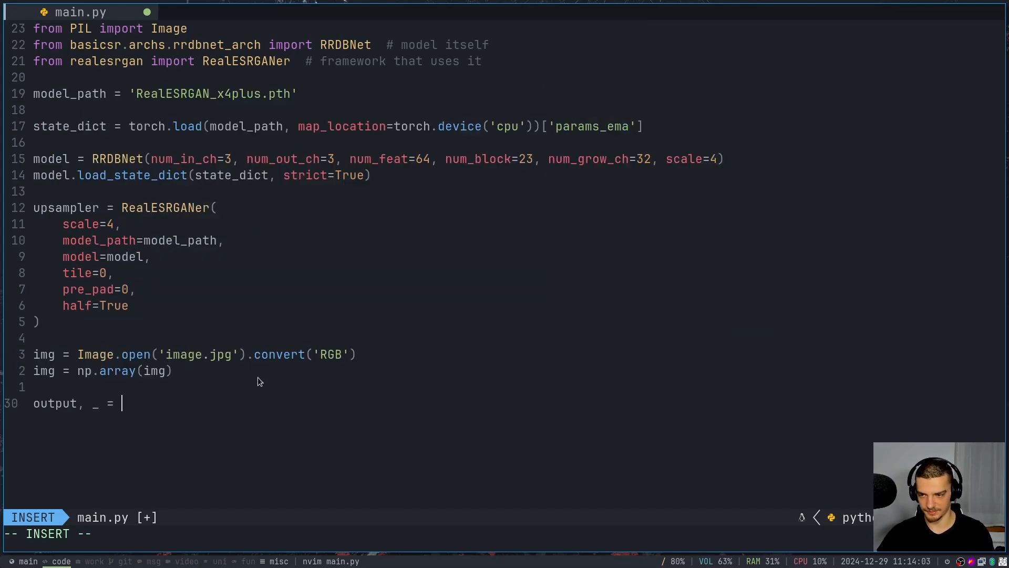
type("up")
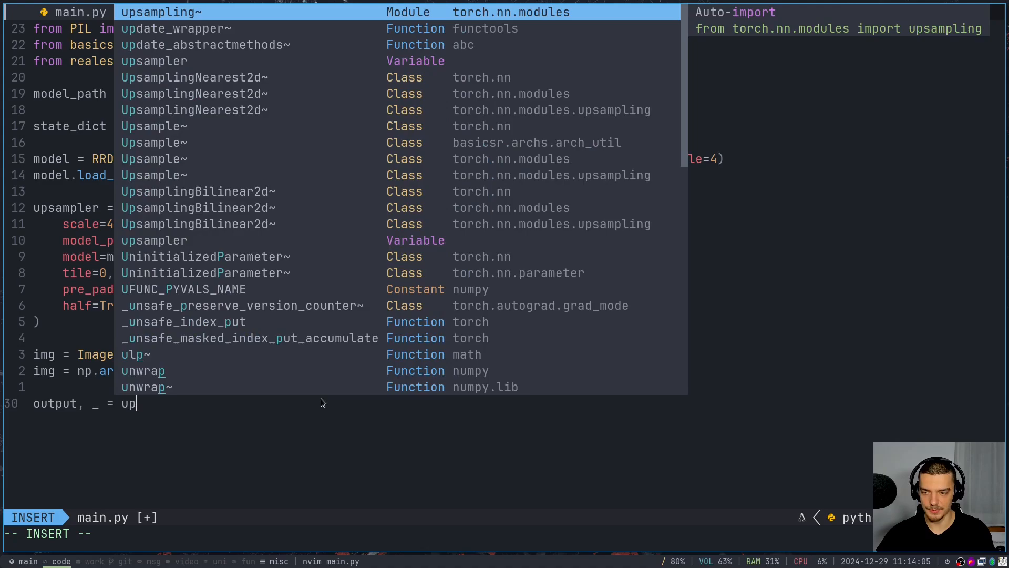
type("ampler.")
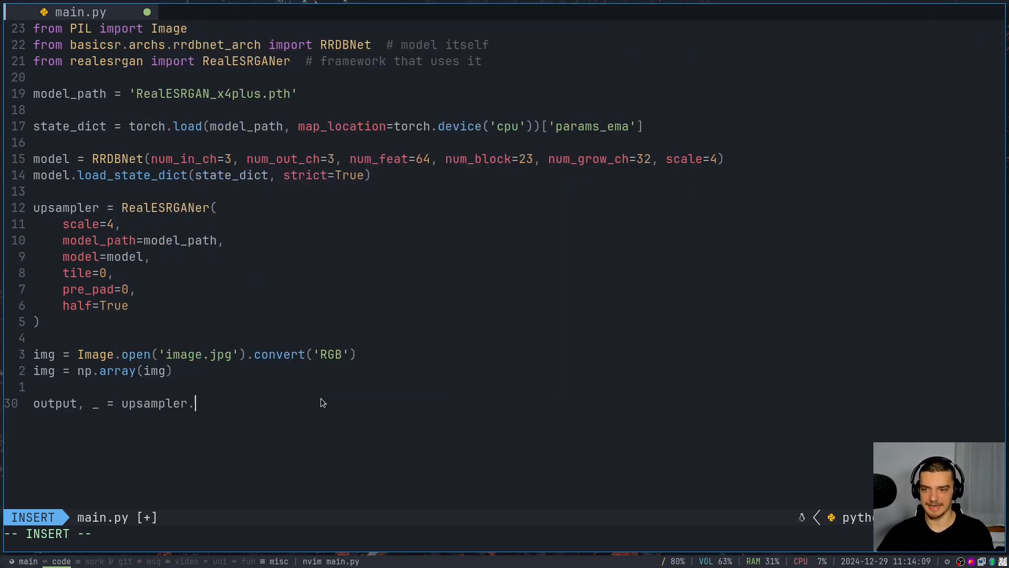
type("enhance(i")
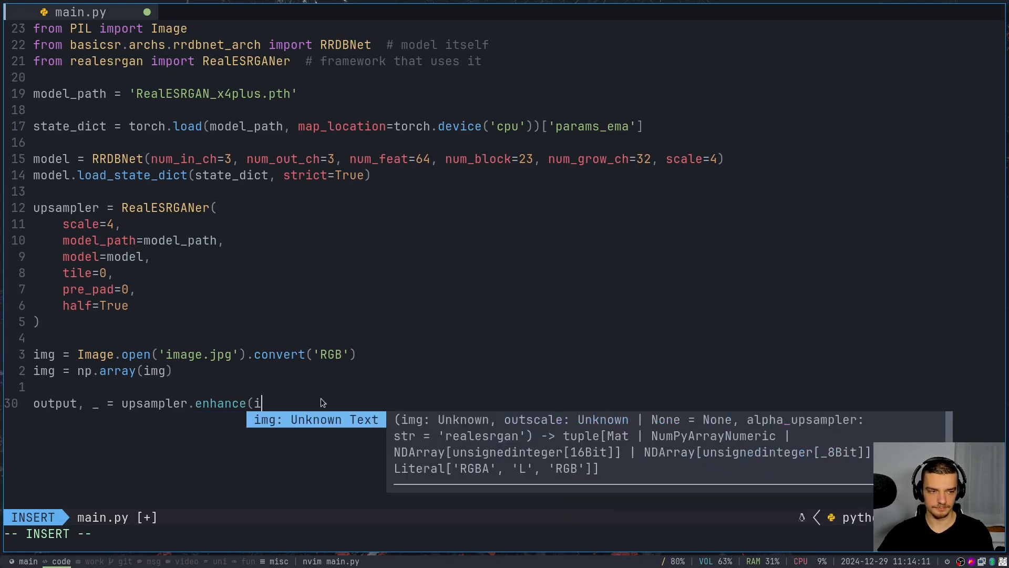
type("mg, outscale=4")
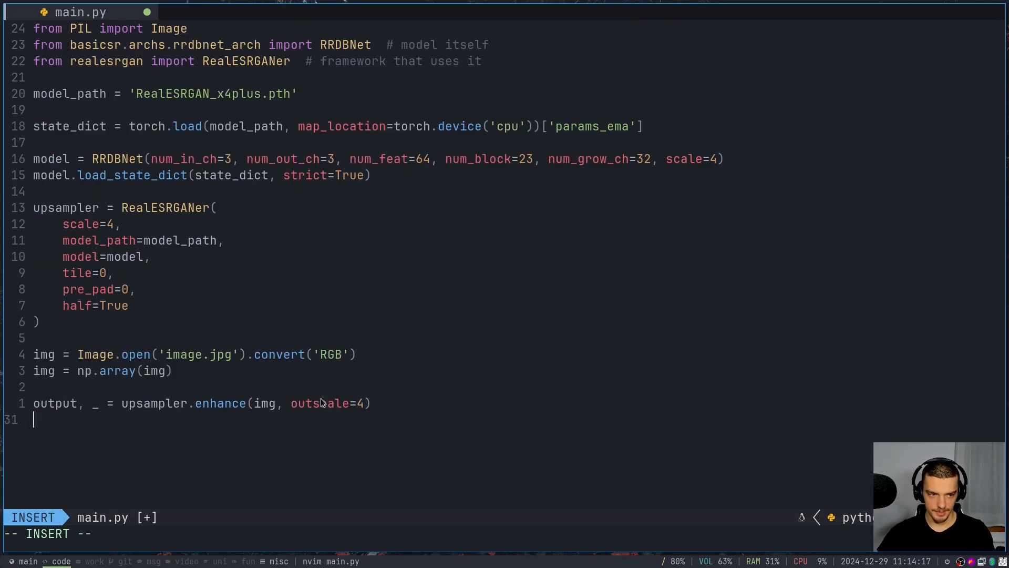
type("outop")
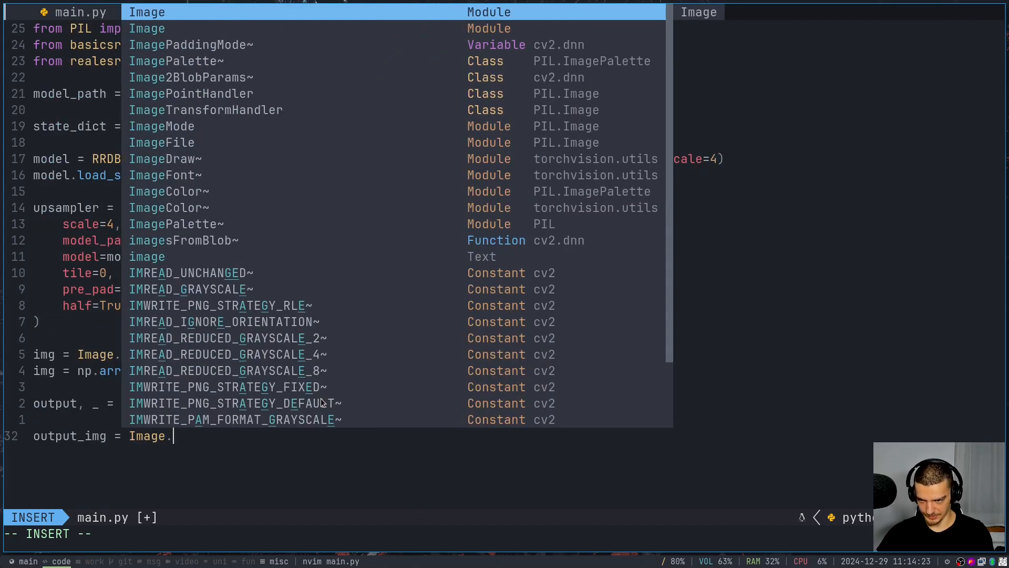
Convert output with Image.fromarray and save it as output.png
type("fromarray")
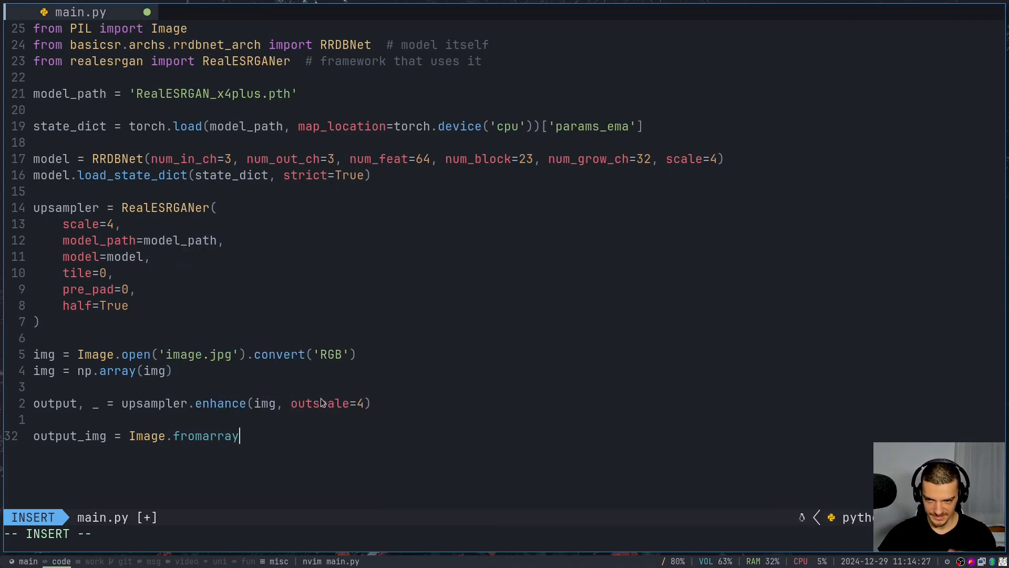
type("(")
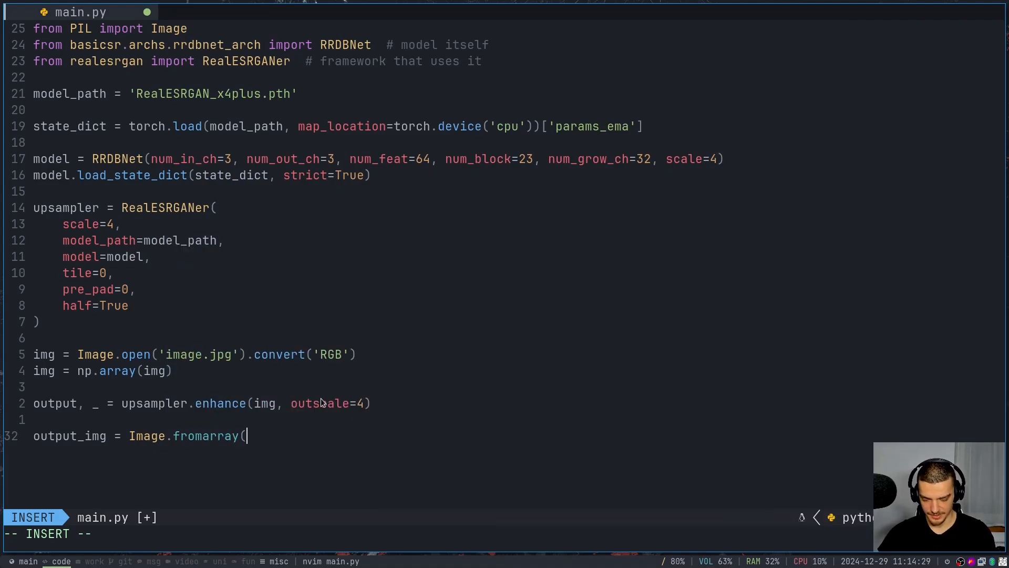
type("output)")
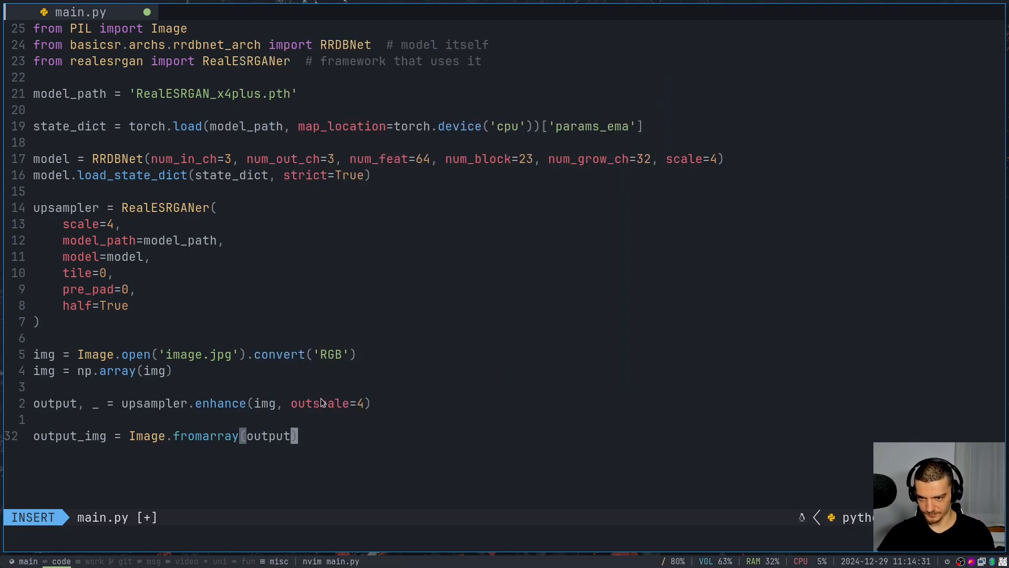
type("output_img.save(")
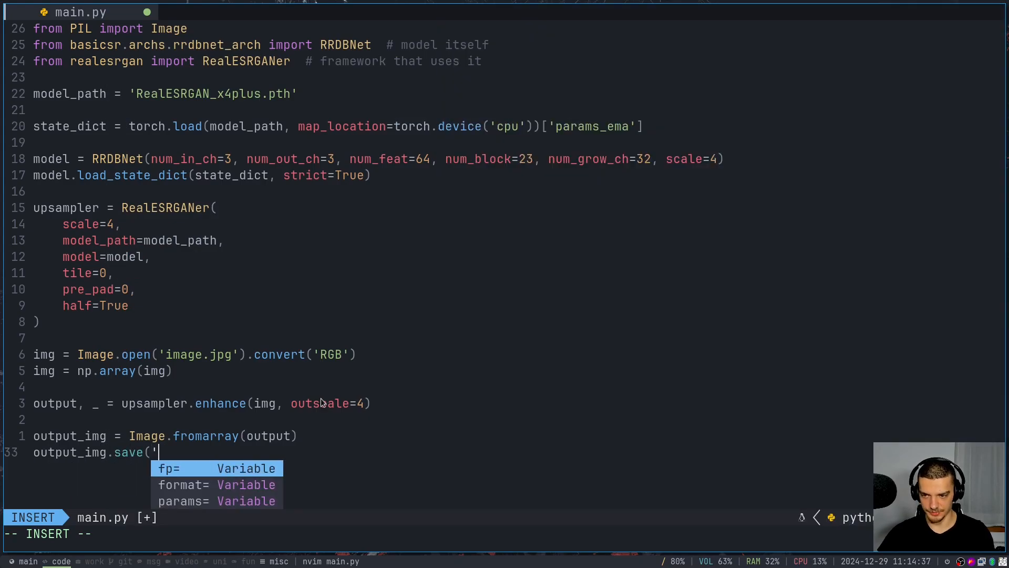
type("output.")
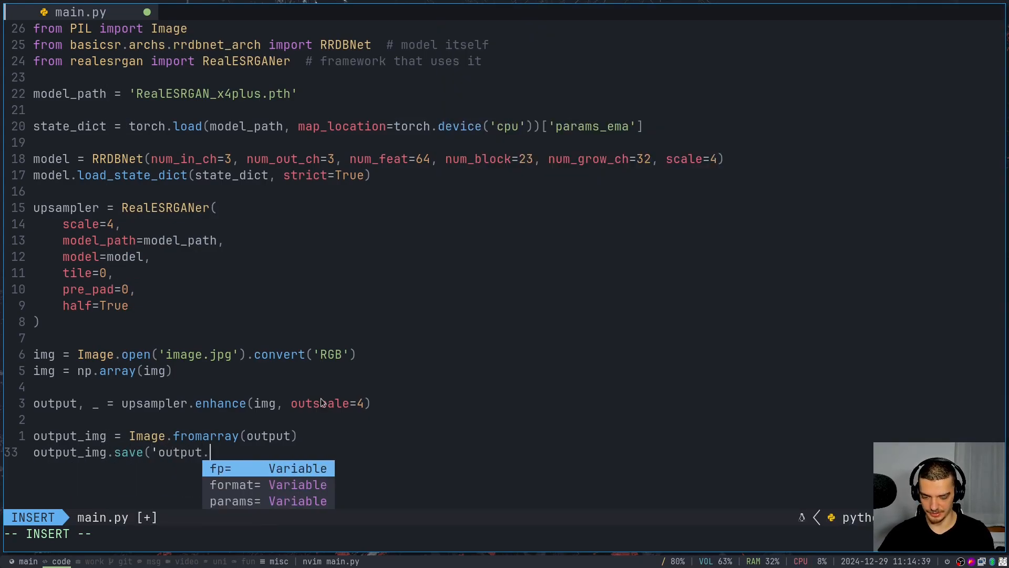
type("op")
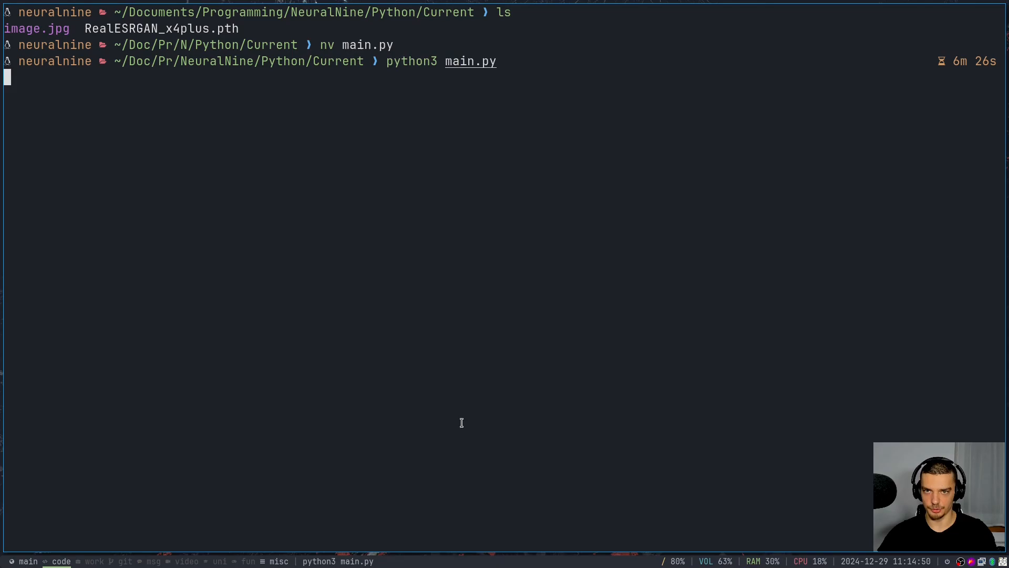
mouse_move(343, 327)
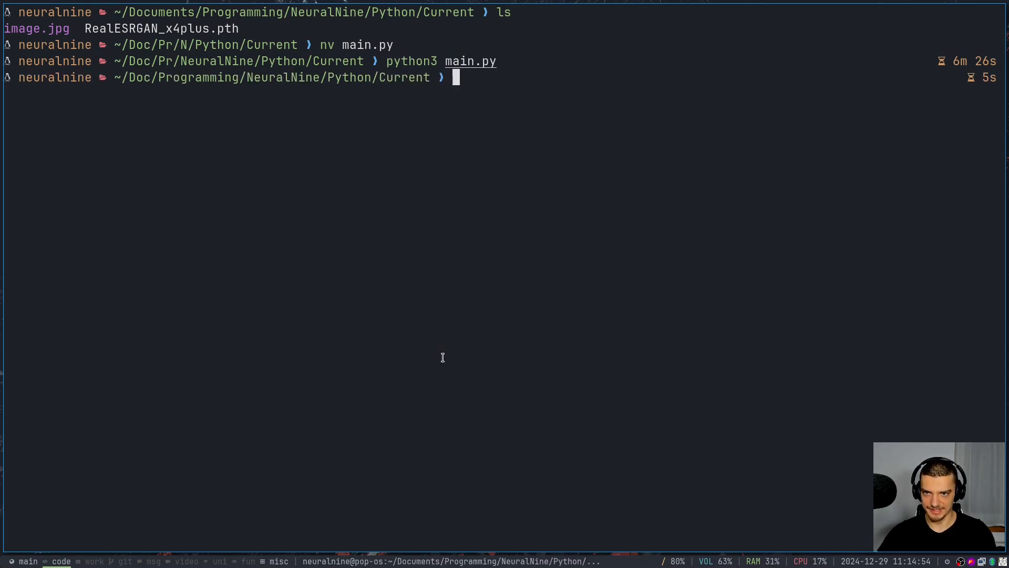
Launch nautilus to browse the project folder after main.py finishes
type("nautilus")
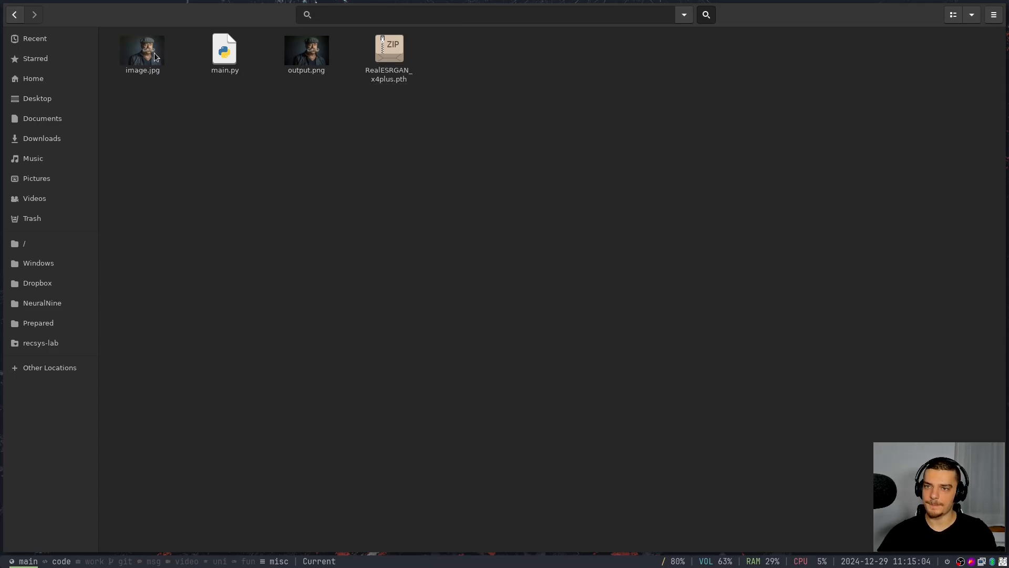
Open the original image.jpg in the image viewer beside output.png
double_click(142, 50)
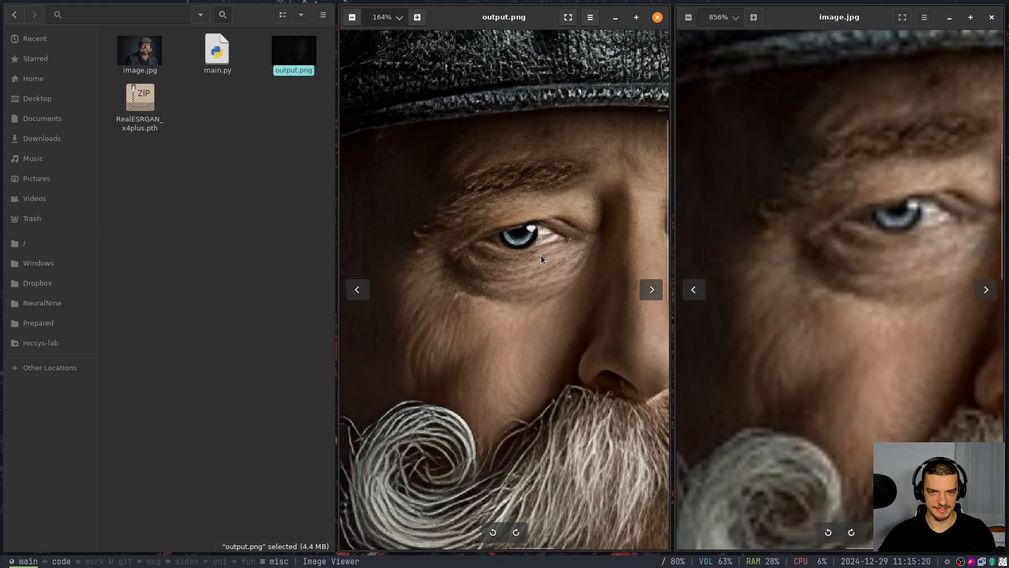
Zoom into the upscaled eye detail, then fit output.png back to the full portrait
left_click(636, 18)
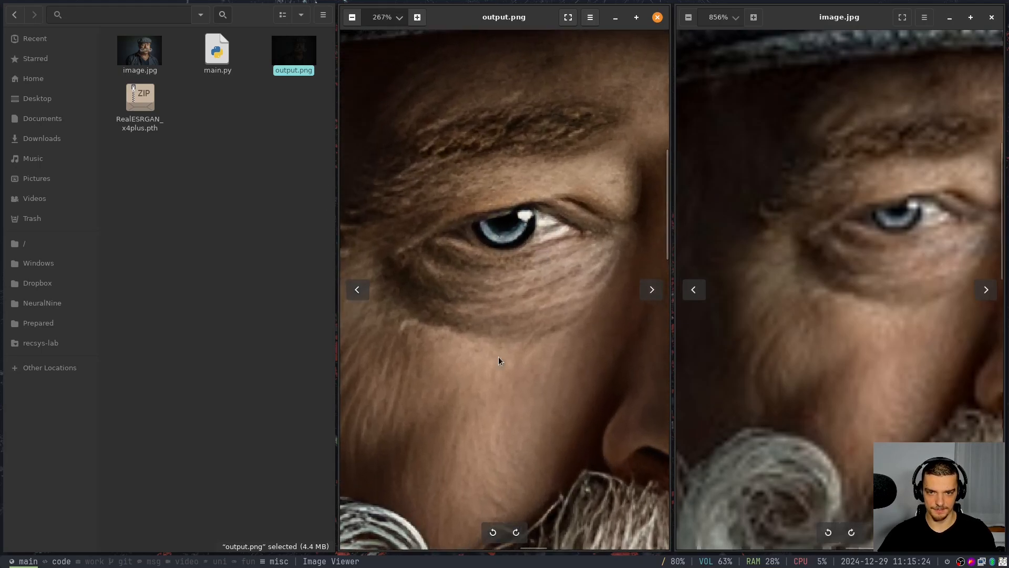
mouse_move(463, 251)
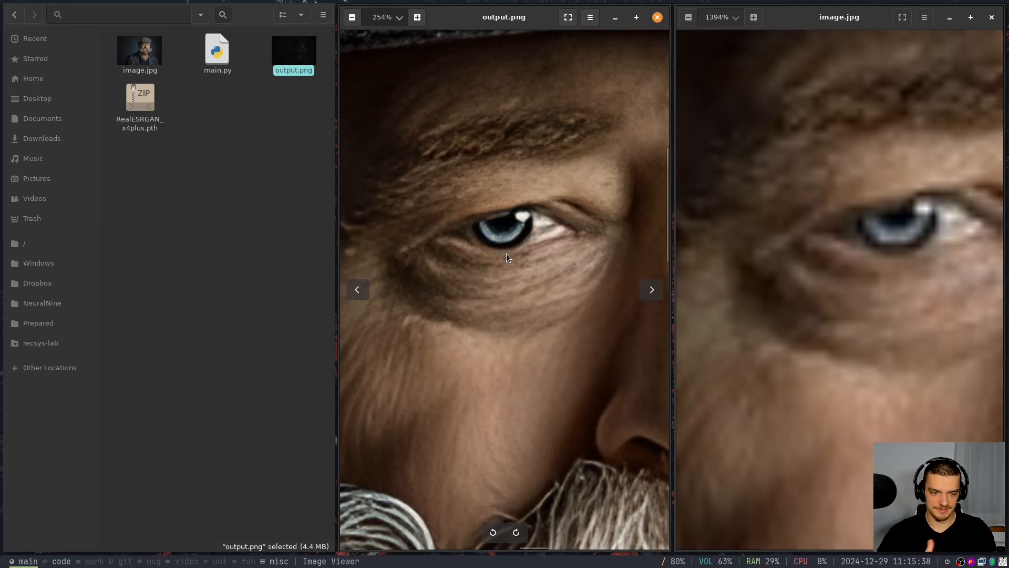
mouse_move(506, 261)
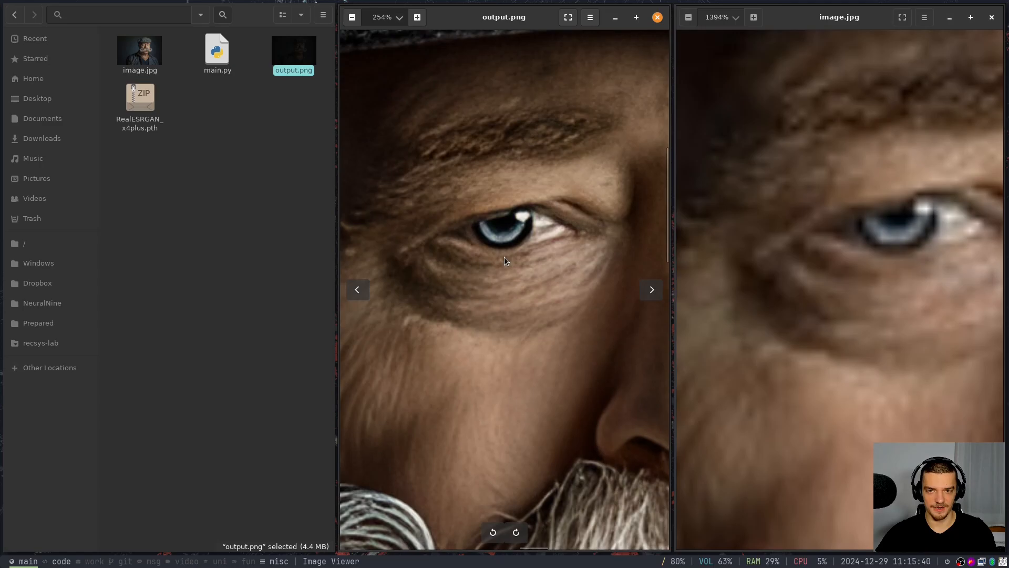
left_click(352, 17)
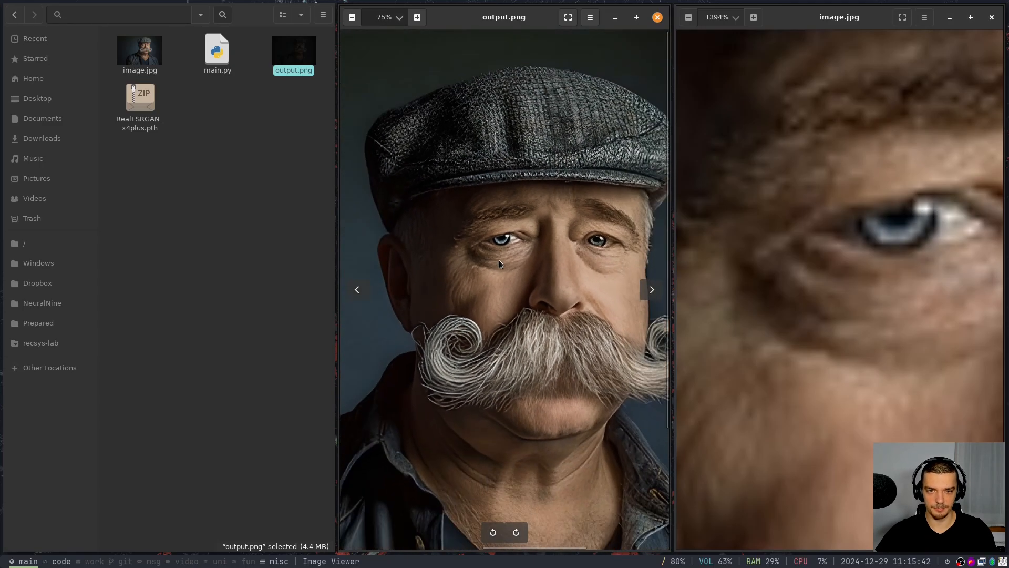